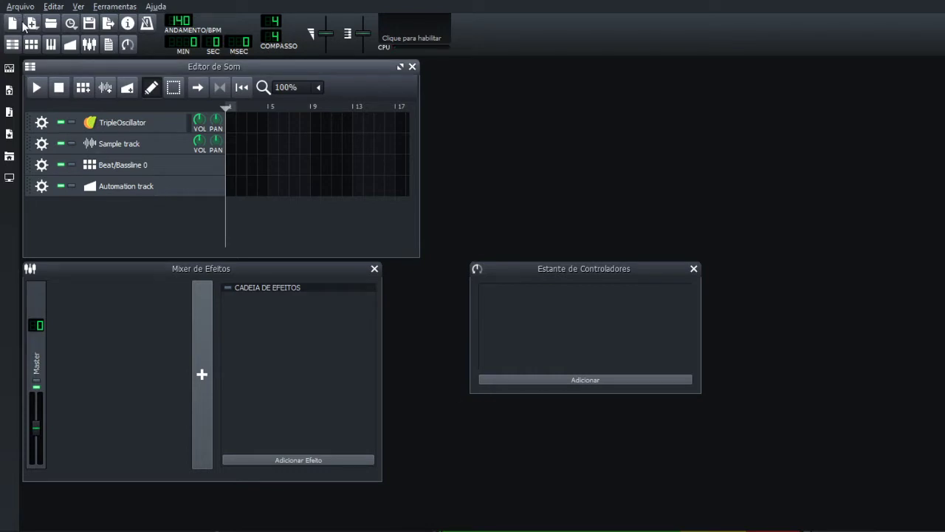
{"action": "mouse_move", "coordinate": [368, 198]}
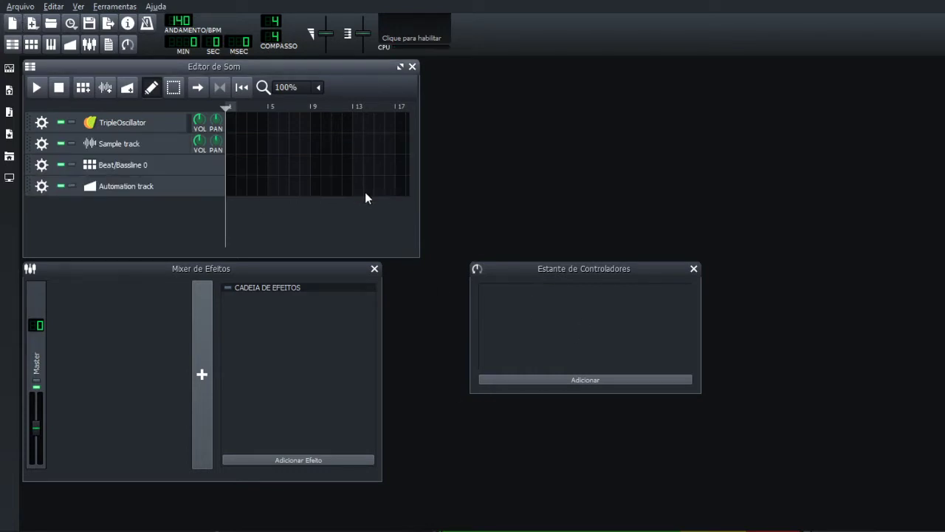
{"action": "mouse_move", "coordinate": [480, 403]}
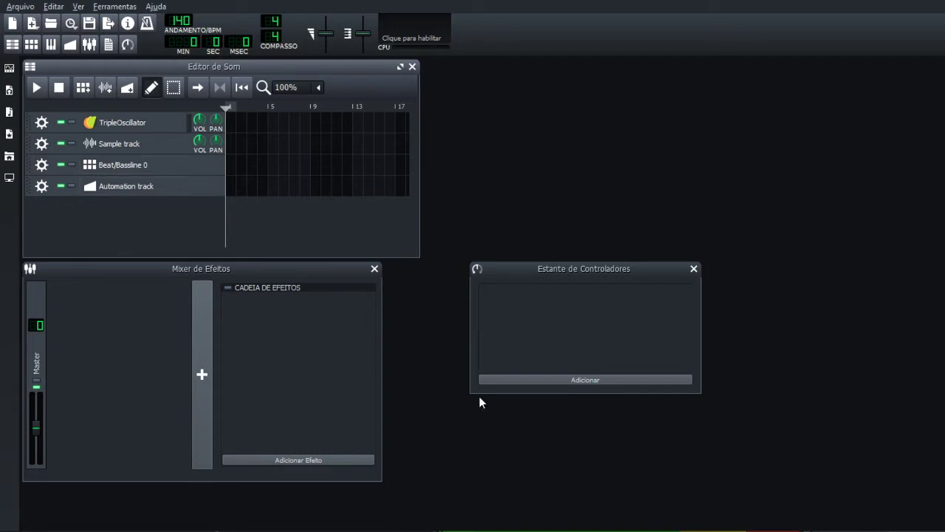
{"action": "mouse_move", "coordinate": [503, 89]}
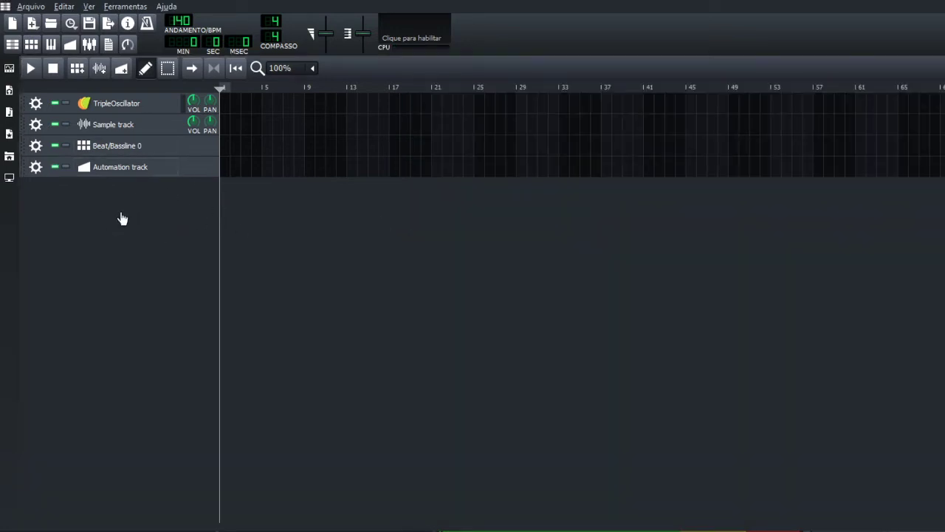
{"action": "mouse_move", "coordinate": [155, 155]}
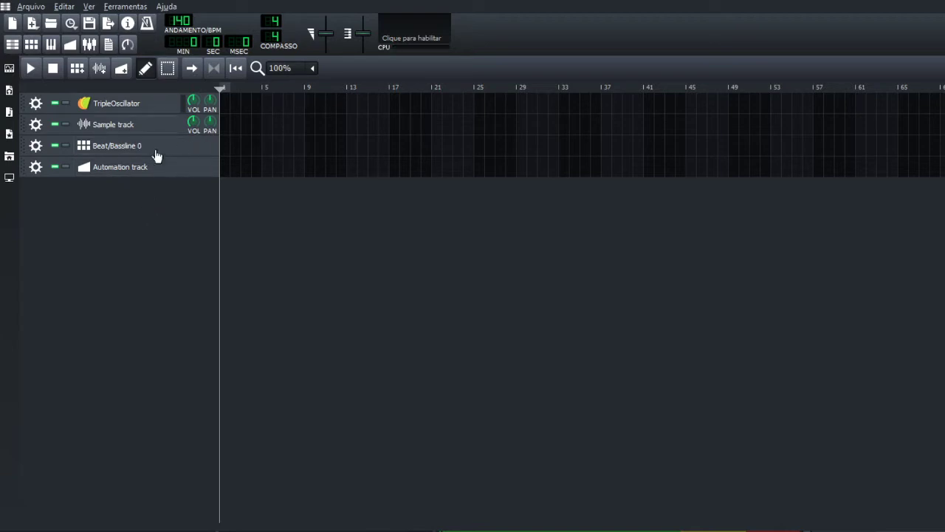
{"action": "mouse_move", "coordinate": [218, 167]}
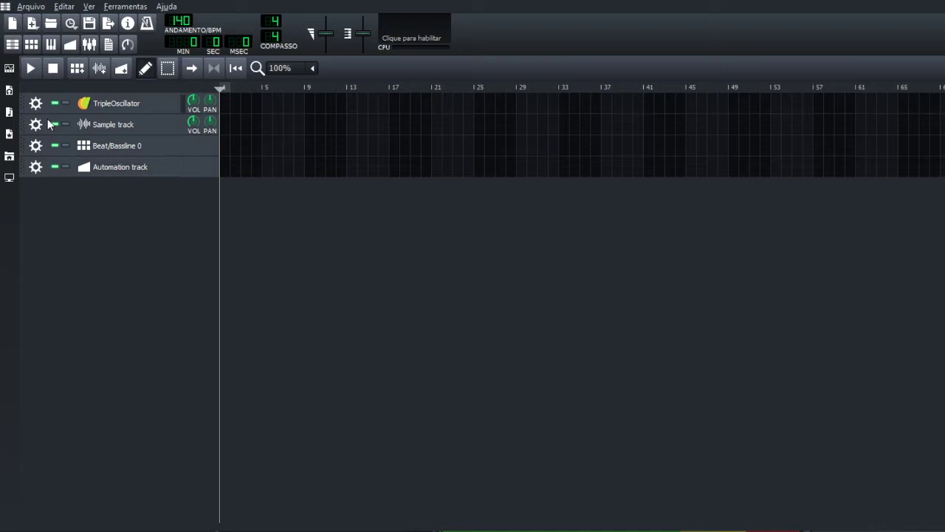
Step: Open the side bar, browse My Presets and My Home, and return to Instrument Plugins
{"action": "left_click", "coordinate": [10, 66]}
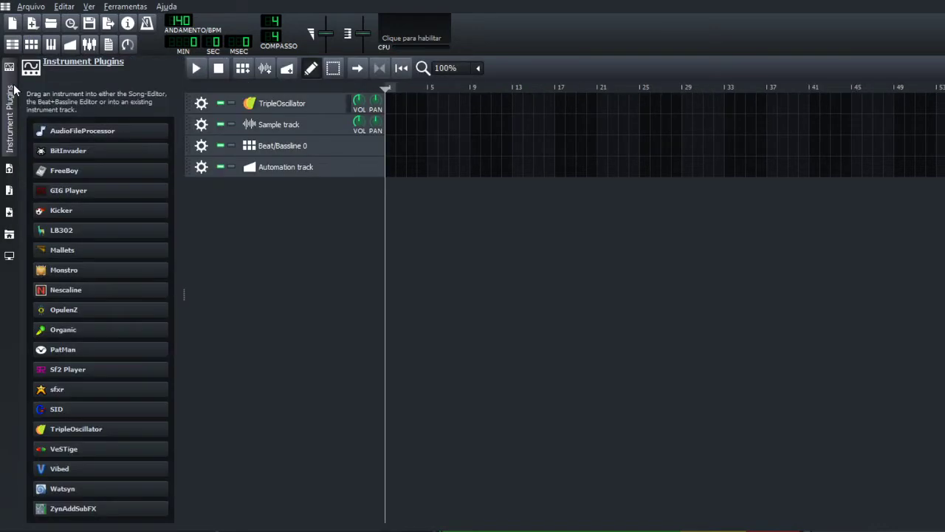
{"action": "mouse_move", "coordinate": [14, 213]}
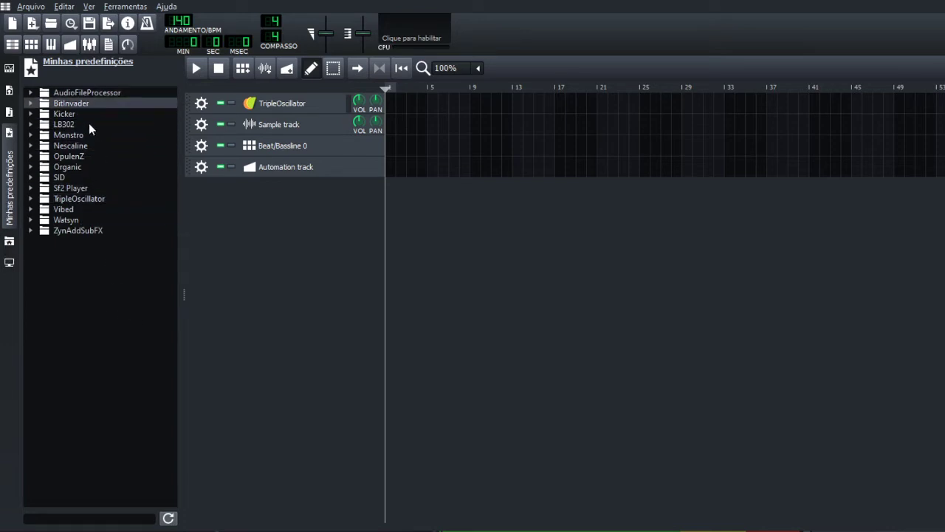
{"action": "mouse_move", "coordinate": [12, 304]}
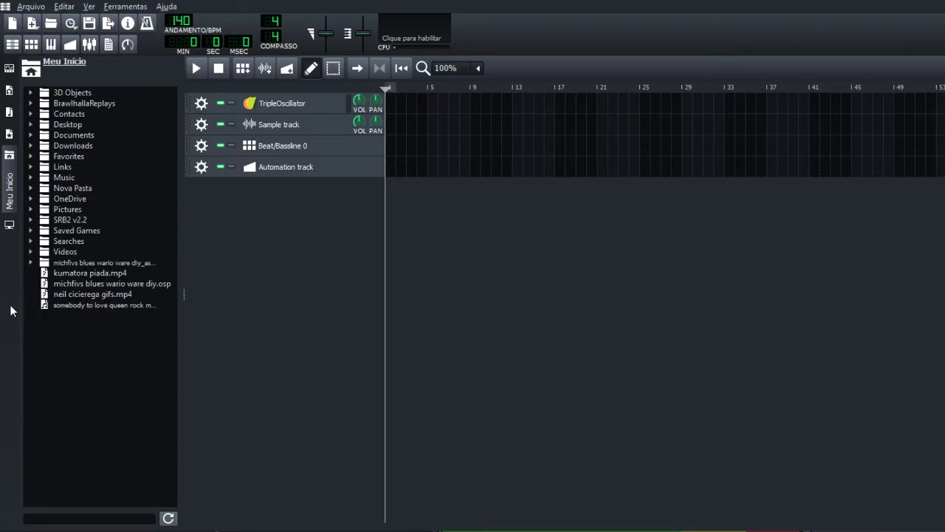
{"action": "left_click", "coordinate": [9, 89]}
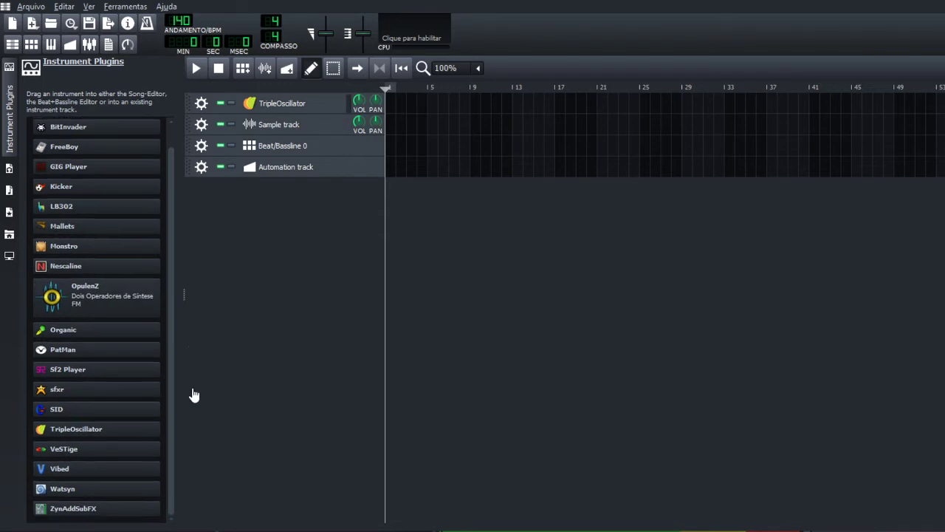
Step: Drag Sf2 Player from the plugins list into the Song Editor as a fifth track
{"action": "scroll", "scroll_direction": "up", "scroll_amount": 3}
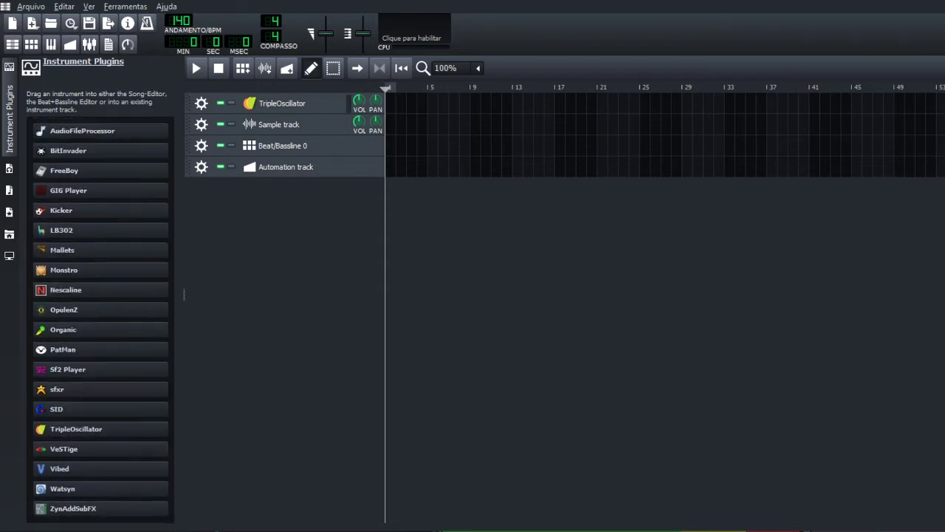
{"action": "mouse_move", "coordinate": [330, 343]}
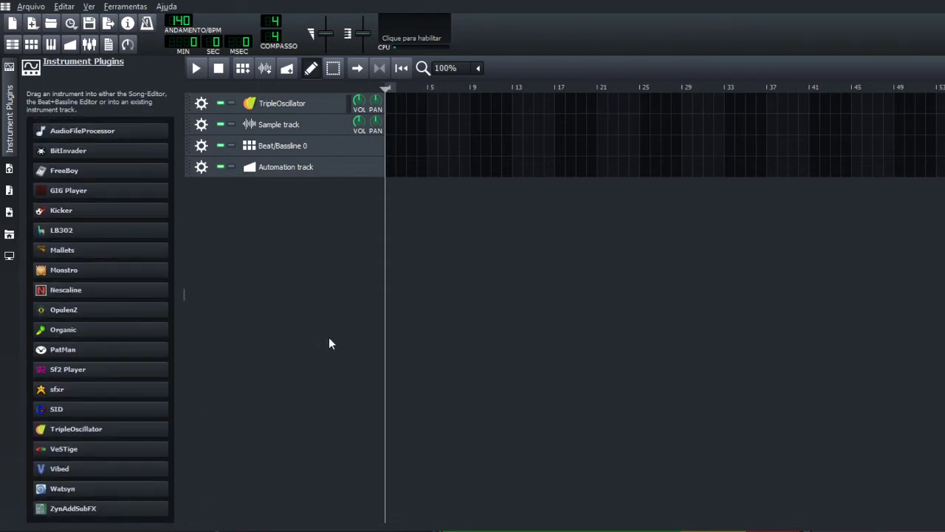
{"action": "mouse_move", "coordinate": [230, 513]}
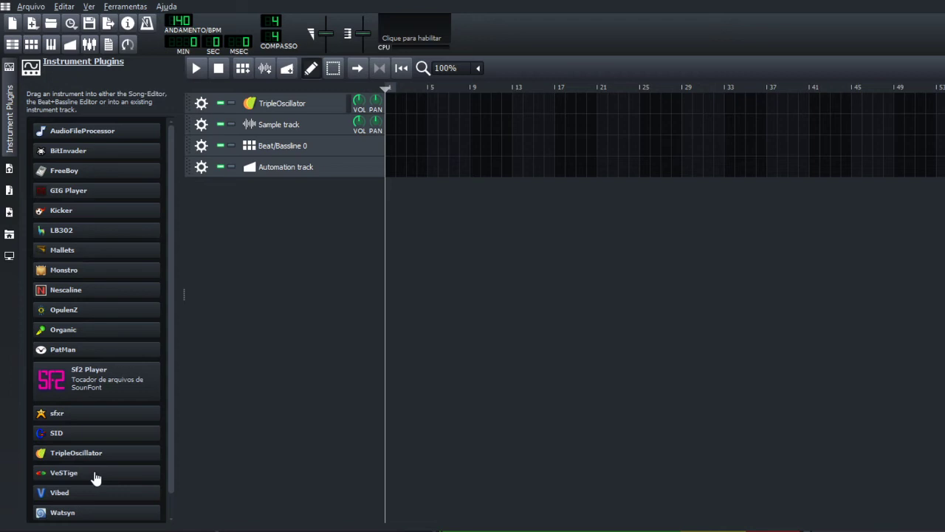
{"action": "left_click_drag", "start_coordinate": [51, 378], "coordinate": [428, 262]}
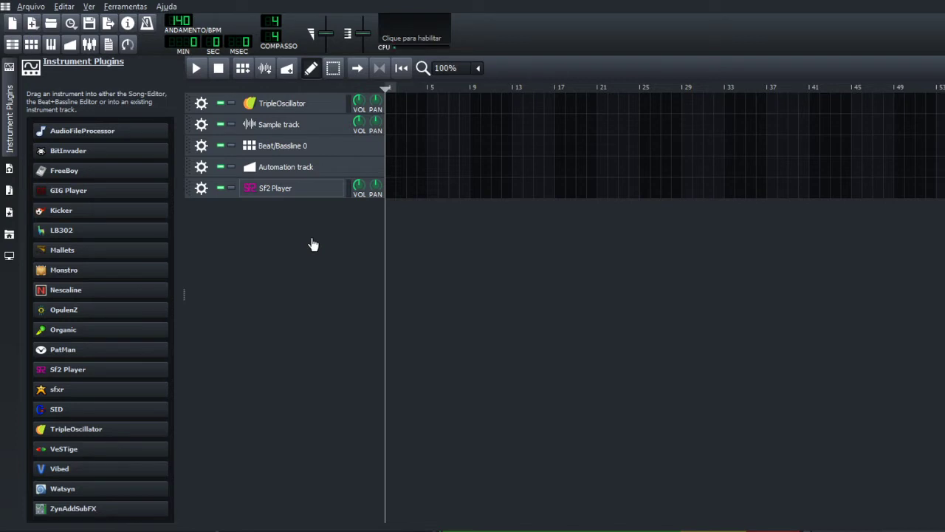
{"action": "mouse_move", "coordinate": [296, 244]}
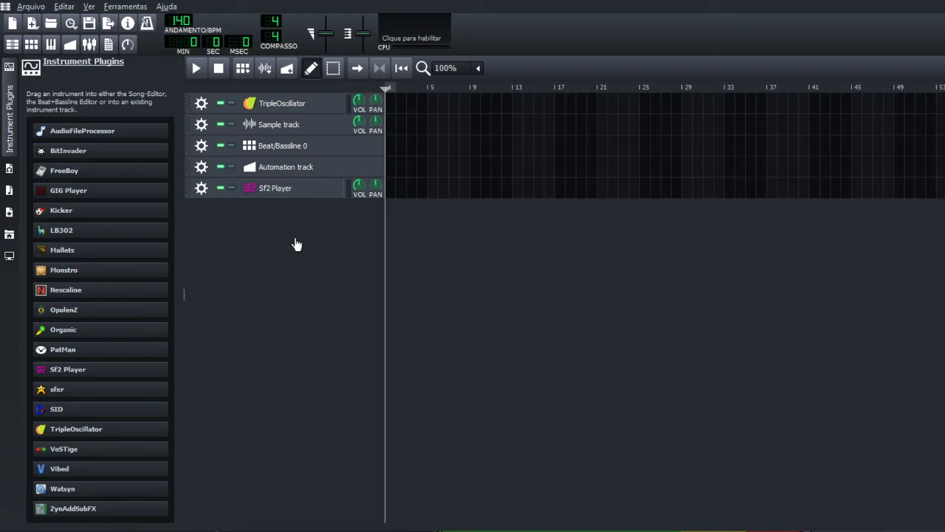
{"action": "mouse_move", "coordinate": [278, 246]}
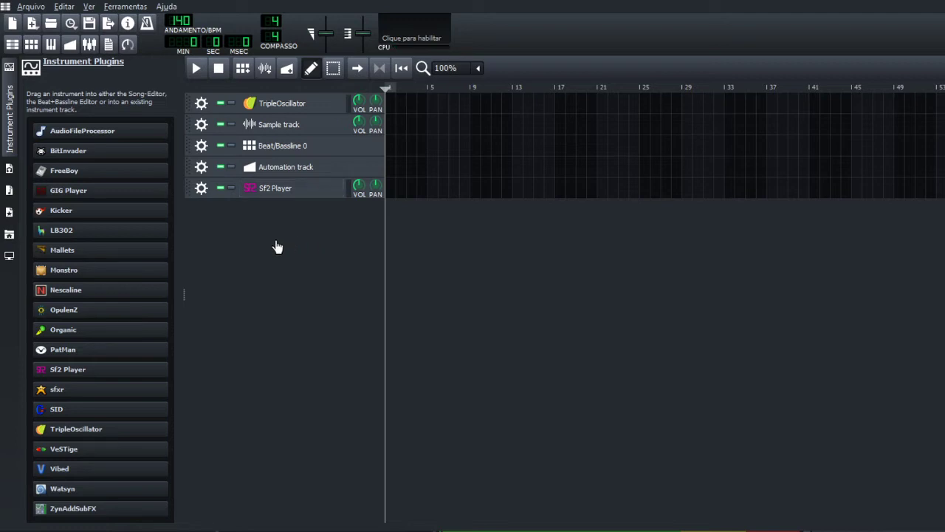
{"action": "mouse_move", "coordinate": [4, 89]}
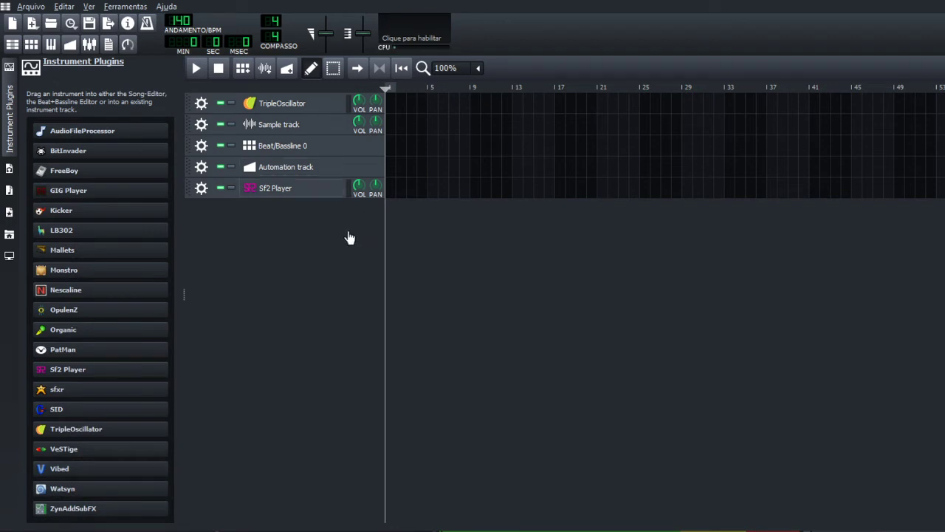
{"action": "mouse_move", "coordinate": [506, 276]}
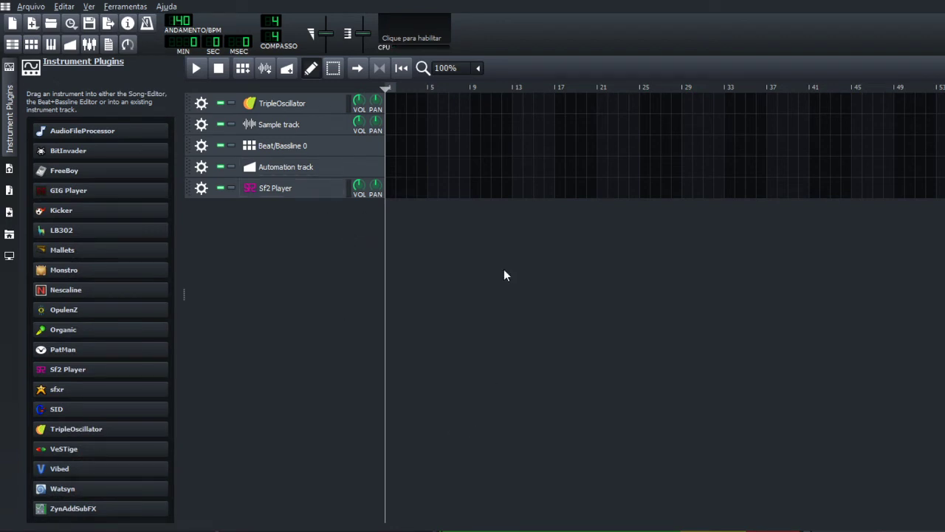
{"action": "mouse_move", "coordinate": [346, 244]}
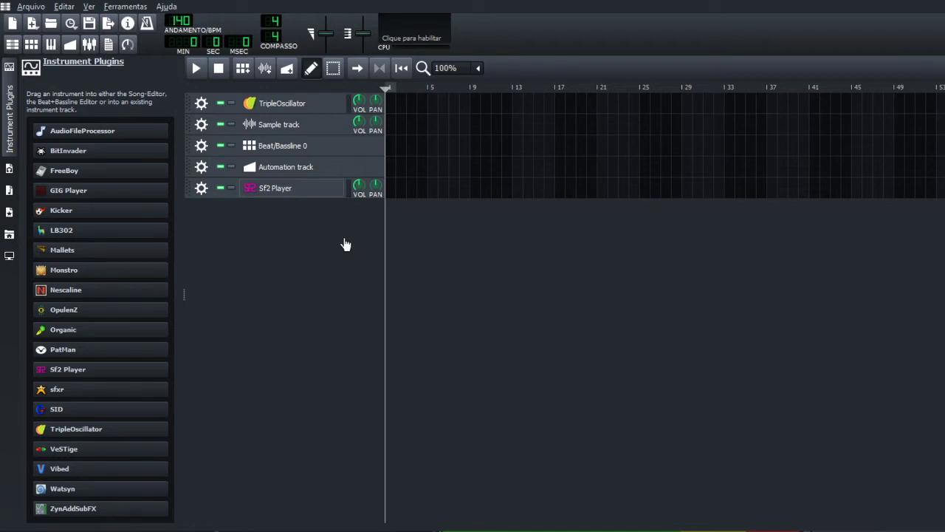
Step: Open the Sf2 Player track's instrument window, with no soundfont loaded yet
{"action": "left_click", "coordinate": [275, 188]}
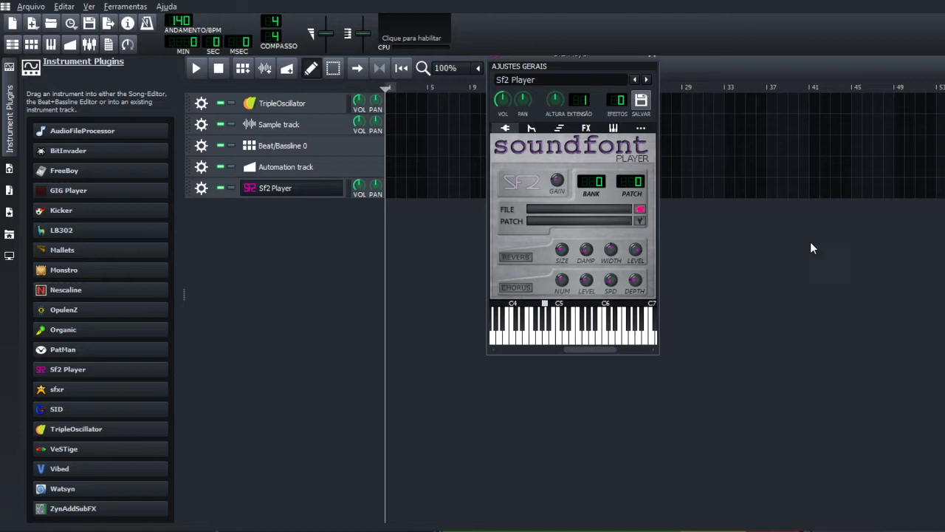
{"action": "mouse_move", "coordinate": [673, 271]}
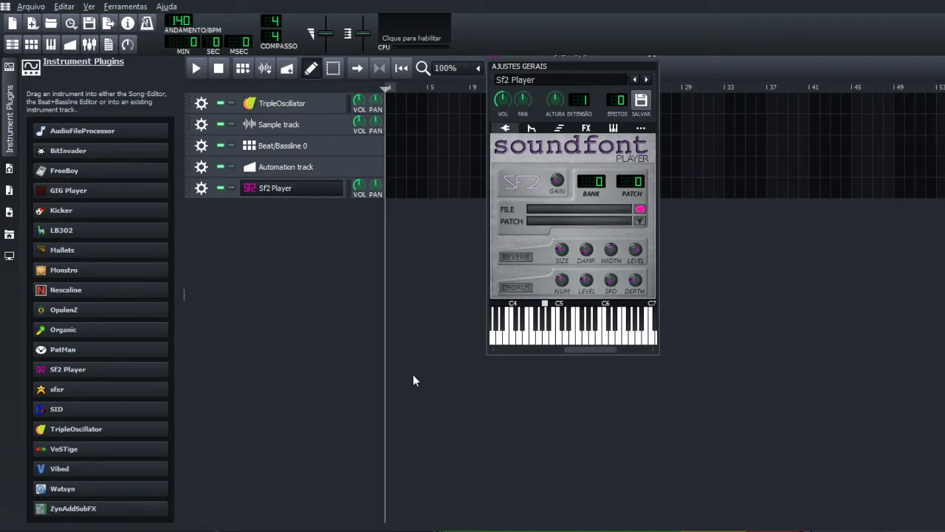
{"action": "mouse_move", "coordinate": [425, 294]}
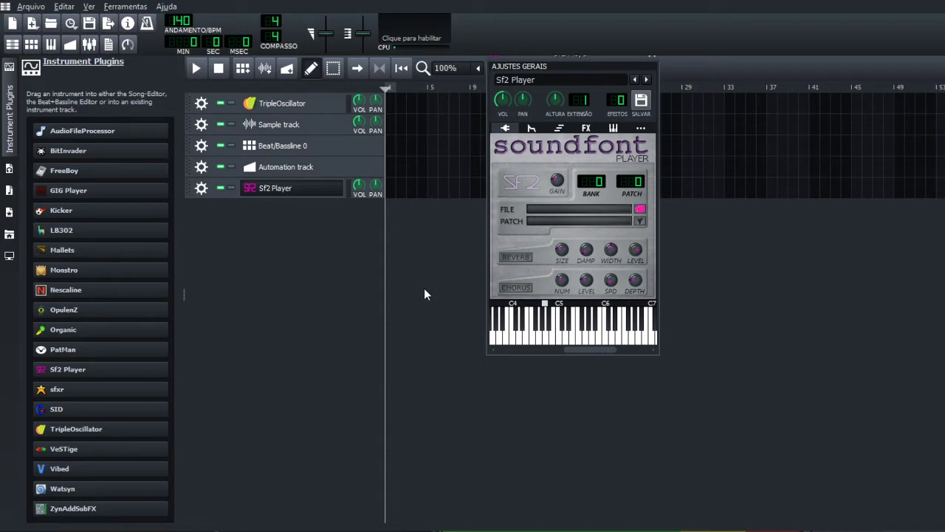
{"action": "mouse_move", "coordinate": [578, 338]}
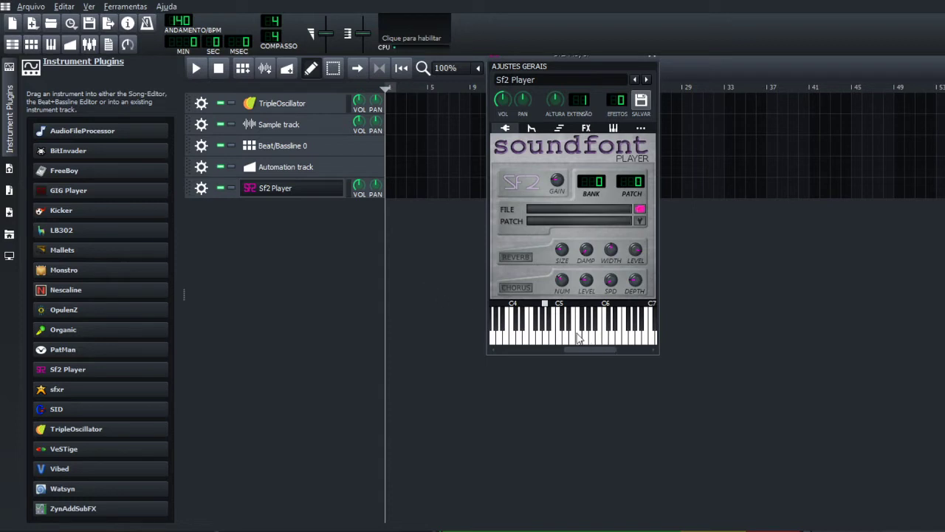
{"action": "mouse_move", "coordinate": [439, 270]}
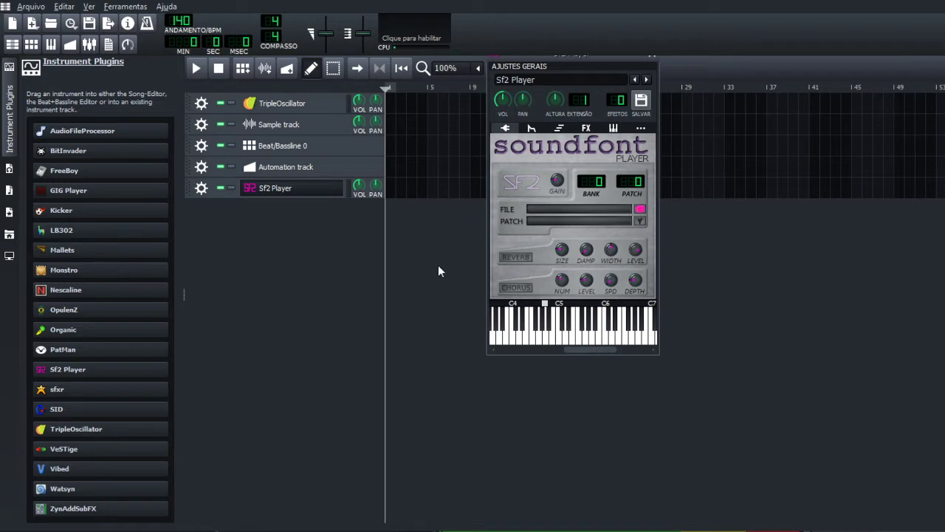
{"action": "mouse_move", "coordinate": [430, 288]}
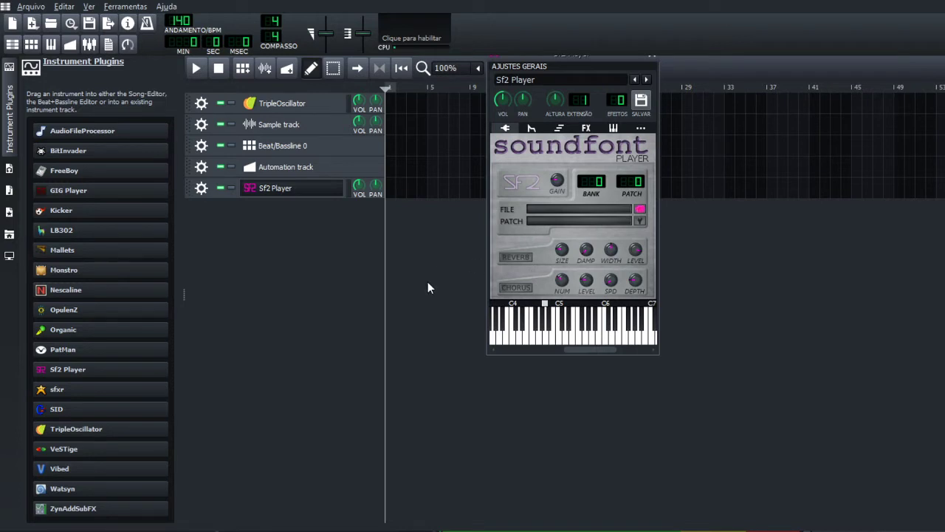
{"action": "mouse_move", "coordinate": [423, 288]}
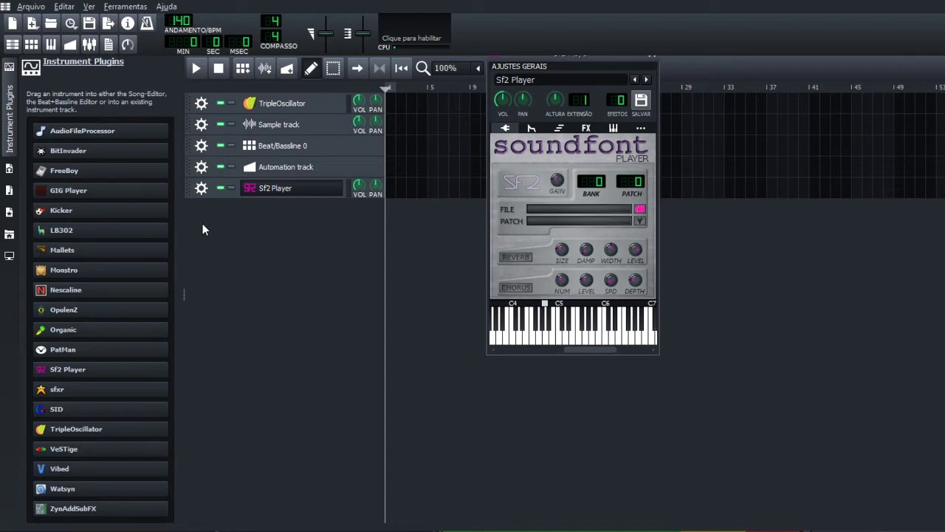
{"action": "mouse_move", "coordinate": [535, 425]}
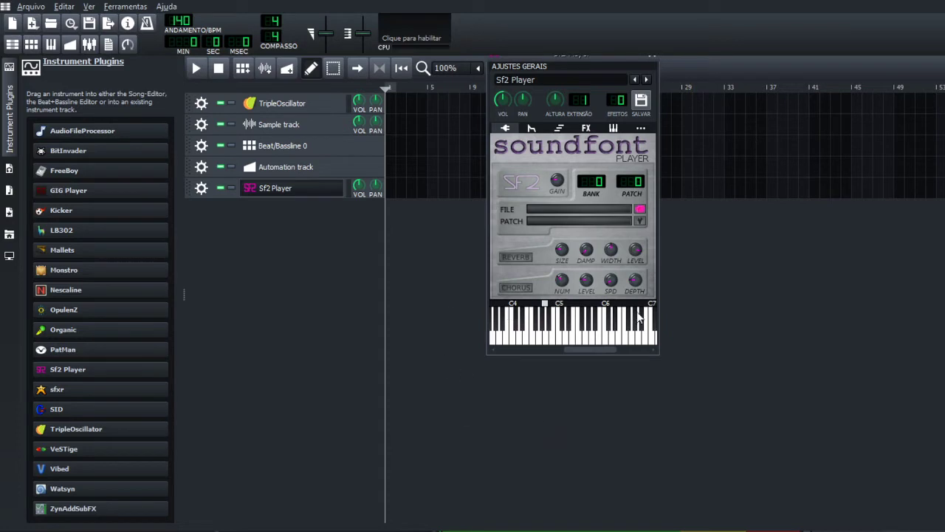
{"action": "mouse_move", "coordinate": [563, 397]}
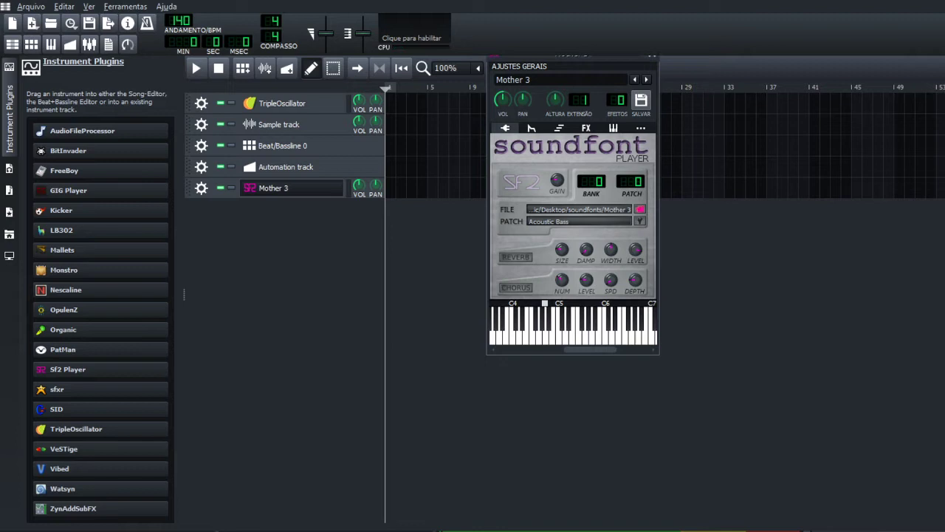
{"action": "mouse_move", "coordinate": [720, 299]}
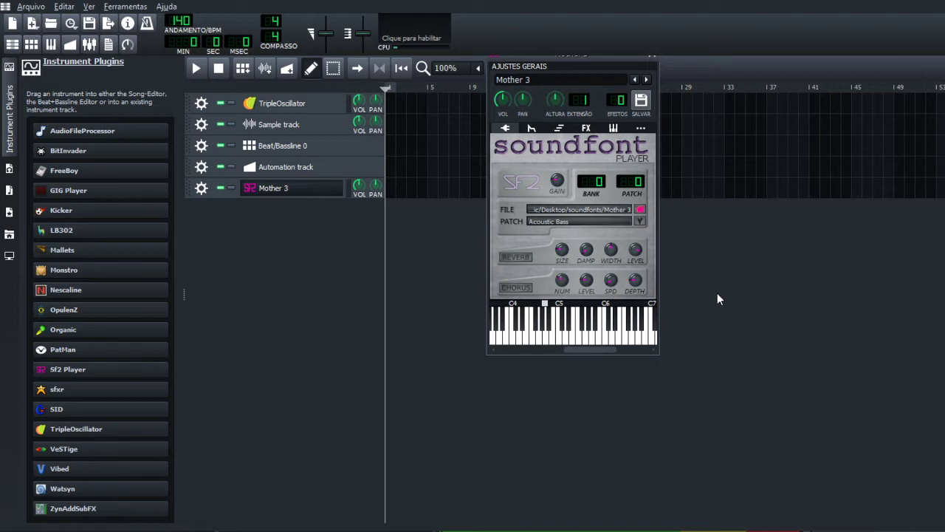
{"action": "mouse_move", "coordinate": [711, 299]}
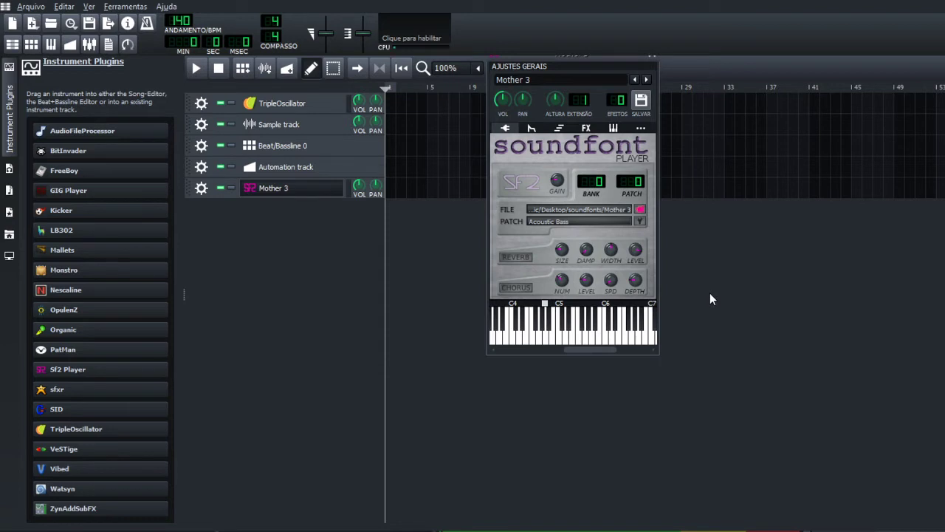
{"action": "mouse_move", "coordinate": [741, 290]}
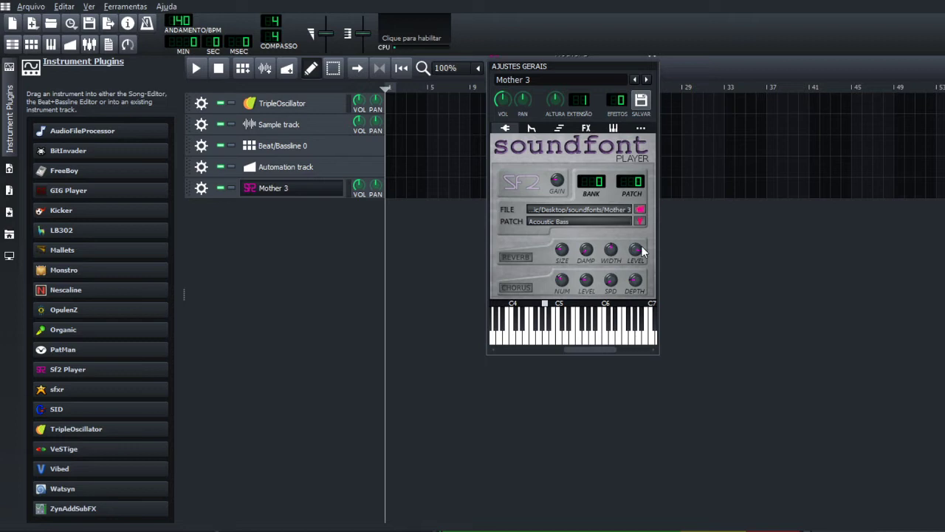
{"action": "mouse_move", "coordinate": [646, 250]}
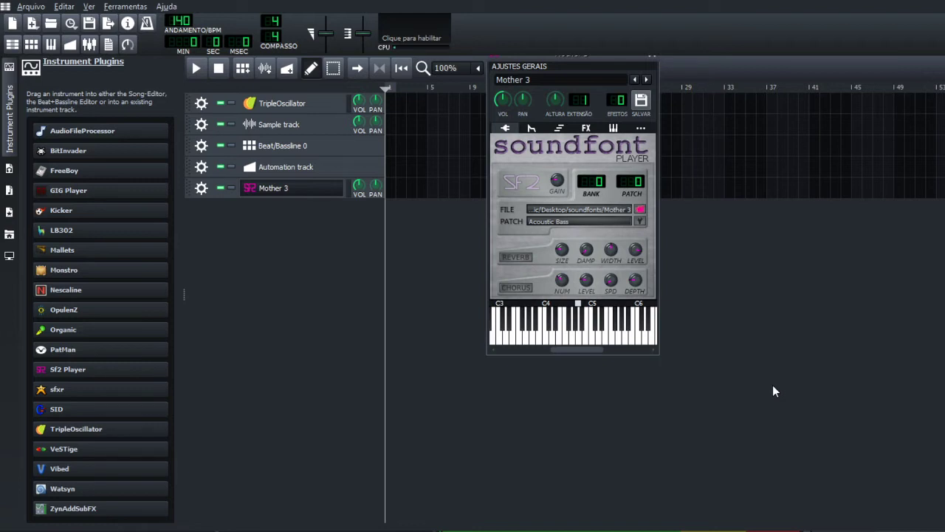
{"action": "left_click", "coordinate": [504, 336]}
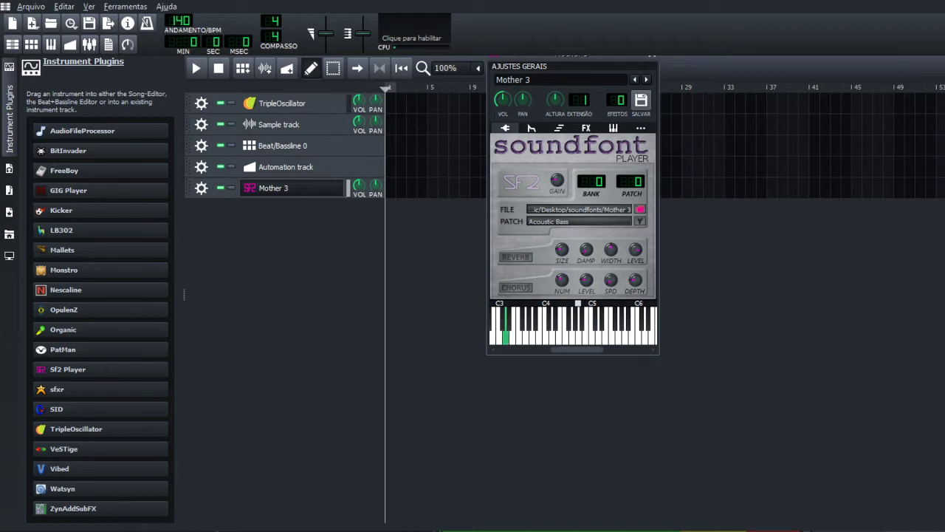
{"action": "left_click", "coordinate": [552, 332]}
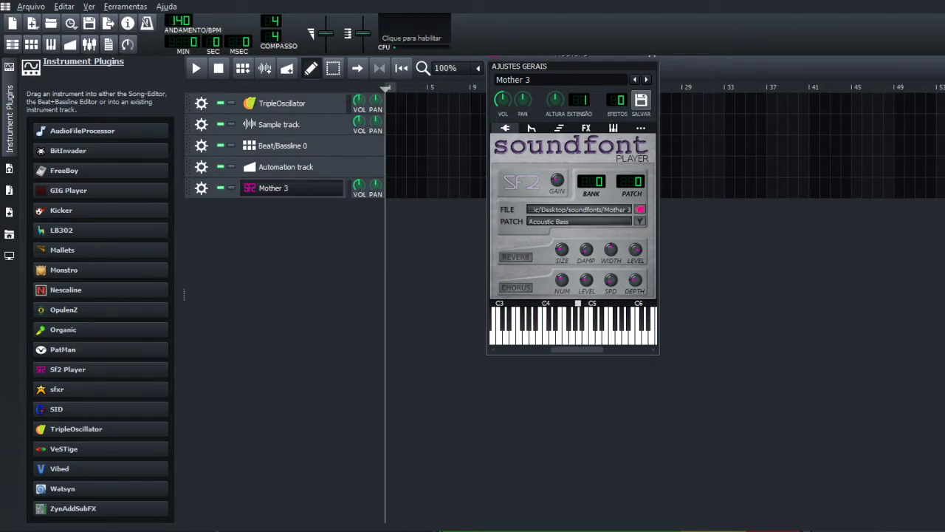
{"action": "left_click", "coordinate": [539, 329]}
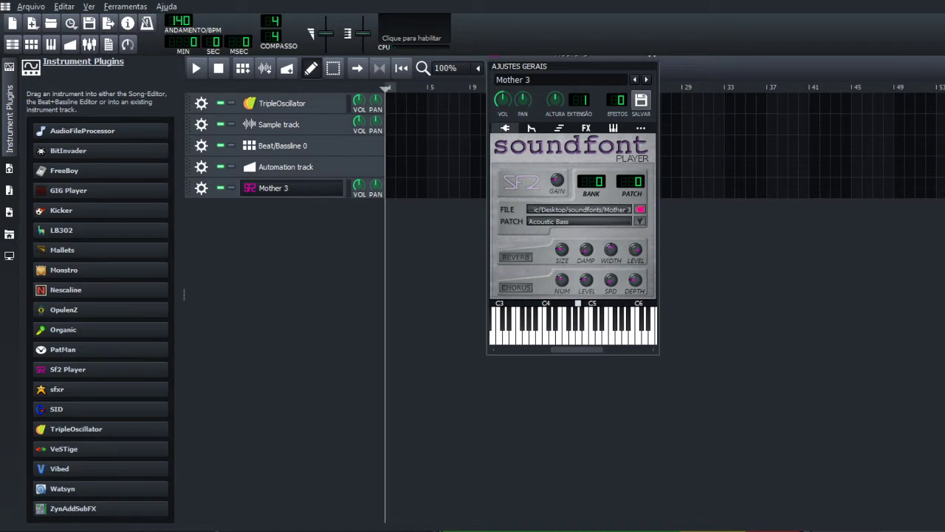
{"action": "left_click", "coordinate": [534, 321]}
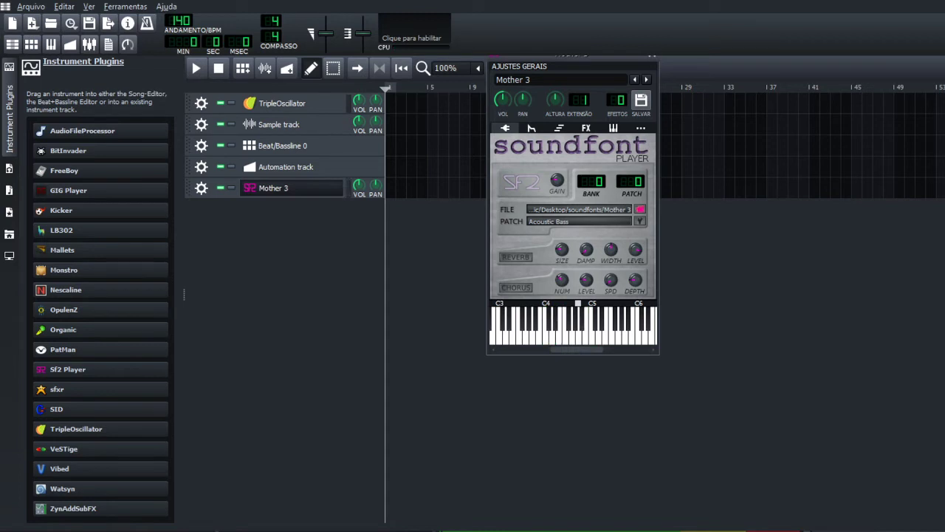
{"action": "mouse_move", "coordinate": [761, 344]}
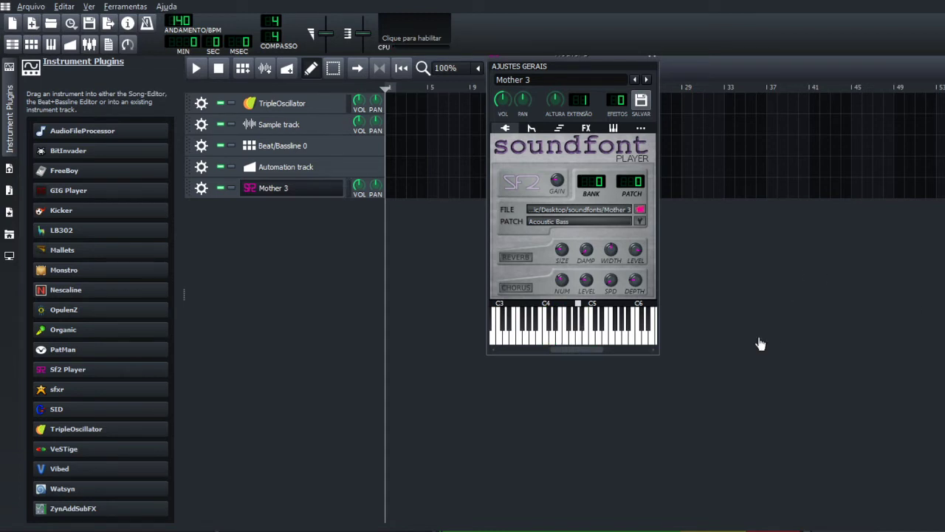
{"action": "mouse_move", "coordinate": [797, 285]}
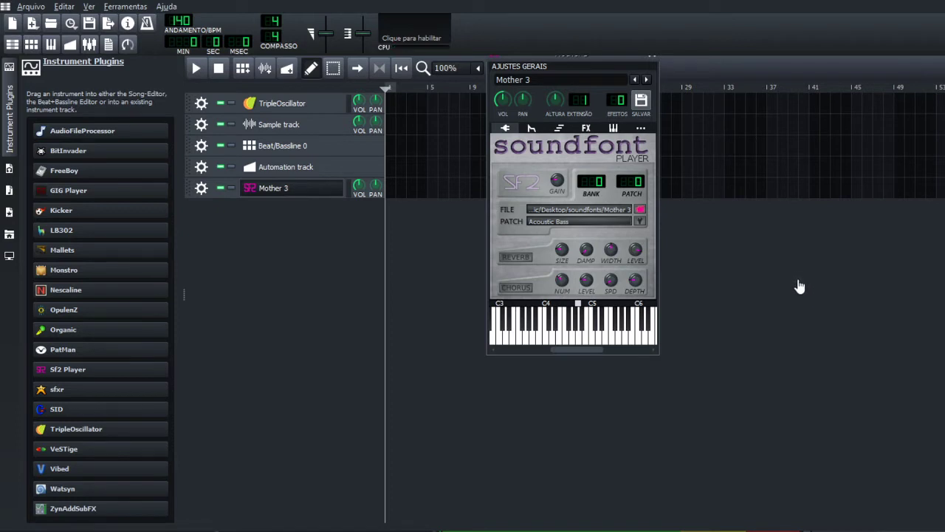
{"action": "mouse_move", "coordinate": [646, 218]}
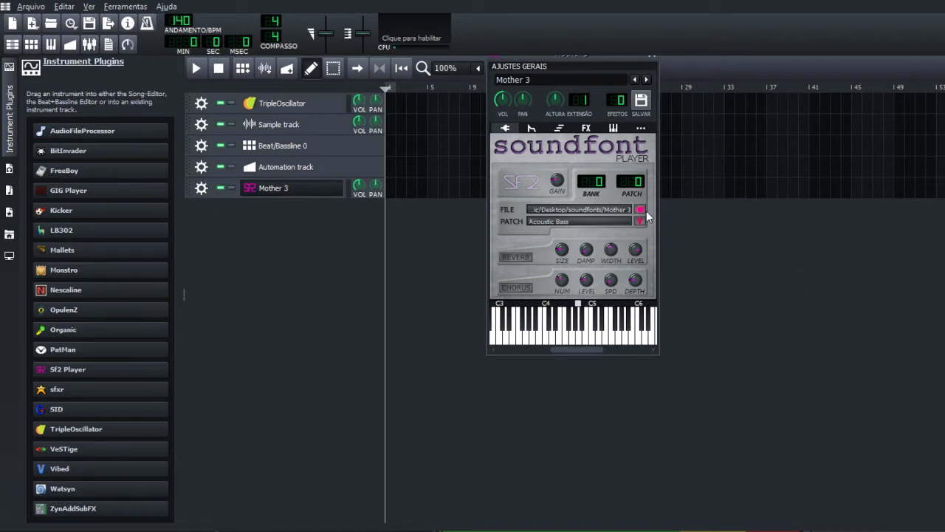
{"action": "mouse_move", "coordinate": [694, 316]}
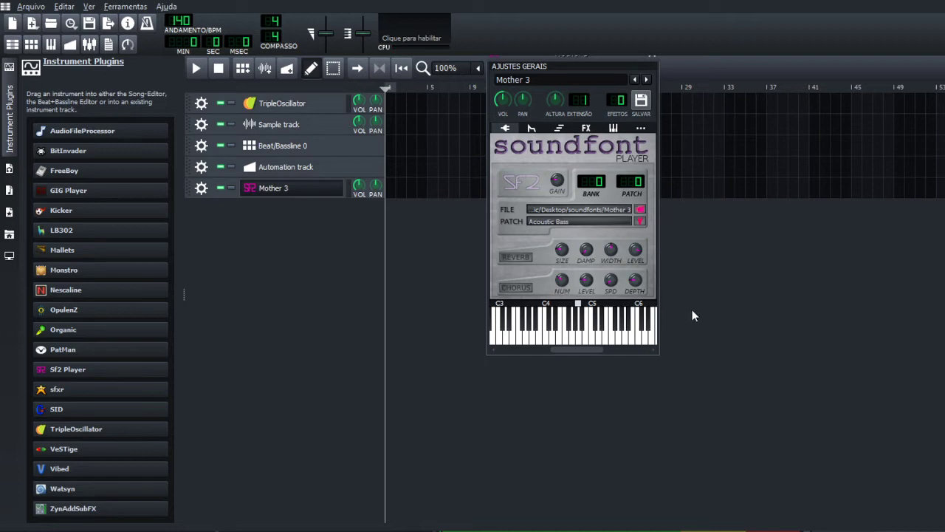
{"action": "mouse_move", "coordinate": [690, 331]}
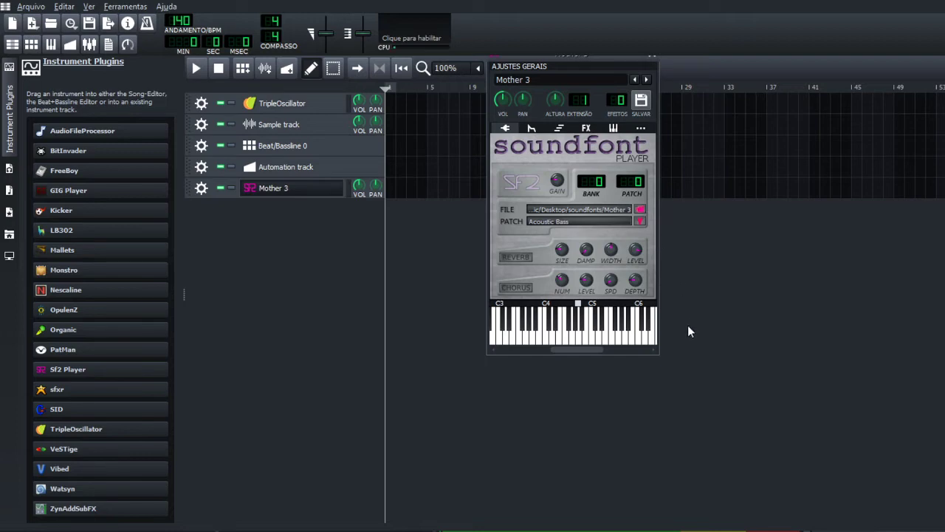
{"action": "mouse_move", "coordinate": [717, 244]}
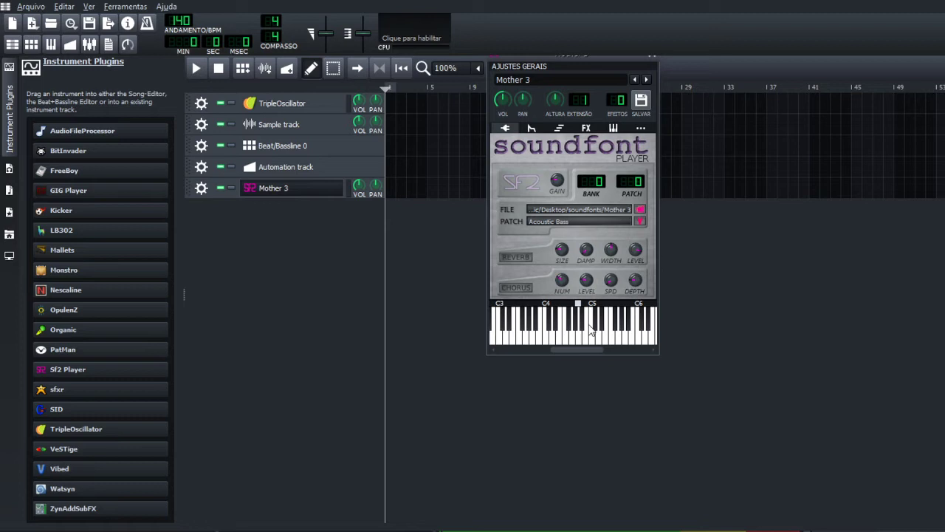
{"action": "mouse_move", "coordinate": [632, 316]}
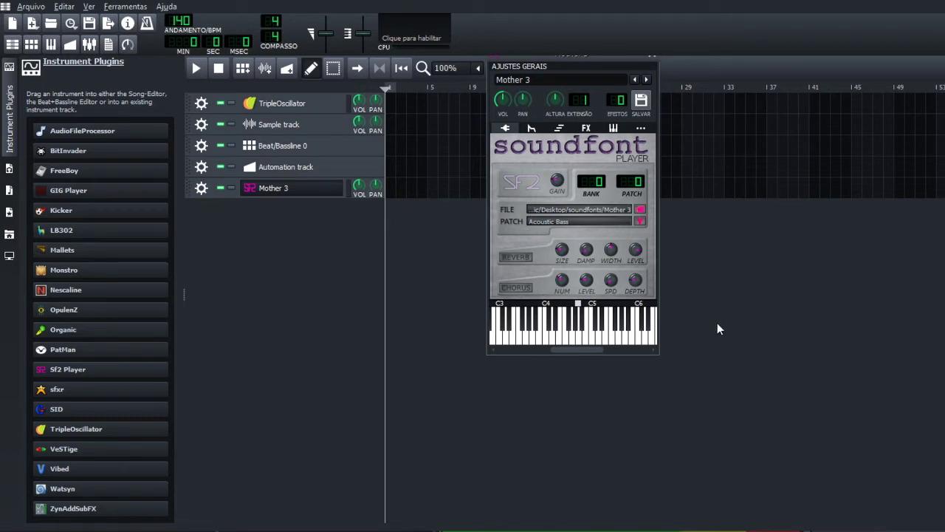
{"action": "mouse_move", "coordinate": [465, 213]}
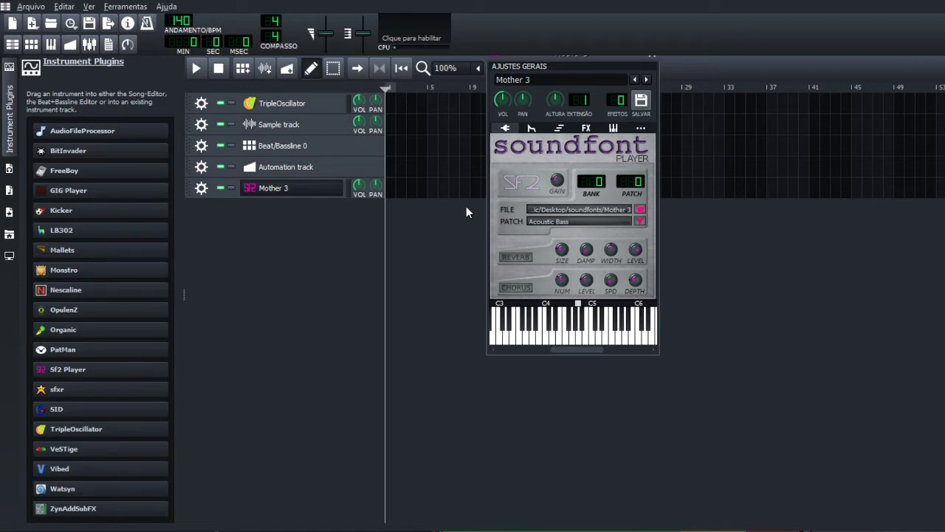
{"action": "mouse_move", "coordinate": [486, 243]}
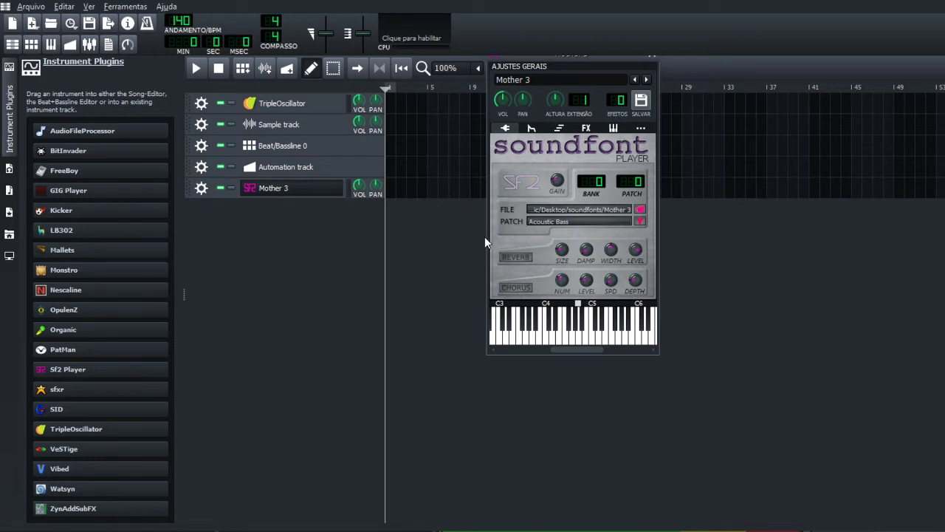
{"action": "mouse_move", "coordinate": [463, 262]}
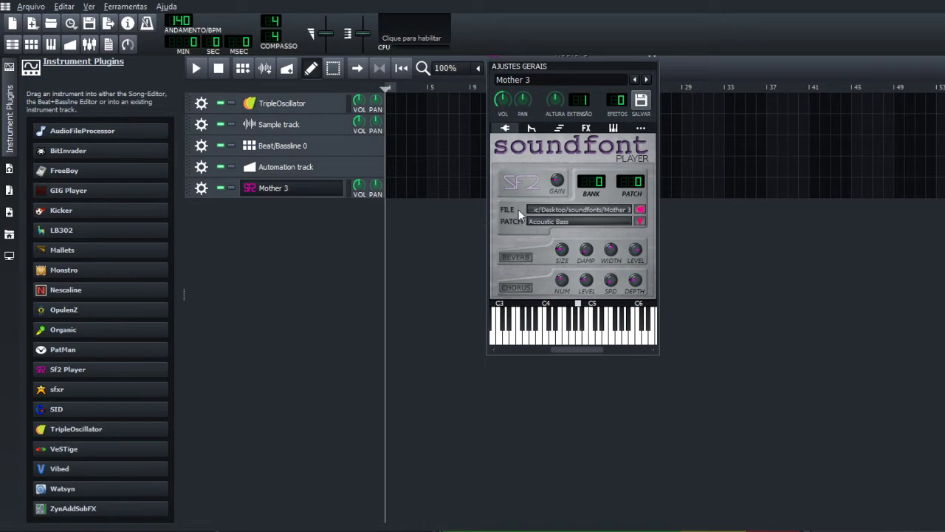
{"action": "mouse_move", "coordinate": [484, 274]}
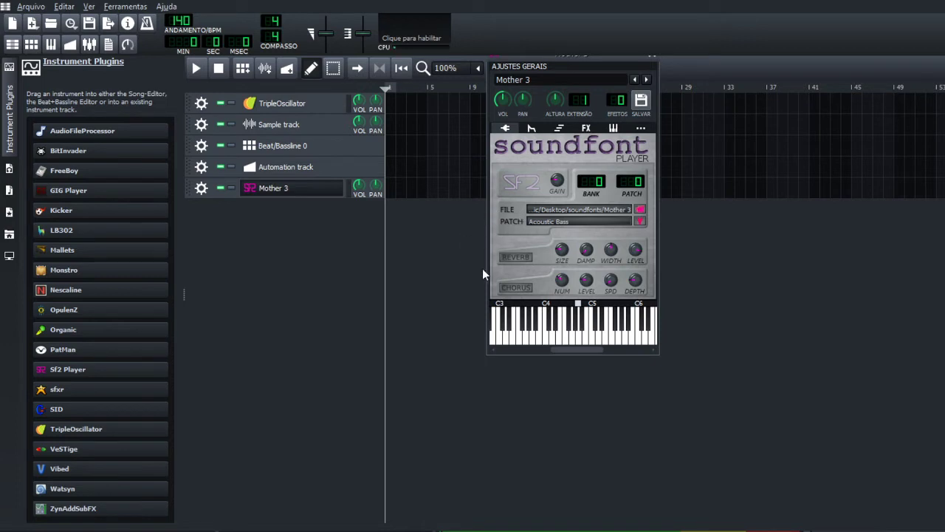
{"action": "mouse_move", "coordinate": [464, 299]}
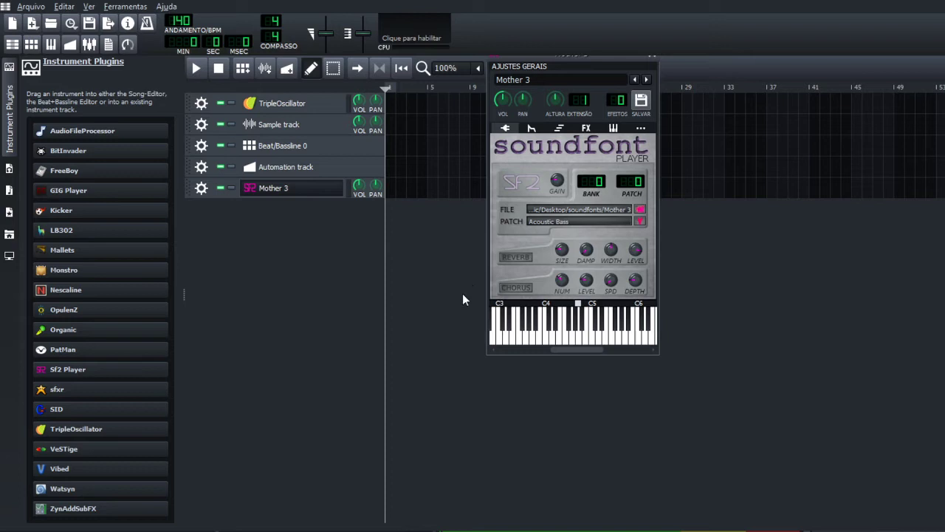
{"action": "mouse_move", "coordinate": [458, 311]}
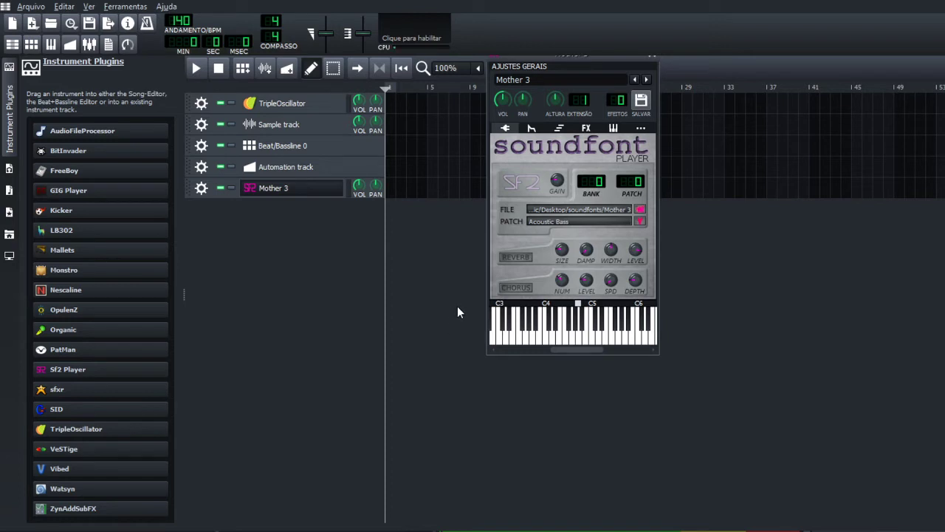
{"action": "mouse_move", "coordinate": [452, 326]}
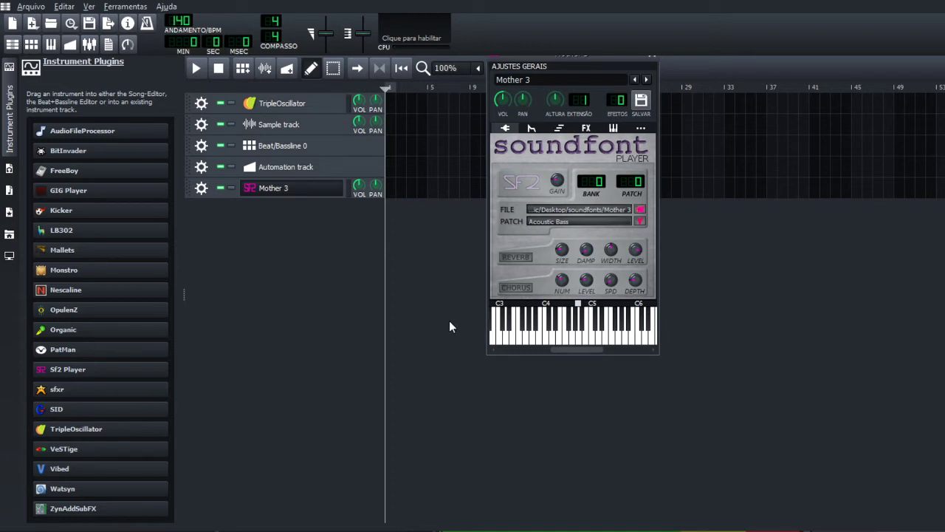
{"action": "mouse_move", "coordinate": [651, 273]}
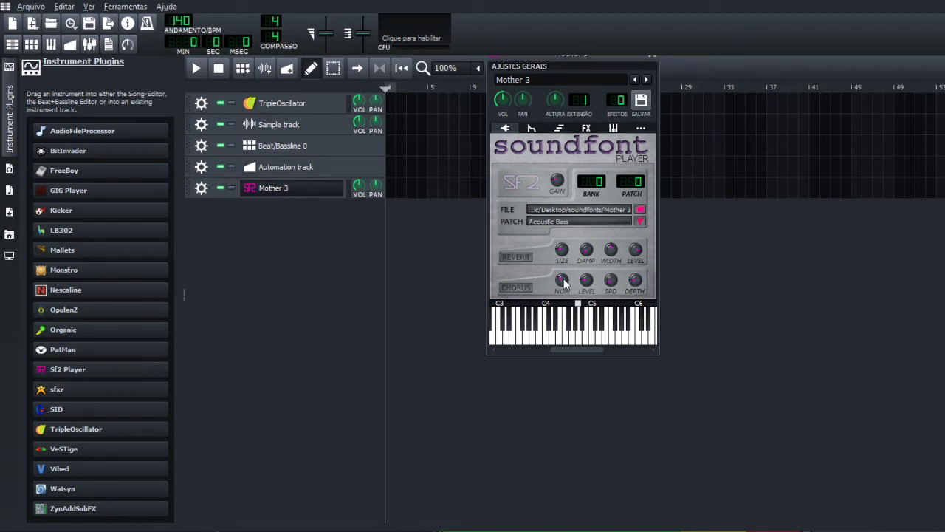
{"action": "mouse_move", "coordinate": [454, 343]}
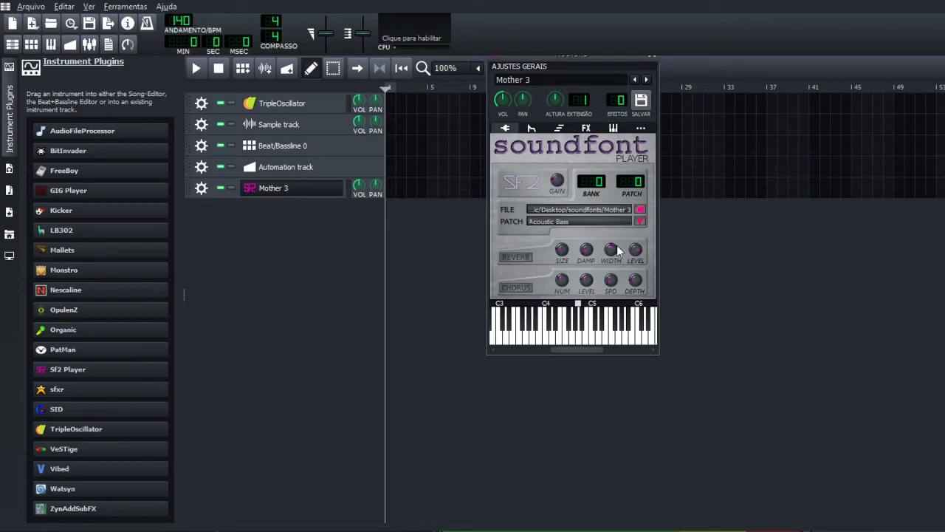
{"action": "mouse_move", "coordinate": [652, 301]}
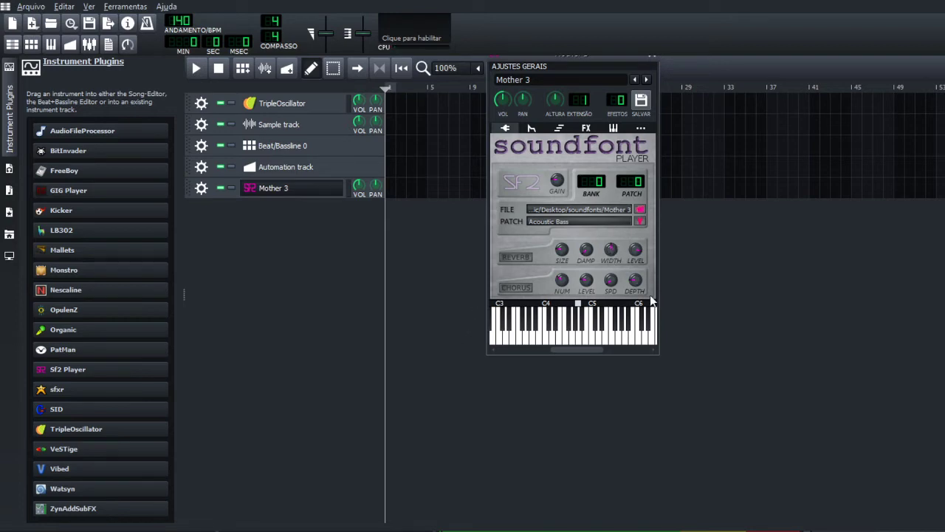
{"action": "mouse_move", "coordinate": [751, 467]}
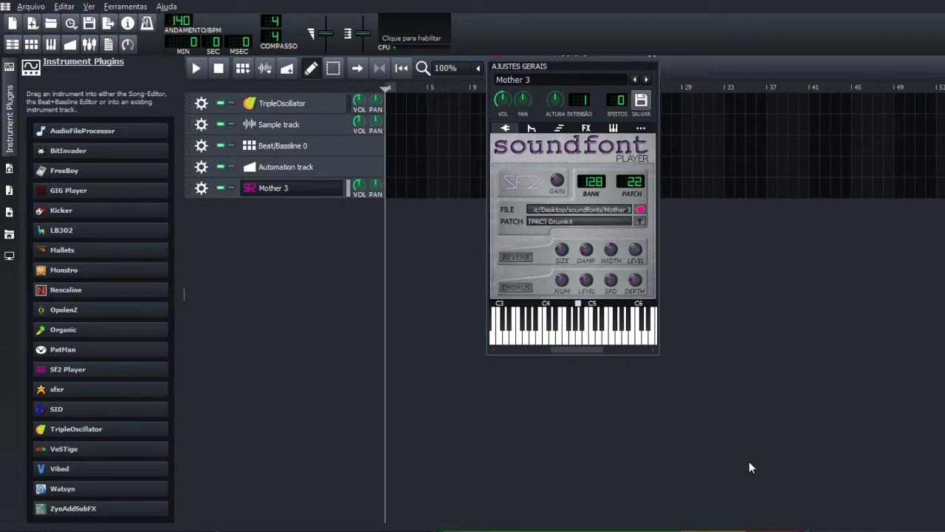
{"action": "mouse_move", "coordinate": [734, 472]}
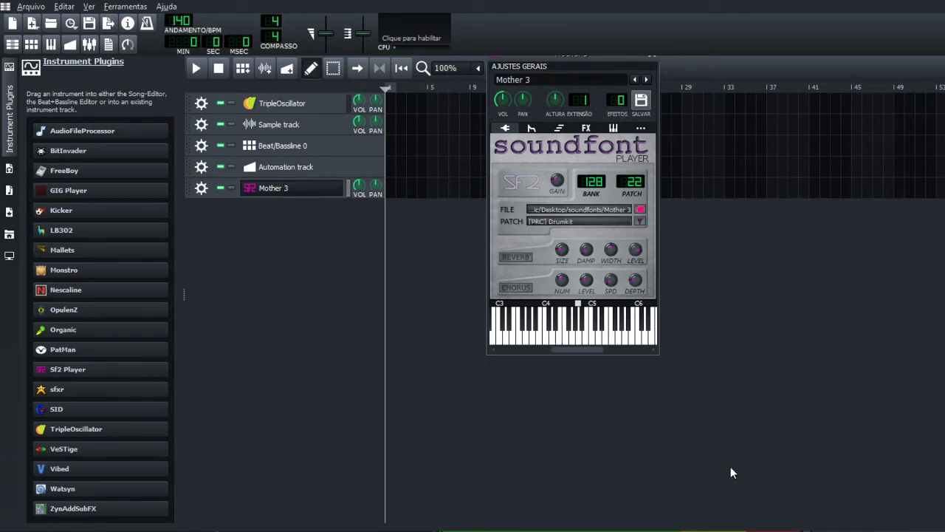
{"action": "mouse_move", "coordinate": [744, 472]}
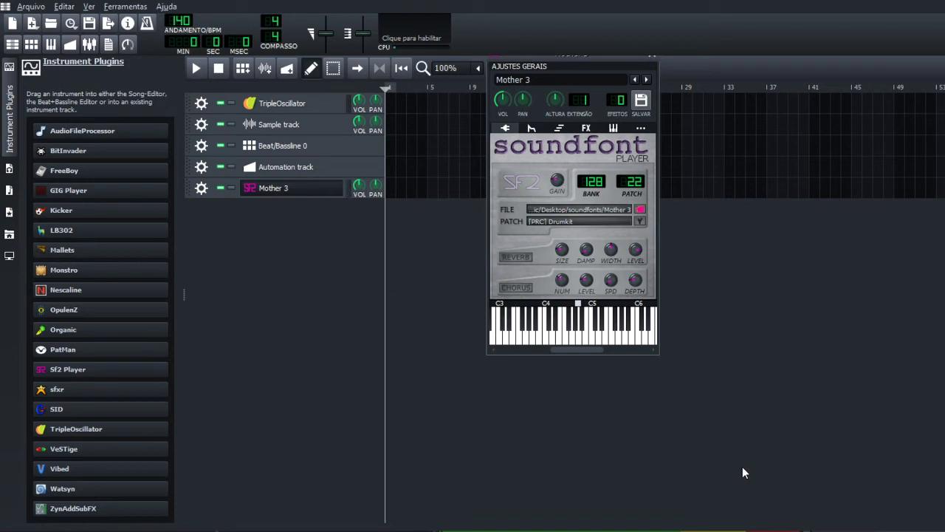
{"action": "mouse_move", "coordinate": [768, 74]}
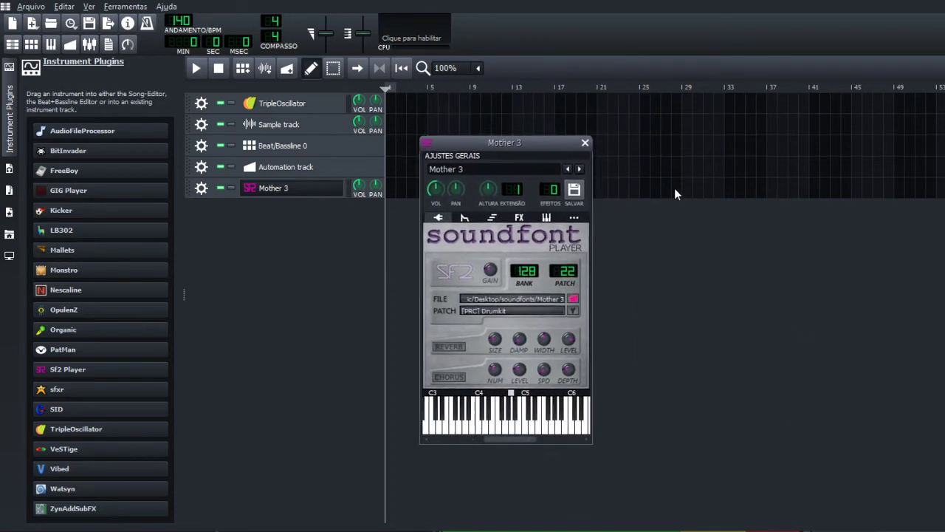
Step: Nudge the Mother 3 SF2 Player window slightly, then close it
{"action": "left_click_drag", "start_coordinate": [504, 142], "coordinate": [498, 151]}
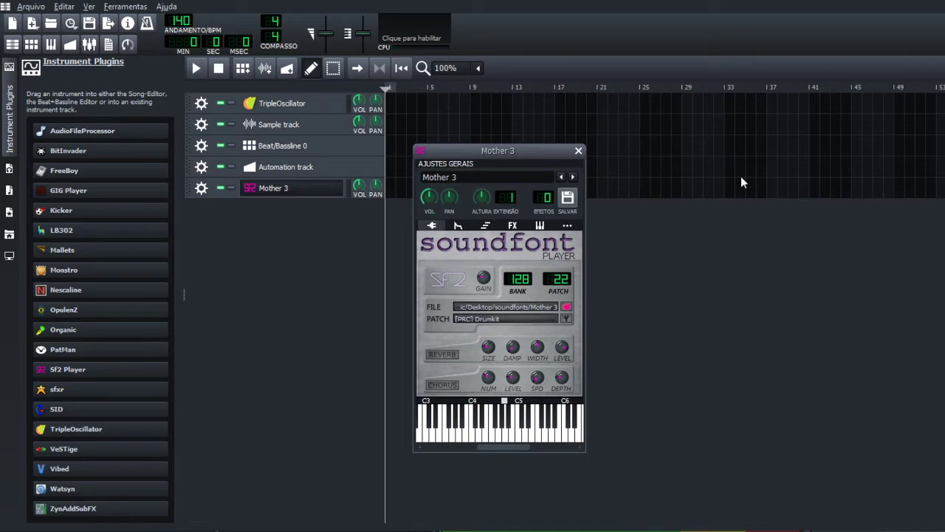
{"action": "left_click", "coordinate": [578, 150]}
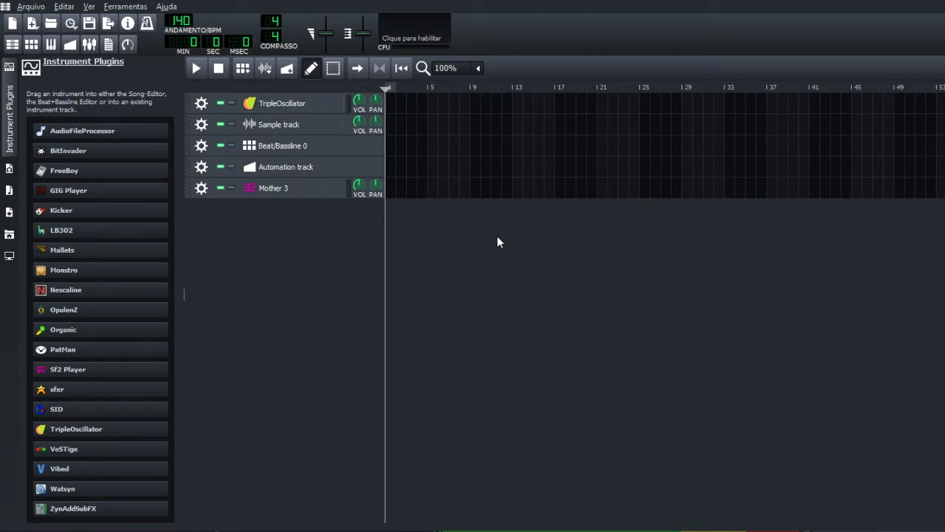
{"action": "double_click", "coordinate": [273, 188]}
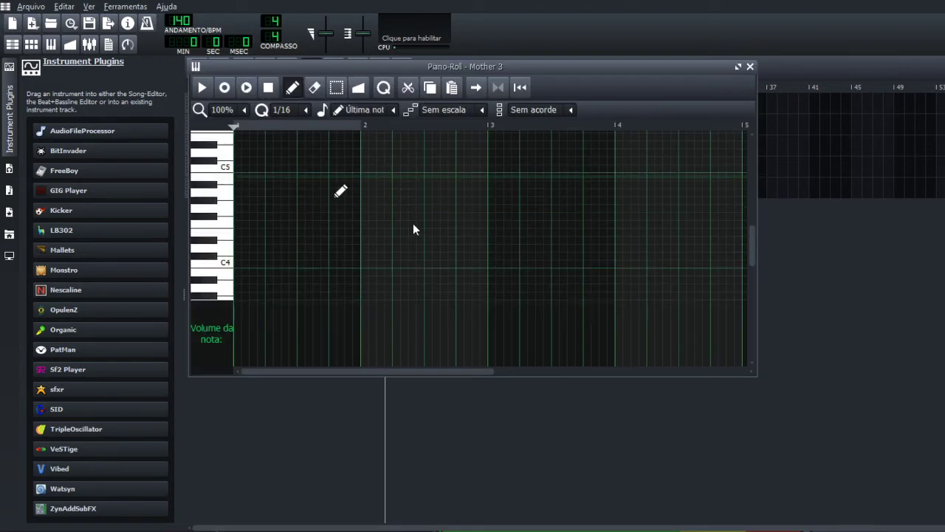
{"action": "left_click", "coordinate": [750, 67]}
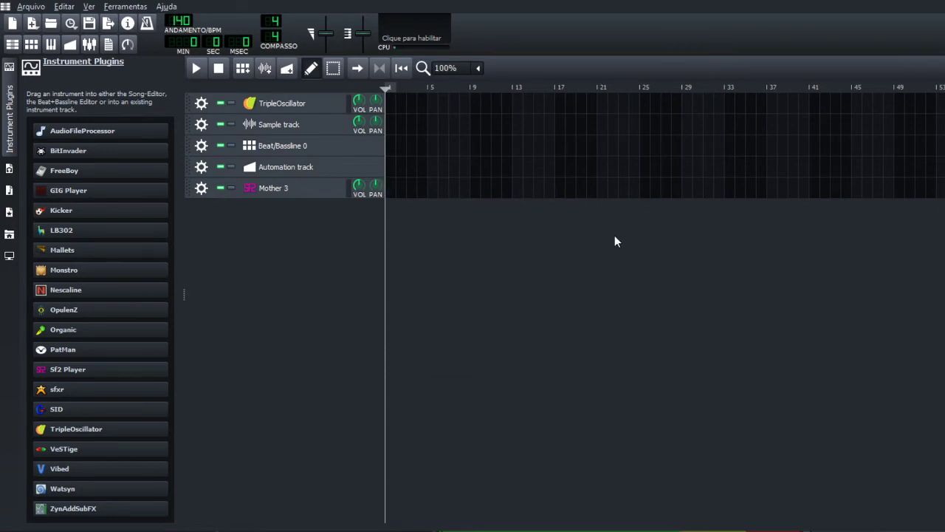
{"action": "mouse_move", "coordinate": [517, 246]}
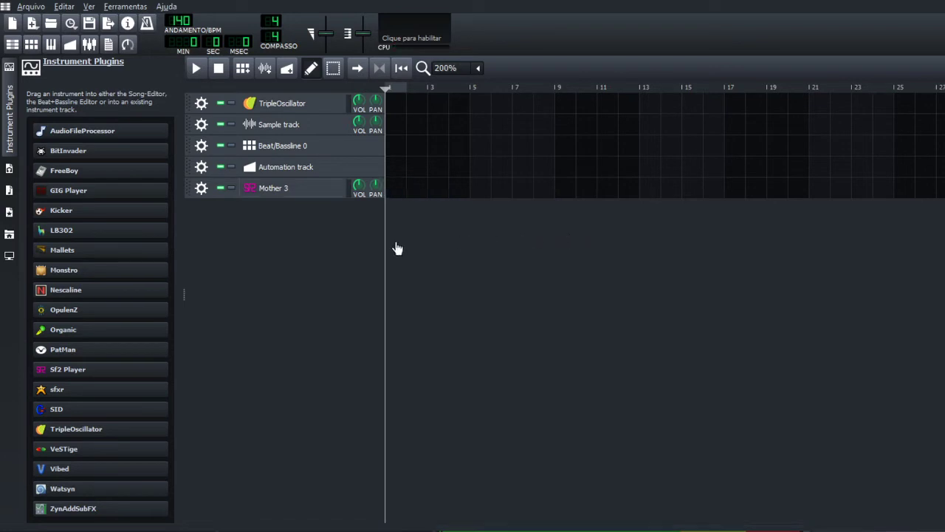
{"action": "mouse_move", "coordinate": [459, 244]}
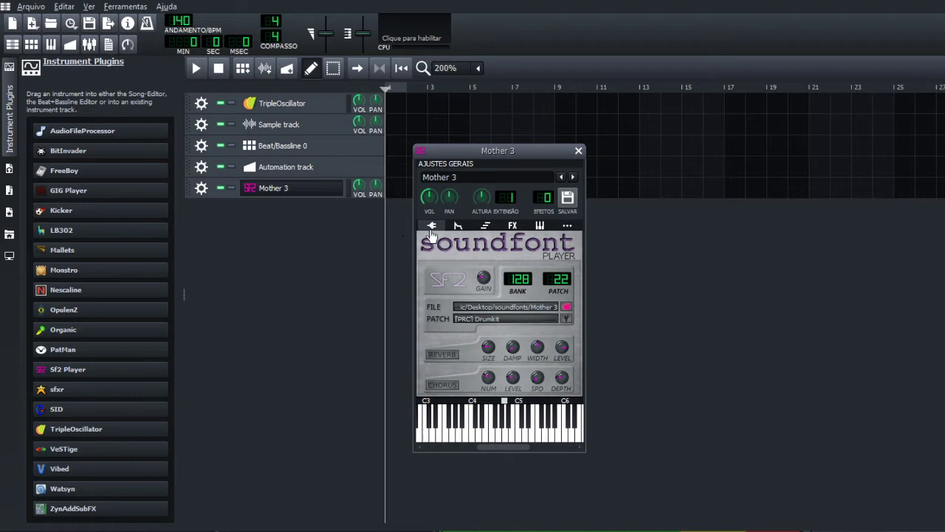
{"action": "left_click", "coordinate": [579, 151]}
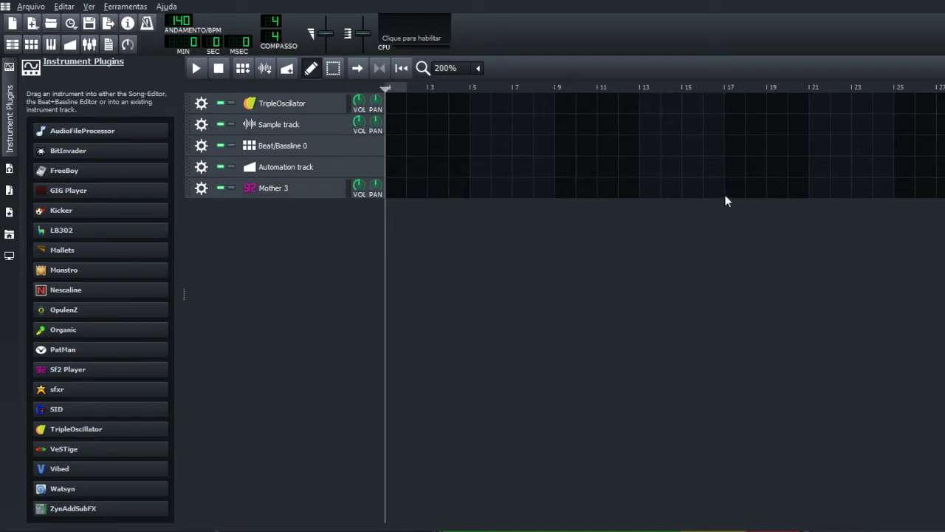
{"action": "mouse_move", "coordinate": [447, 247]}
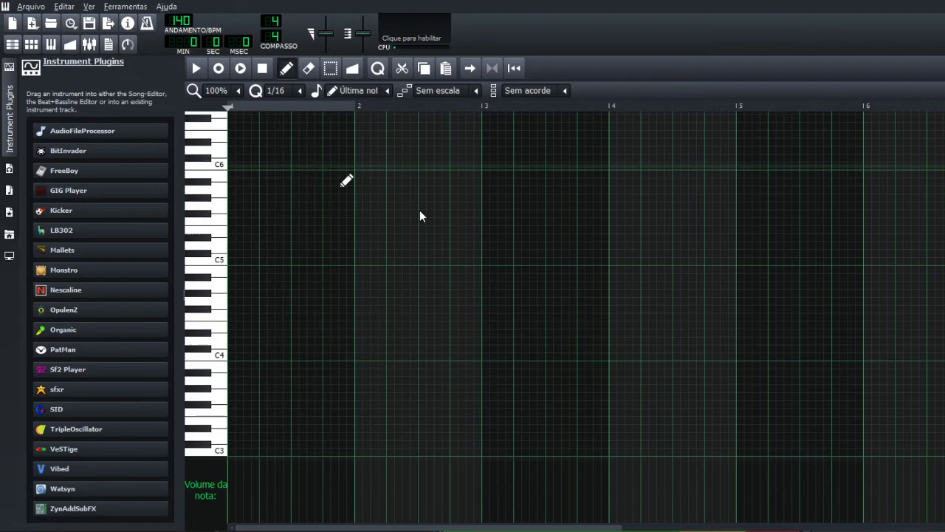
{"action": "mouse_move", "coordinate": [362, 88]}
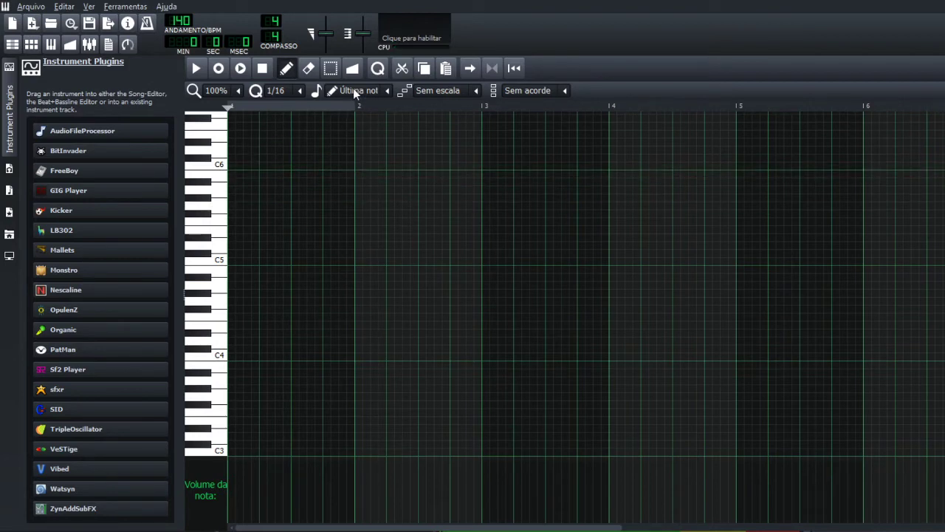
Step: Open the Mother 3 piano roll, then draw, resize and delete a test note
{"action": "left_click", "coordinate": [244, 357]}
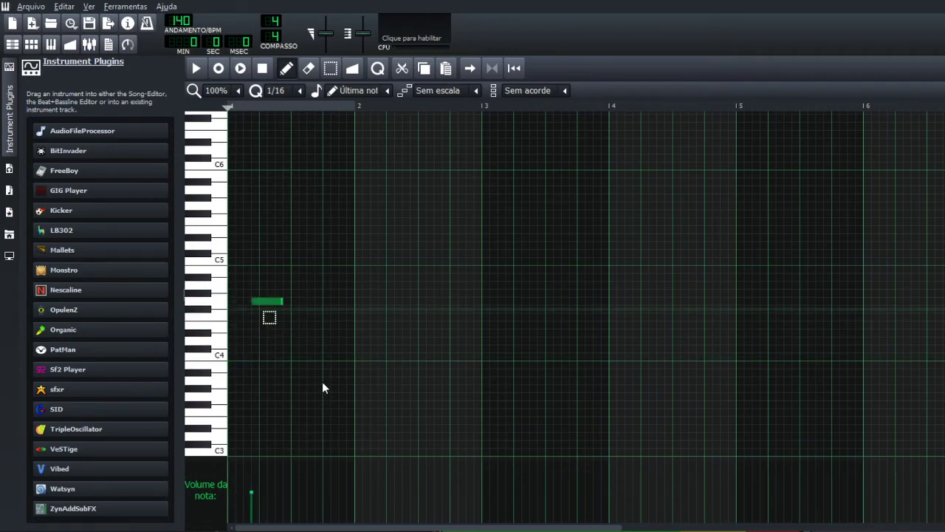
{"action": "left_click", "coordinate": [239, 91]}
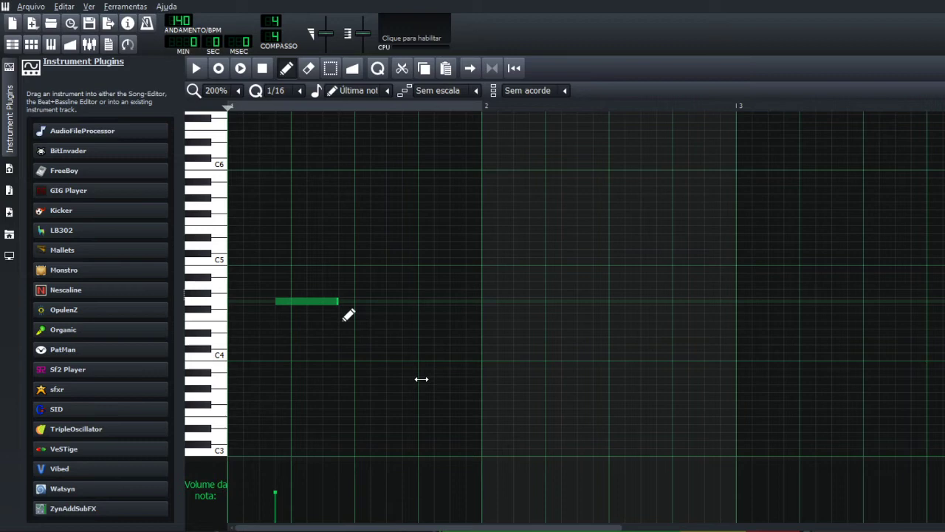
{"action": "left_click_drag", "start_coordinate": [332, 300], "coordinate": [609, 301]}
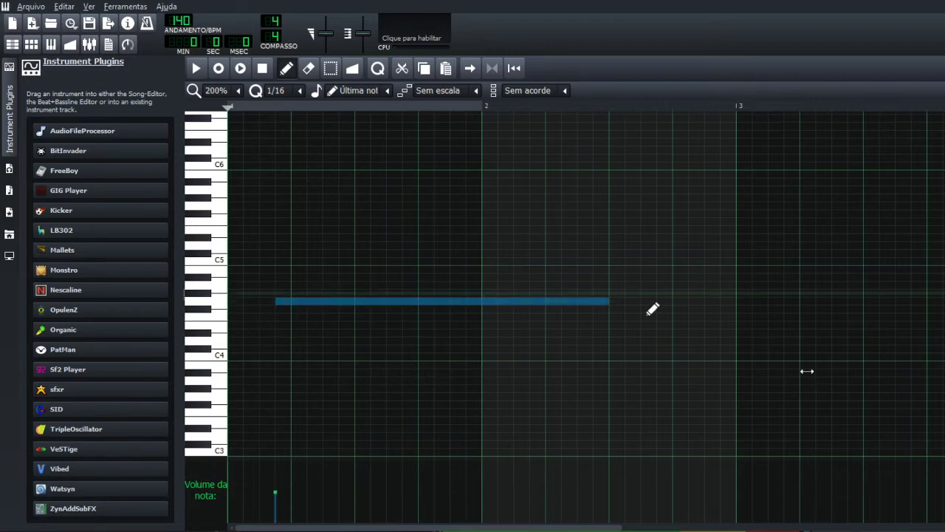
{"action": "left_click_drag", "start_coordinate": [605, 301], "coordinate": [353, 300]}
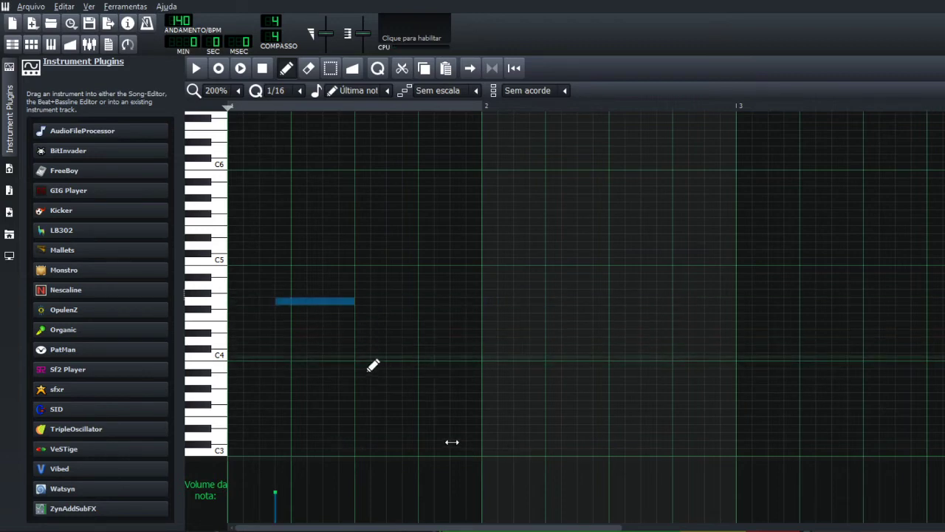
{"action": "left_click_drag", "start_coordinate": [353, 301], "coordinate": [322, 300]}
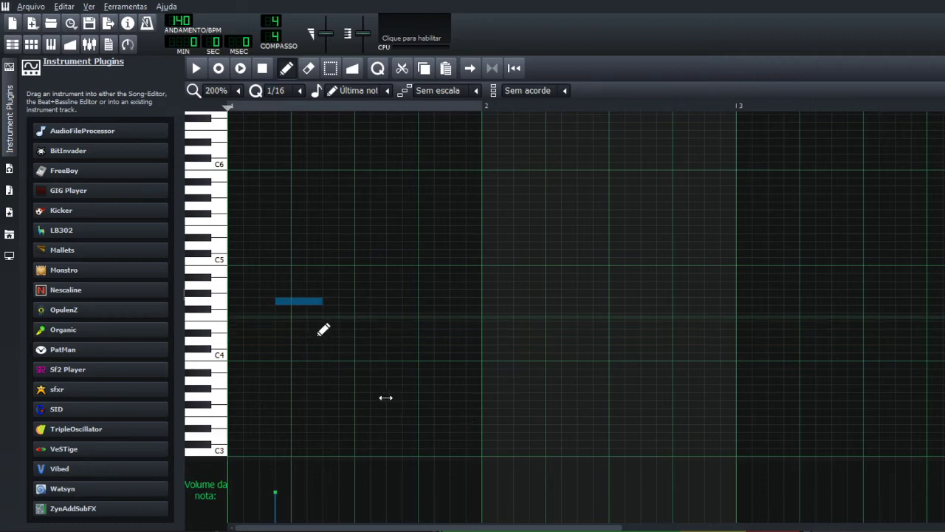
{"action": "left_click", "coordinate": [299, 301]}
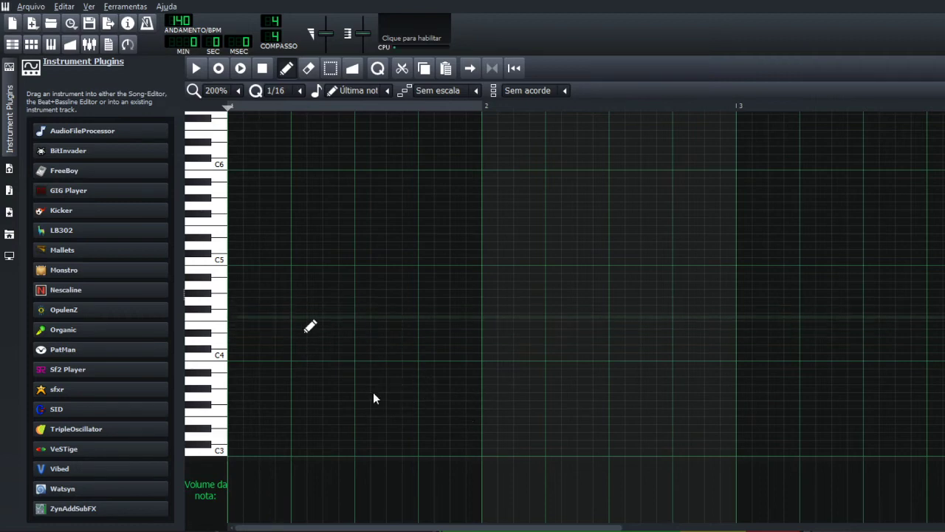
{"action": "mouse_move", "coordinate": [362, 449]}
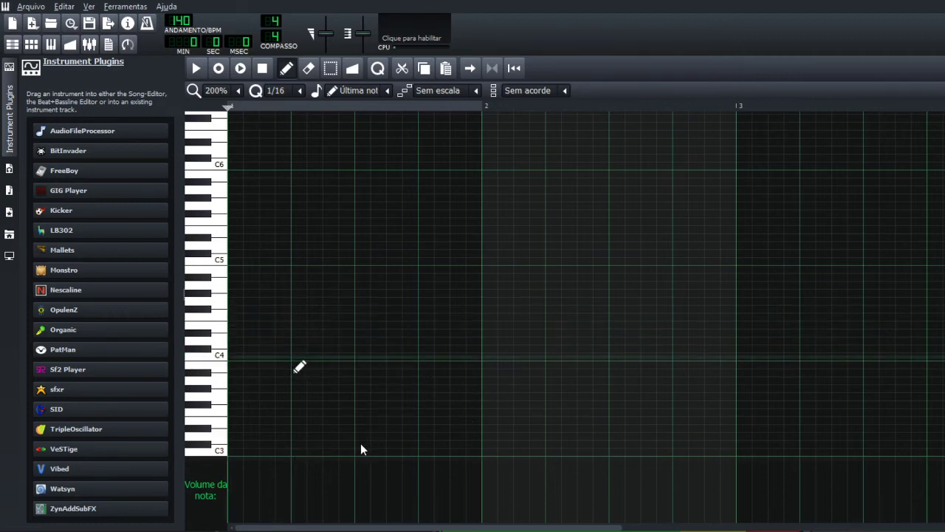
Step: Remove a test C4 note and change piano roll quantize from 1/16 to 1/12
{"action": "left_click", "coordinate": [243, 357]}
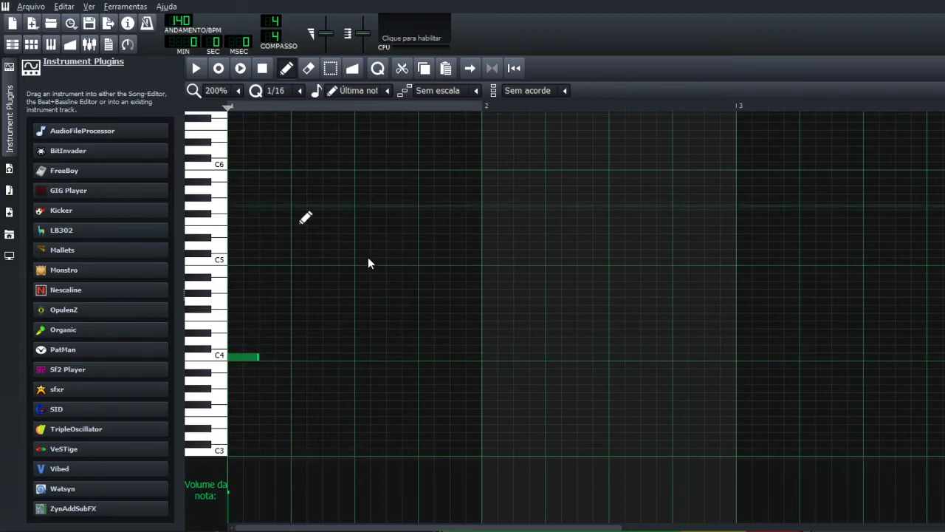
{"action": "mouse_move", "coordinate": [372, 117]}
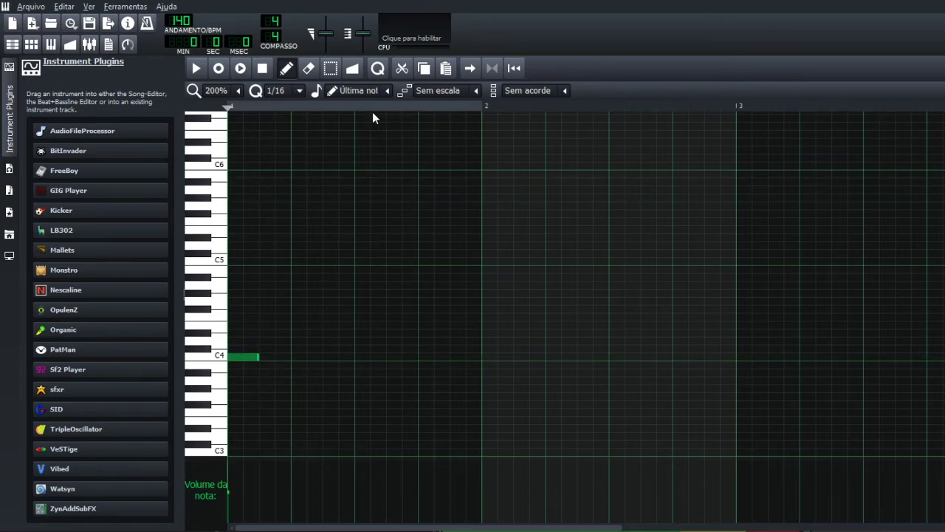
{"action": "mouse_move", "coordinate": [305, 124]}
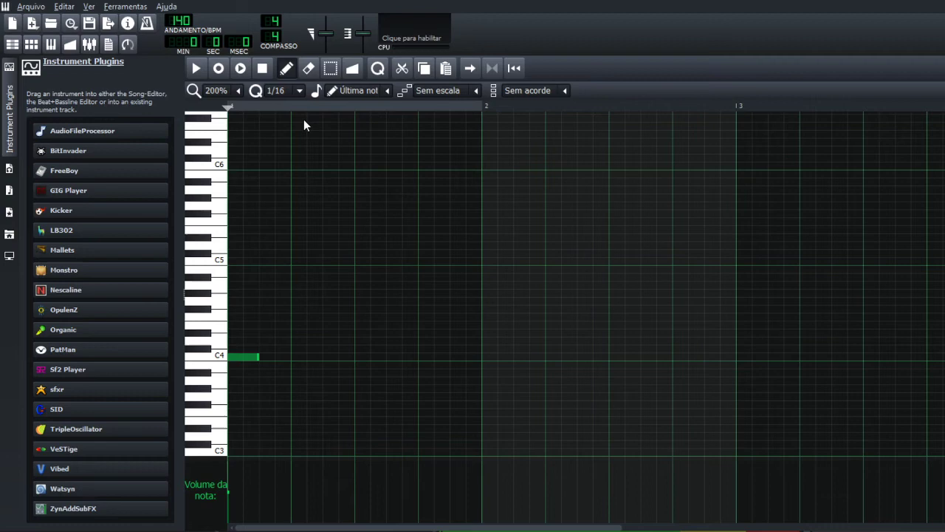
{"action": "mouse_move", "coordinate": [373, 146]}
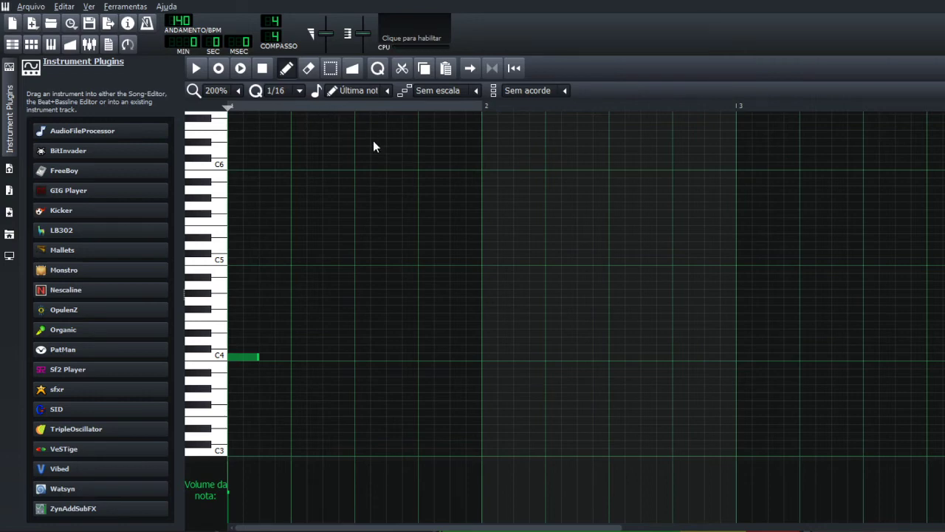
{"action": "mouse_move", "coordinate": [383, 257]}
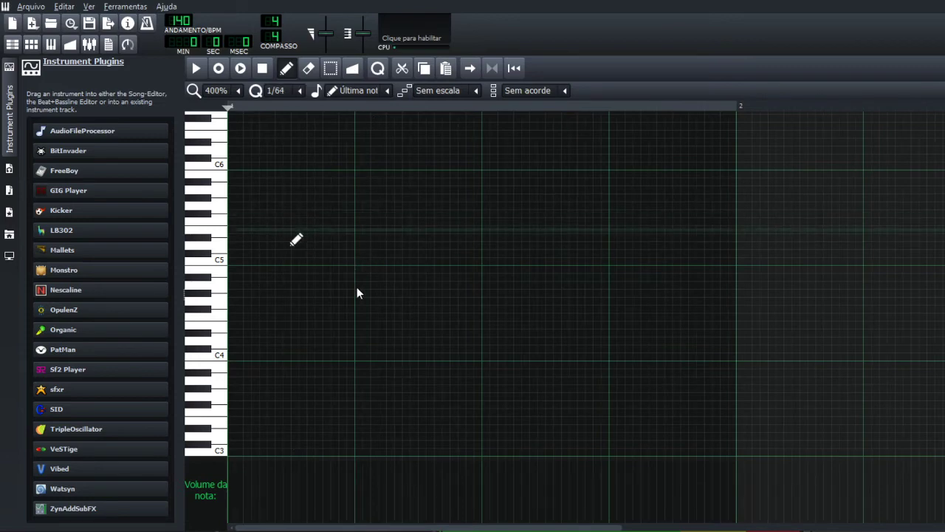
{"action": "left_click", "coordinate": [235, 357]}
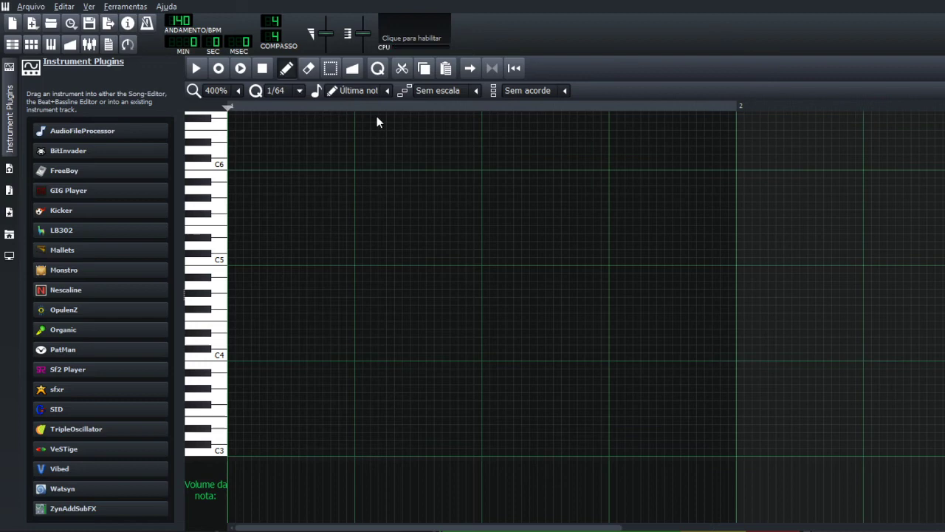
{"action": "left_click", "coordinate": [281, 90]}
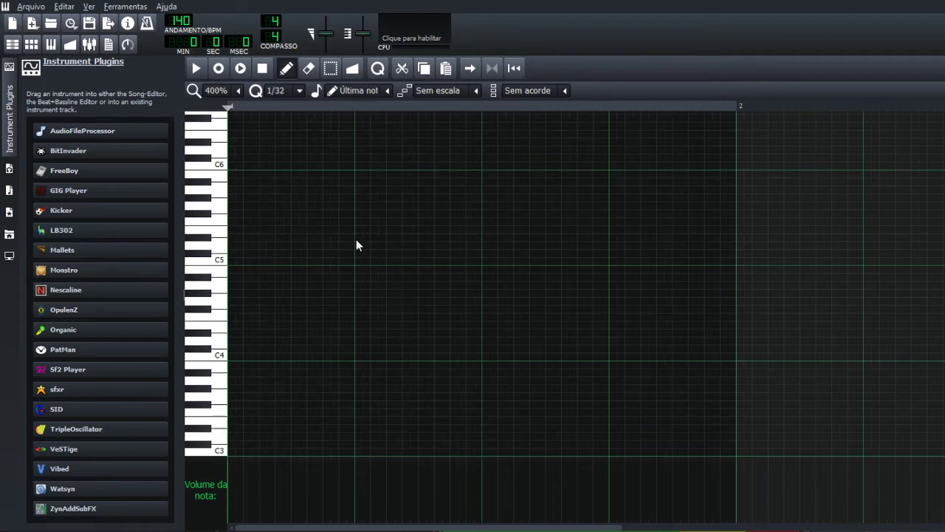
{"action": "mouse_move", "coordinate": [392, 313]}
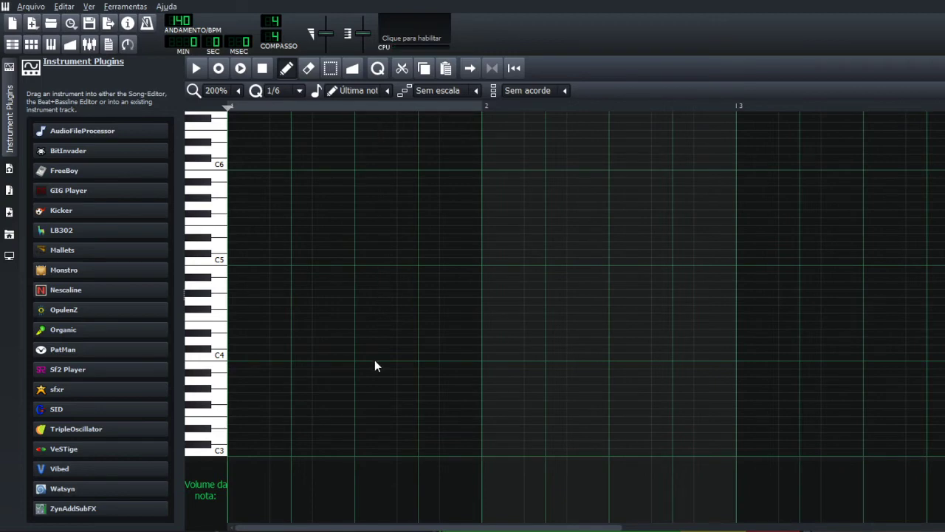
{"action": "left_click", "coordinate": [299, 90]}
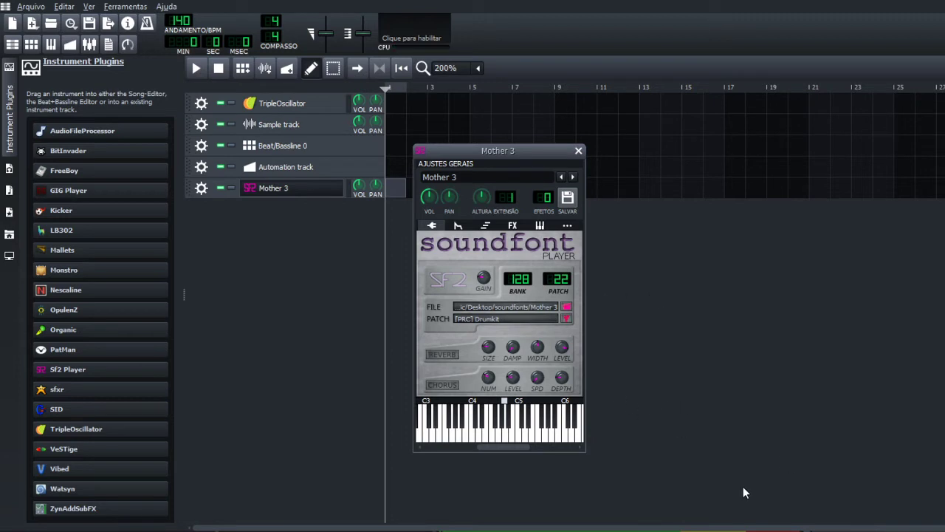
{"action": "mouse_move", "coordinate": [709, 475]}
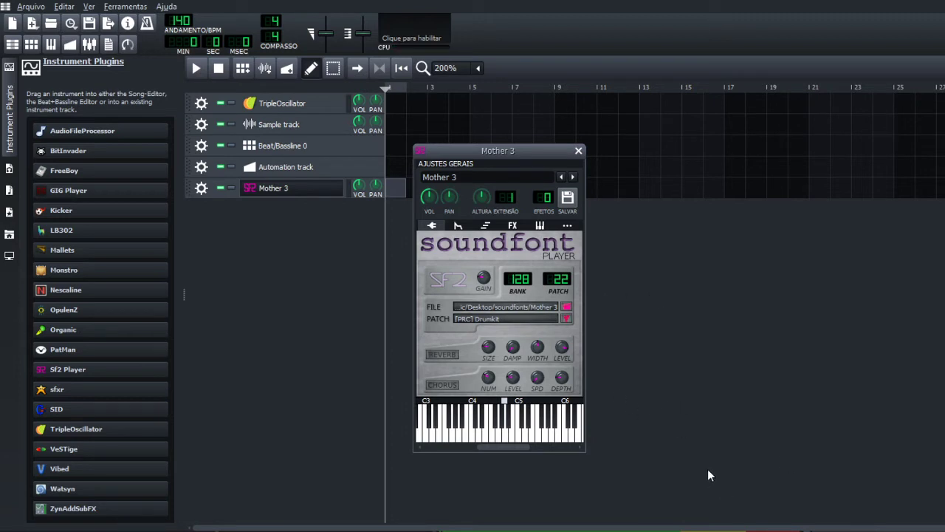
{"action": "left_click", "coordinate": [578, 150]}
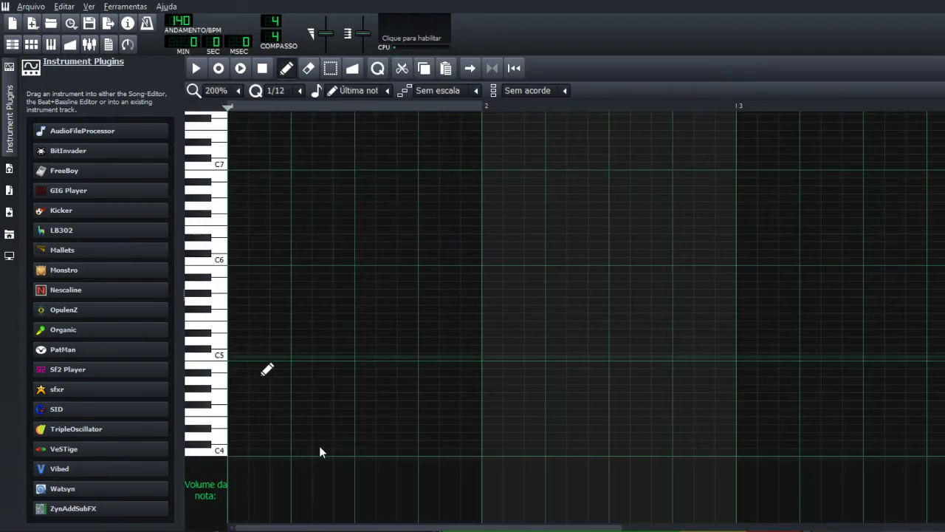
Step: Choose 'Maior' in the Mother 3 piano roll's chord dropdown
{"action": "left_click", "coordinate": [255, 90]}
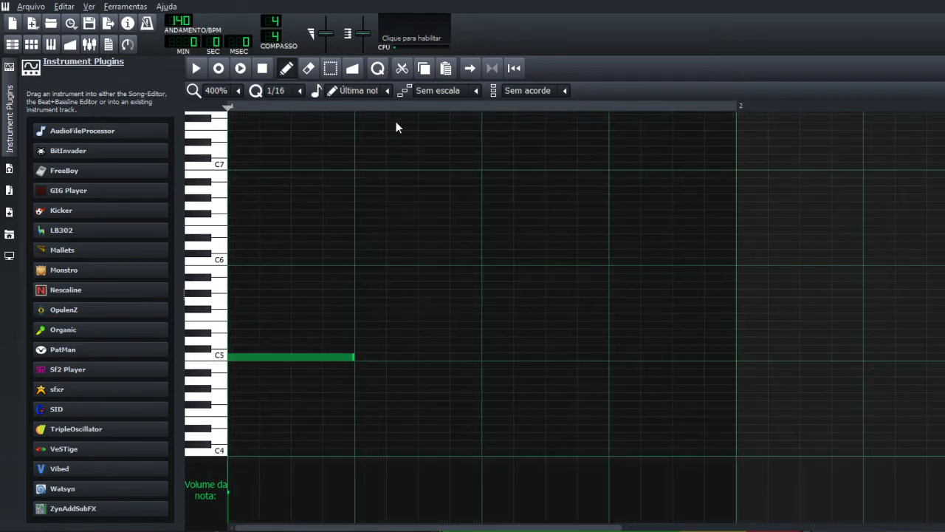
{"action": "left_click", "coordinate": [237, 90]}
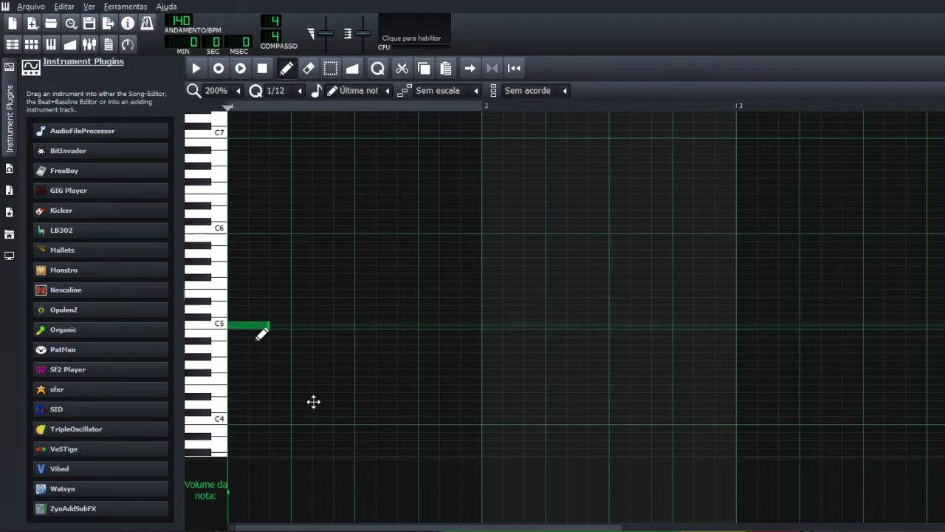
{"action": "scroll", "scroll_direction": "down", "scroll_amount": 3}
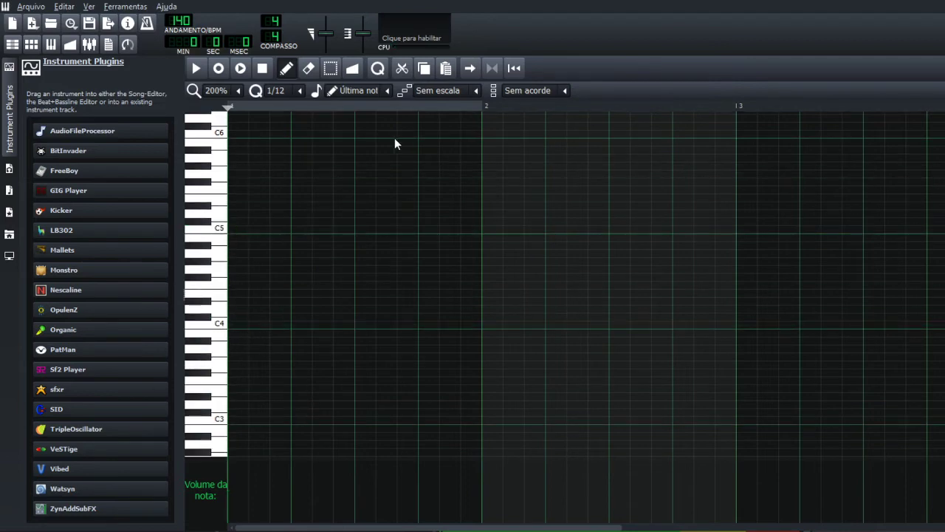
{"action": "scroll", "scroll_direction": "up", "scroll_amount": 3}
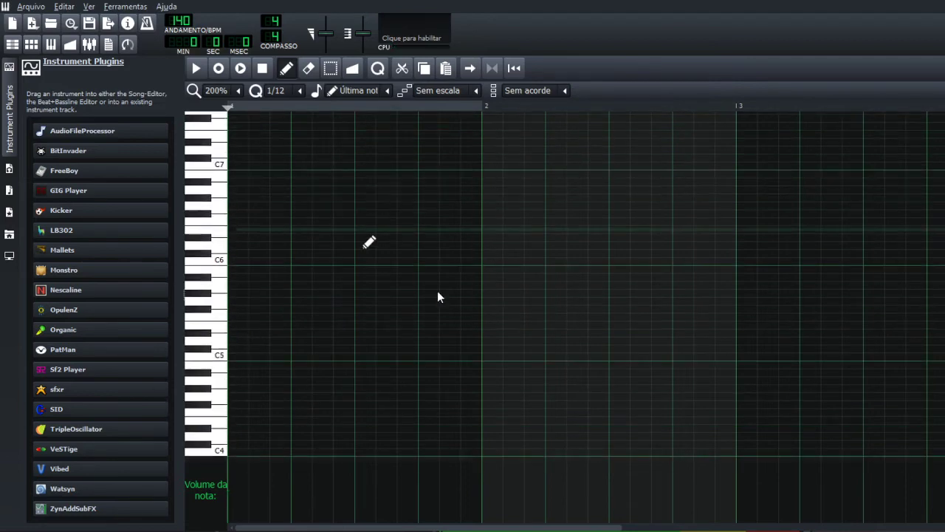
{"action": "left_click", "coordinate": [239, 90]}
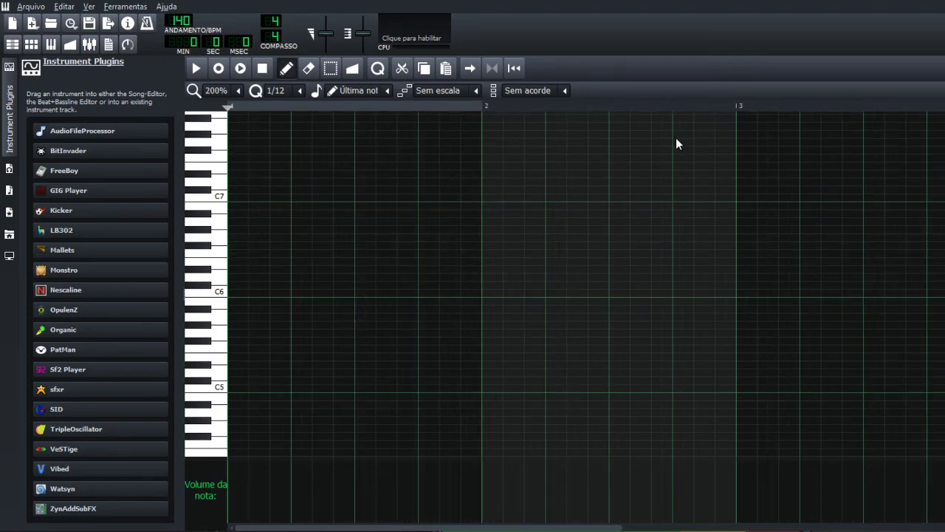
{"action": "scroll", "scroll_direction": "down", "scroll_amount": 3}
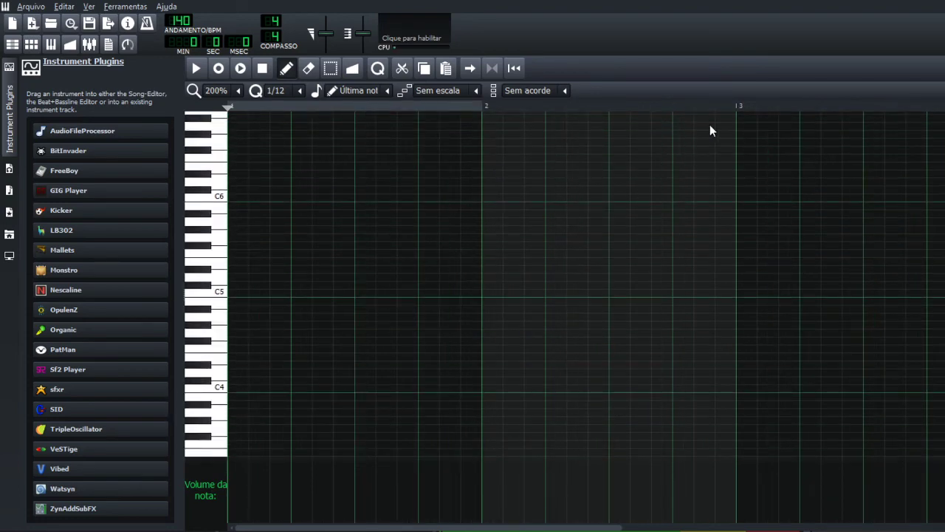
{"action": "mouse_move", "coordinate": [590, 144]}
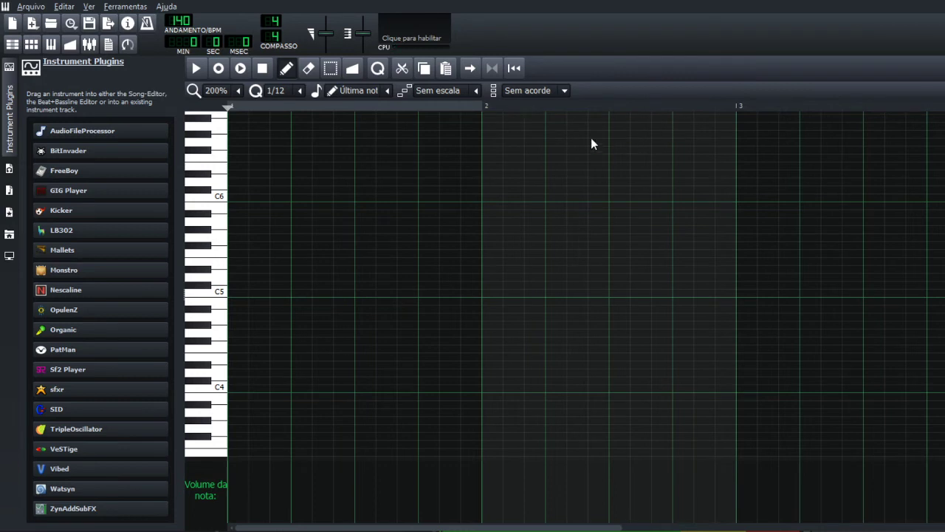
{"action": "mouse_move", "coordinate": [786, 69]}
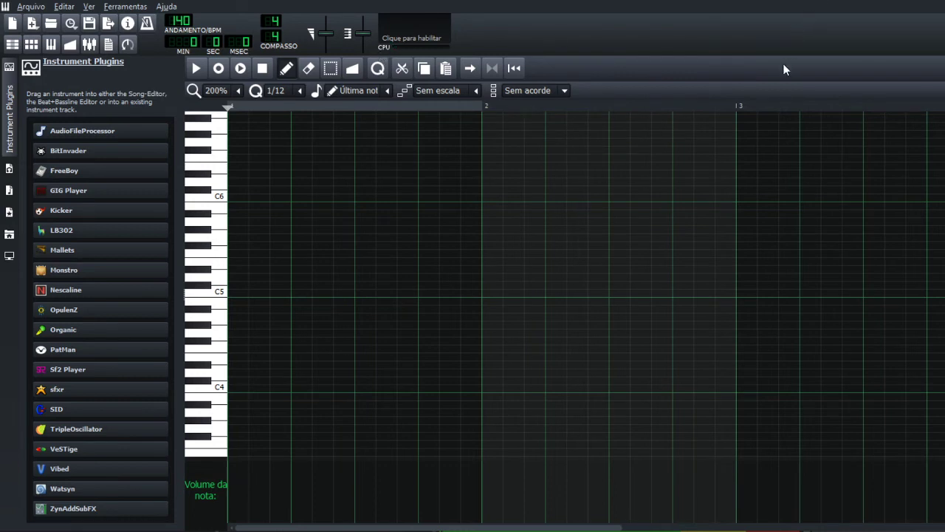
{"action": "mouse_move", "coordinate": [785, 39]}
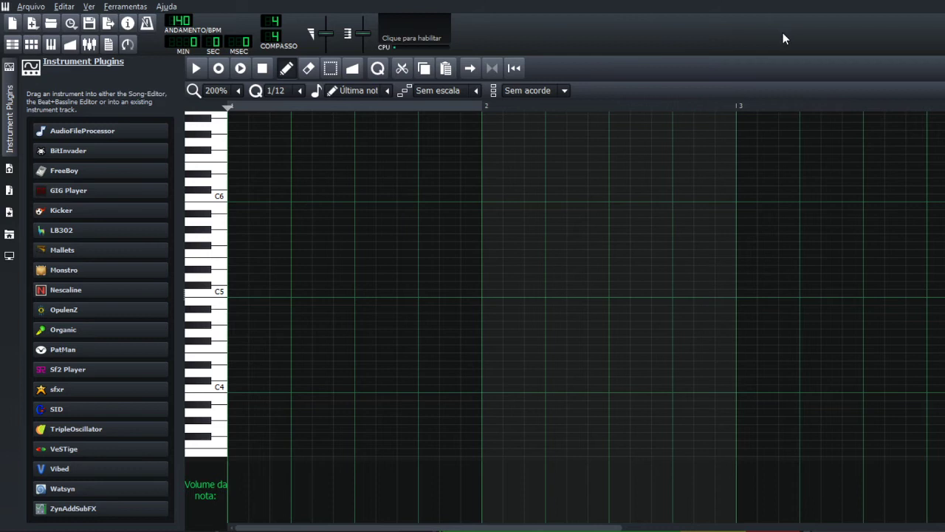
{"action": "left_click", "coordinate": [527, 90]}
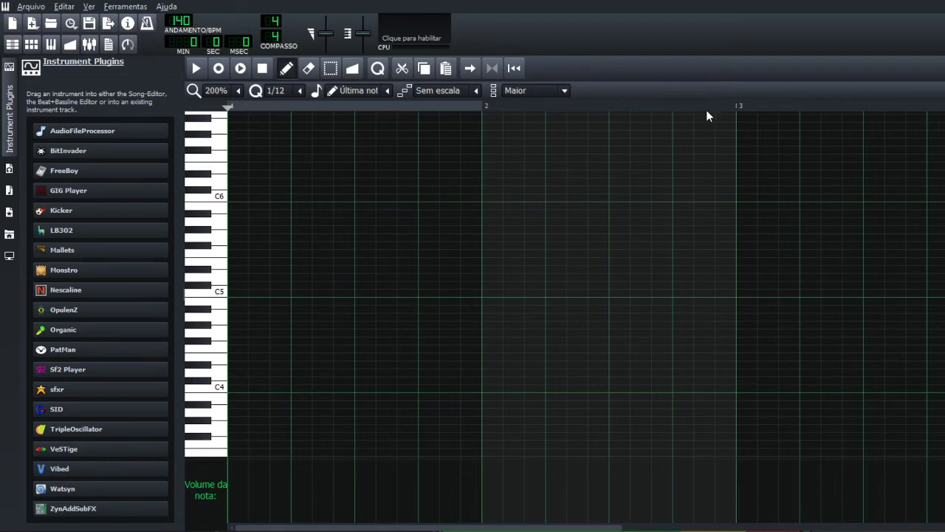
{"action": "mouse_move", "coordinate": [803, 281]}
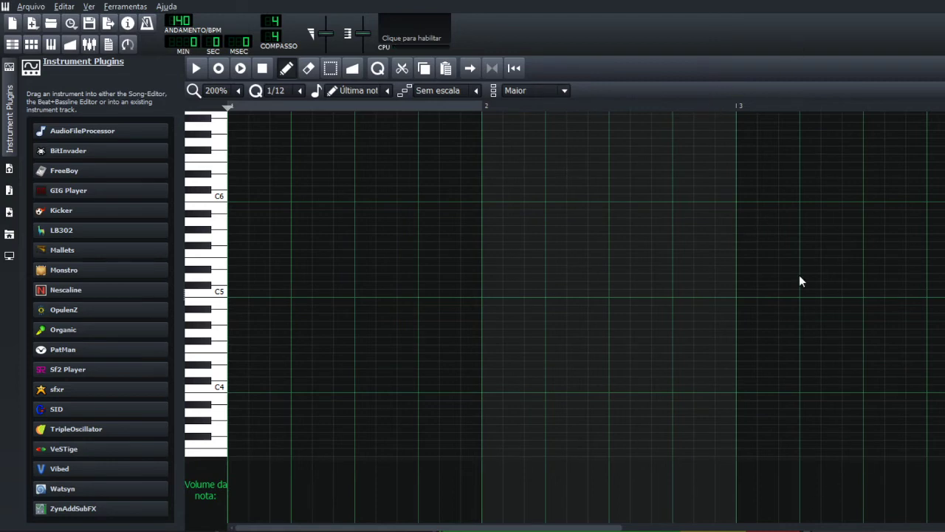
{"action": "mouse_move", "coordinate": [761, 100]}
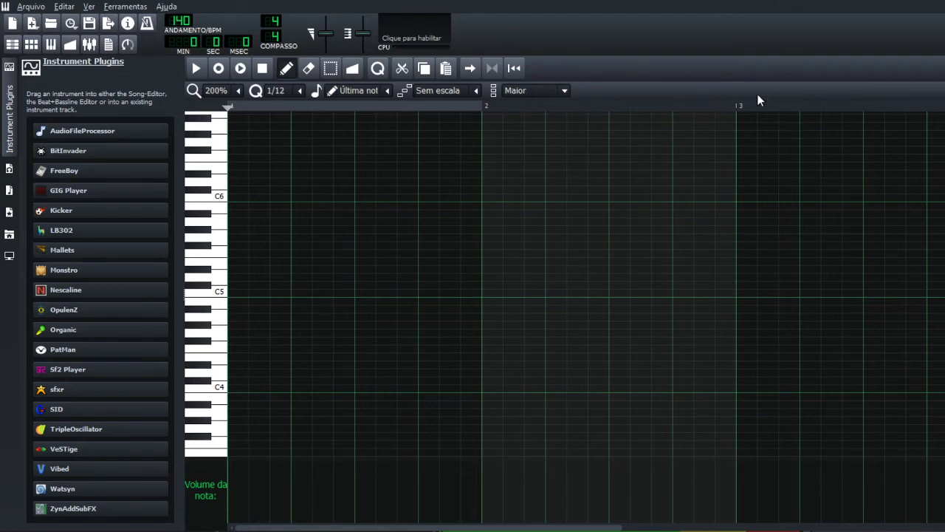
{"action": "mouse_move", "coordinate": [781, 3]}
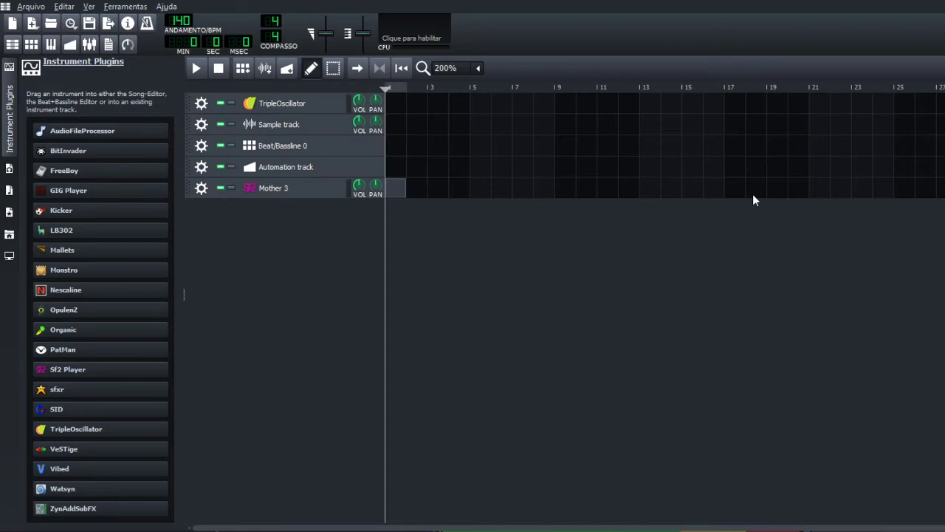
{"action": "mouse_move", "coordinate": [280, 270]}
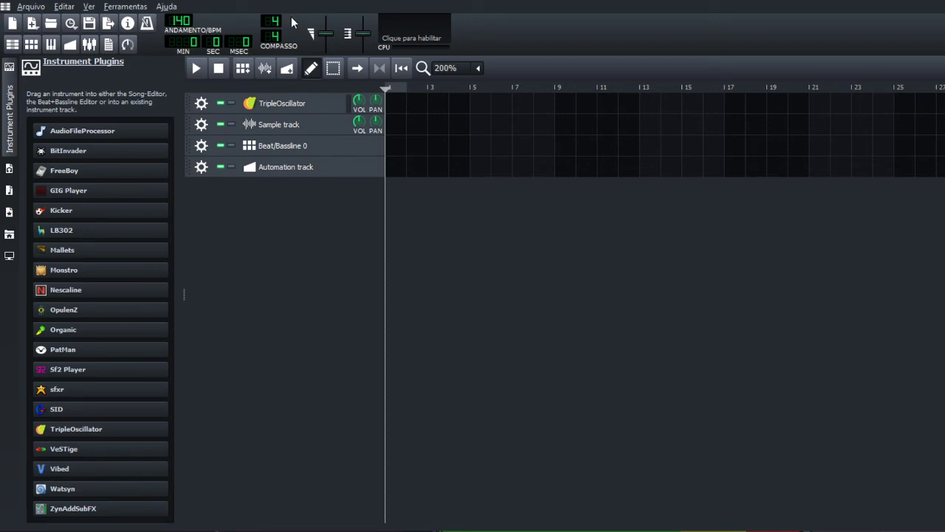
{"action": "mouse_move", "coordinate": [404, 58]}
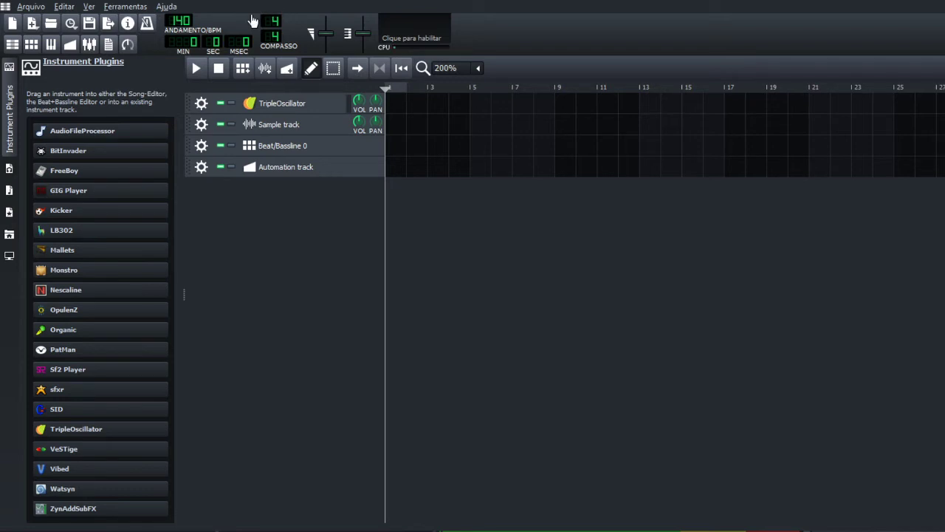
{"action": "mouse_move", "coordinate": [232, 28]}
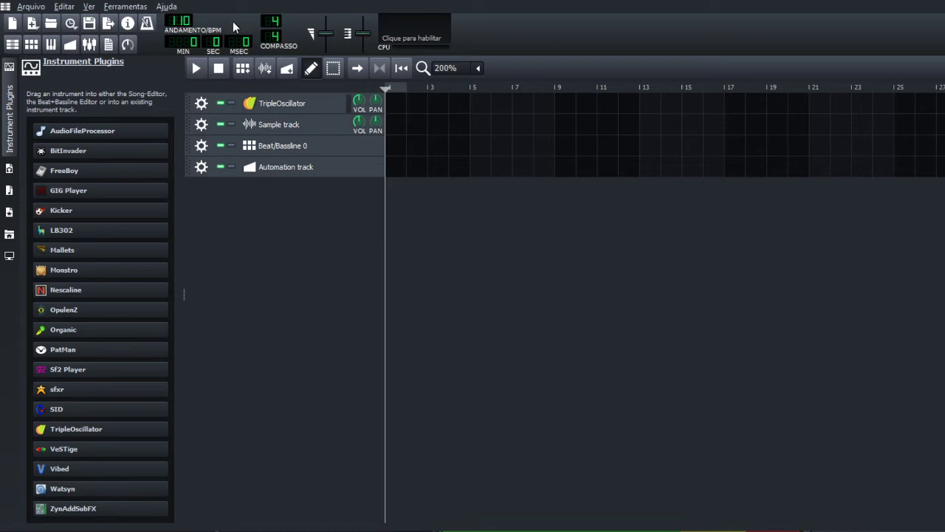
{"action": "mouse_move", "coordinate": [891, 283]}
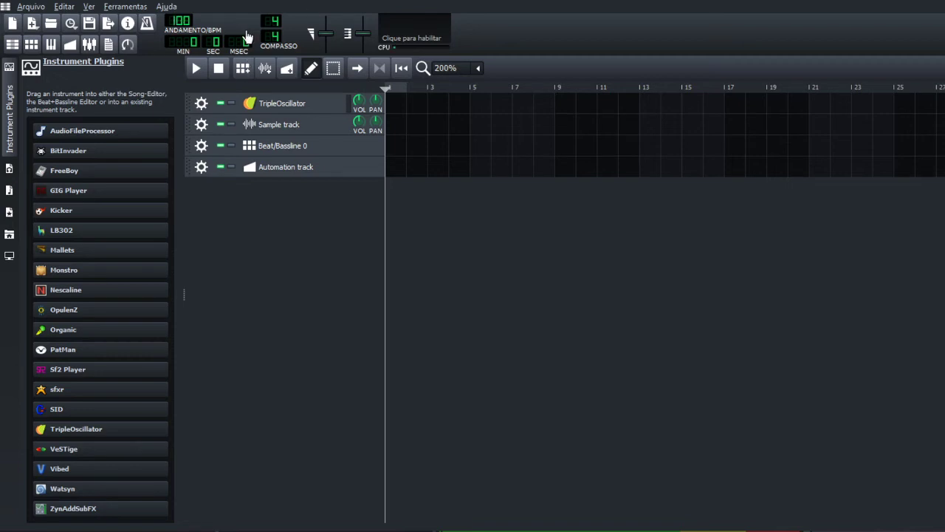
{"action": "mouse_move", "coordinate": [336, 43]}
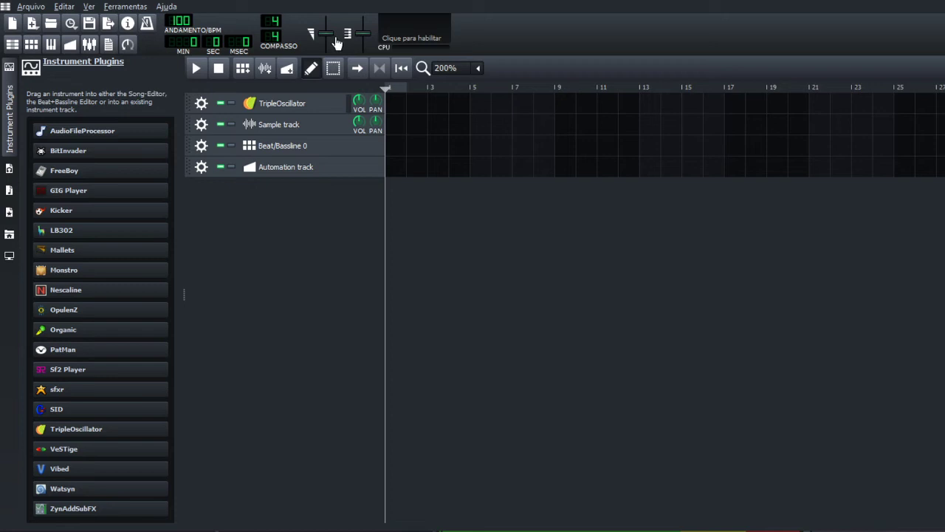
{"action": "mouse_move", "coordinate": [341, 33]}
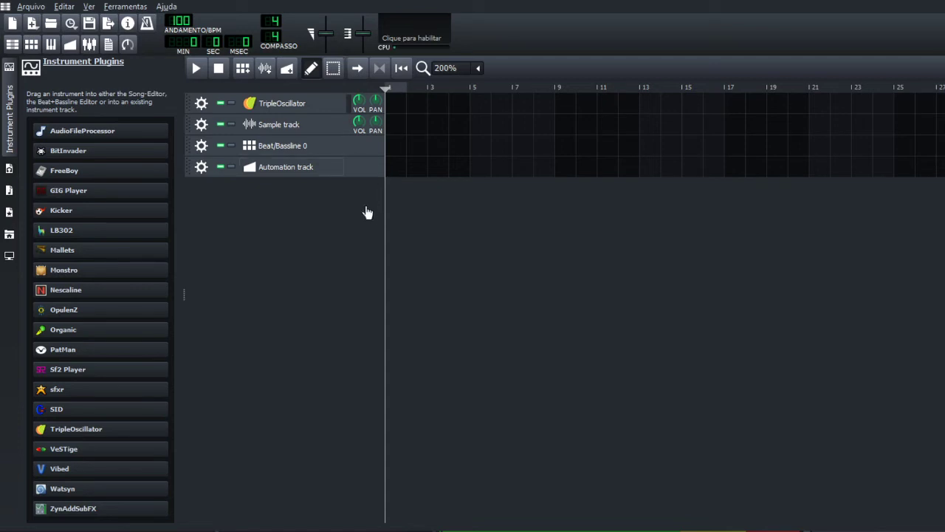
Step: Create an automation clip at bar 1 of the Automation track and add an Sf2 Player track
{"action": "left_click_drag", "start_coordinate": [286, 167], "coordinate": [286, 103]}
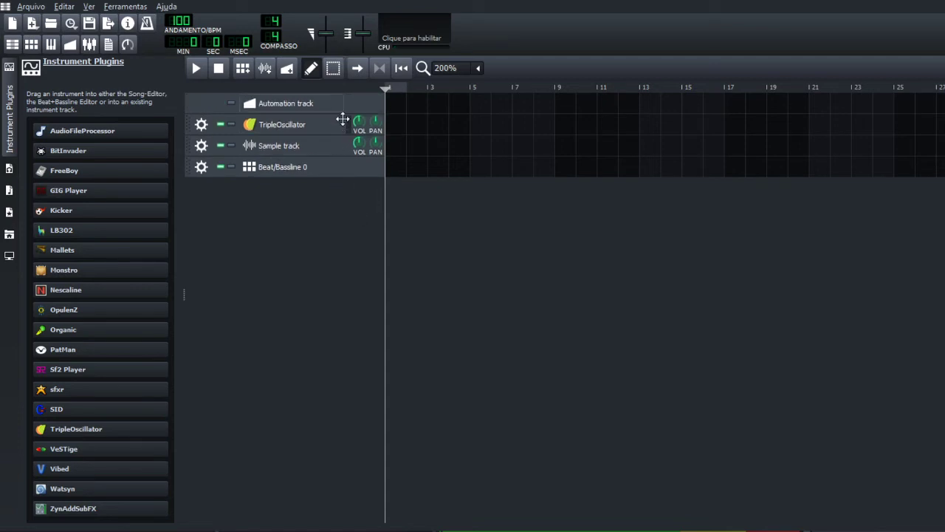
{"action": "left_click_drag", "start_coordinate": [286, 103], "coordinate": [286, 166]}
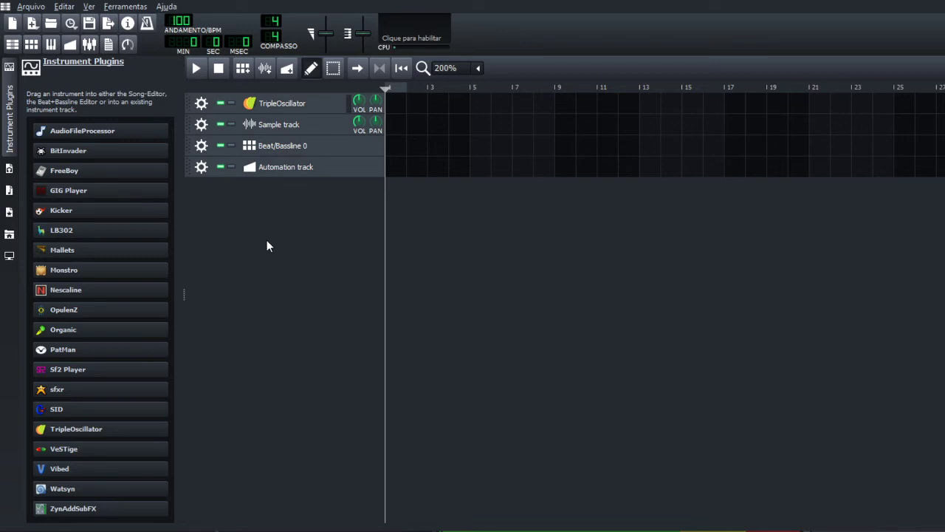
{"action": "mouse_move", "coordinate": [383, 243]}
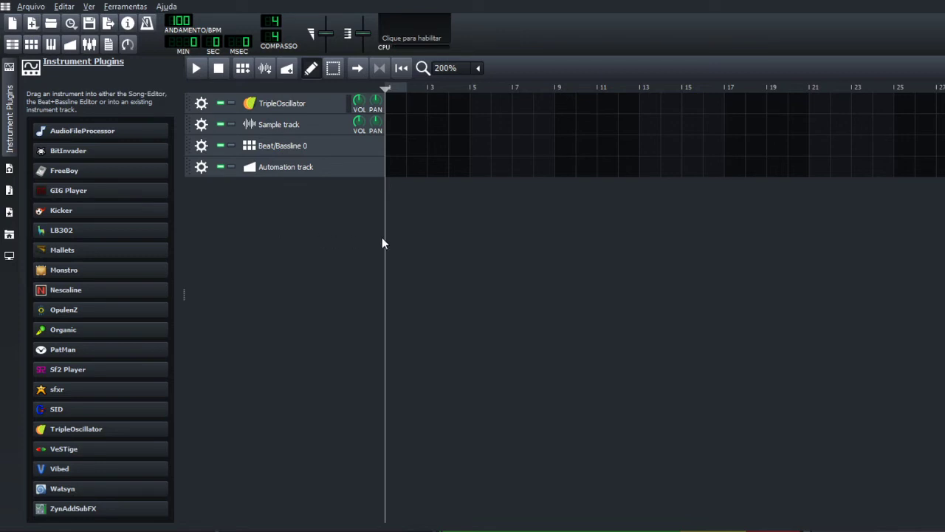
{"action": "left_click", "coordinate": [395, 166]}
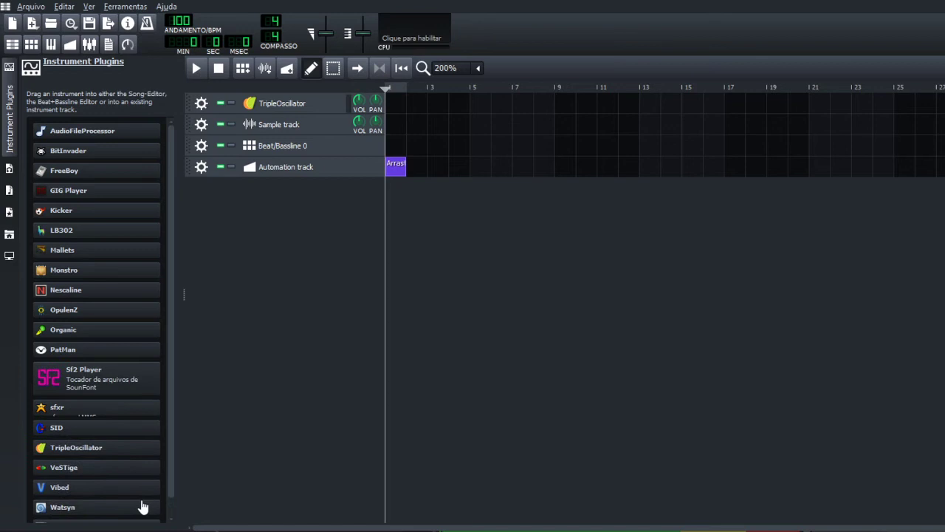
{"action": "double_click", "coordinate": [84, 378]}
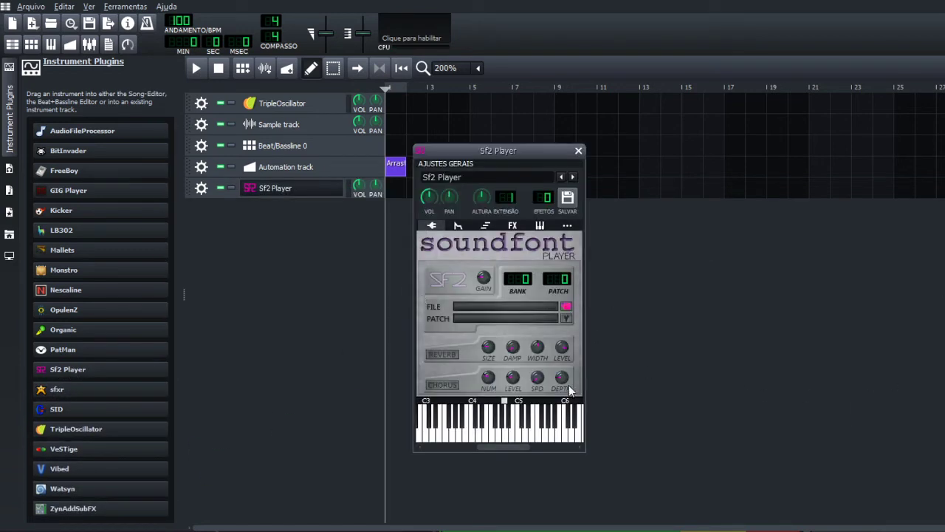
{"action": "mouse_move", "coordinate": [554, 297]}
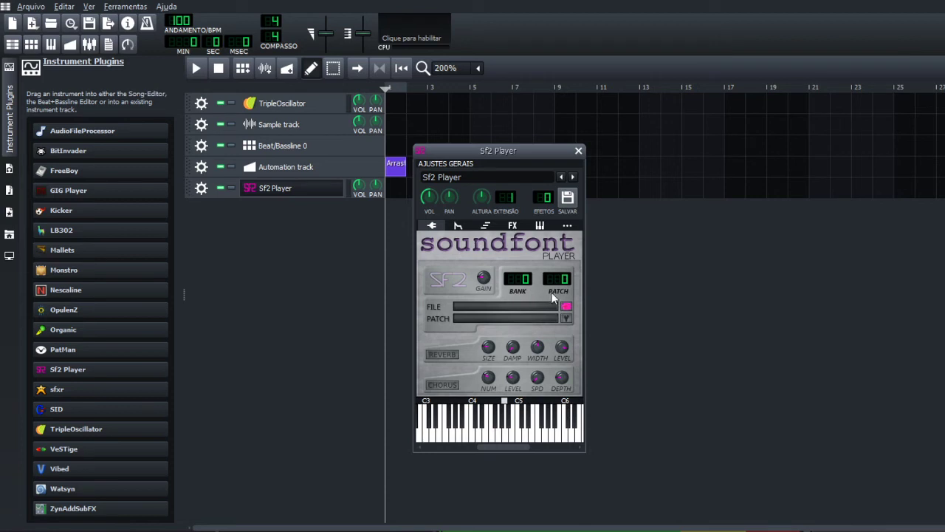
Step: Load the EarthBound soundfont on patch 52 Unsettling Opponent and link PAN to the automation clip
{"action": "left_click", "coordinate": [567, 307]}
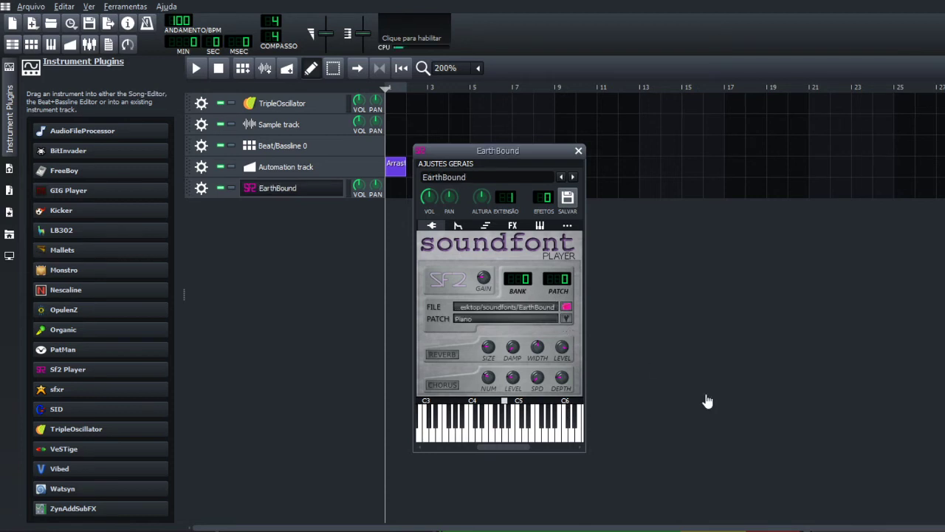
{"action": "mouse_move", "coordinate": [613, 282]}
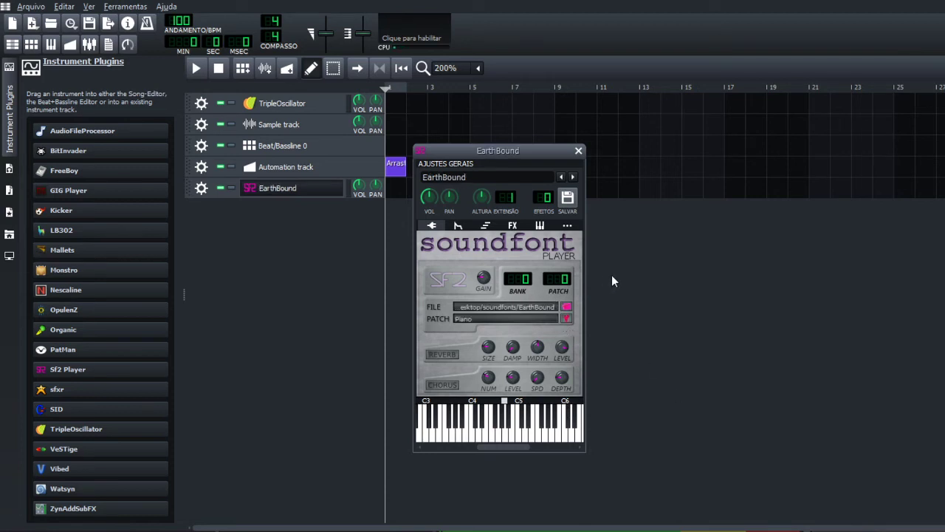
{"action": "mouse_move", "coordinate": [661, 343]}
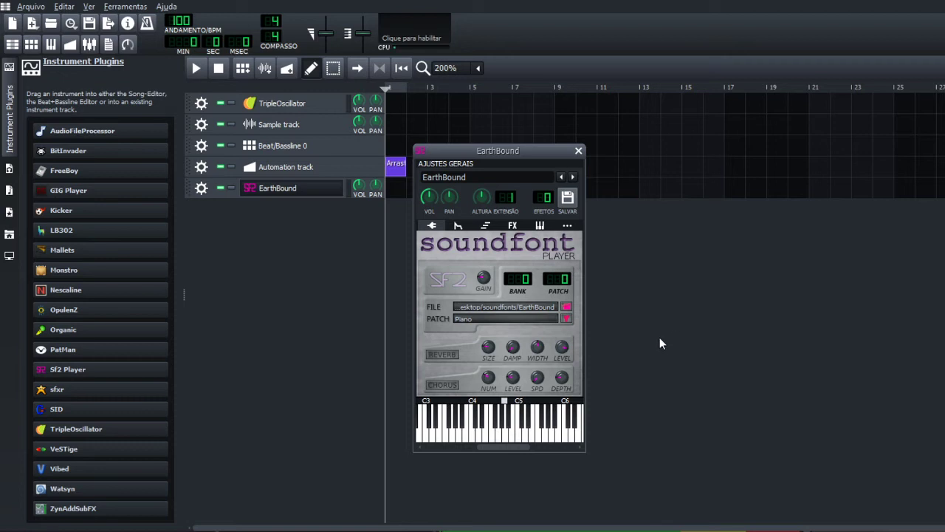
{"action": "mouse_move", "coordinate": [720, 466]}
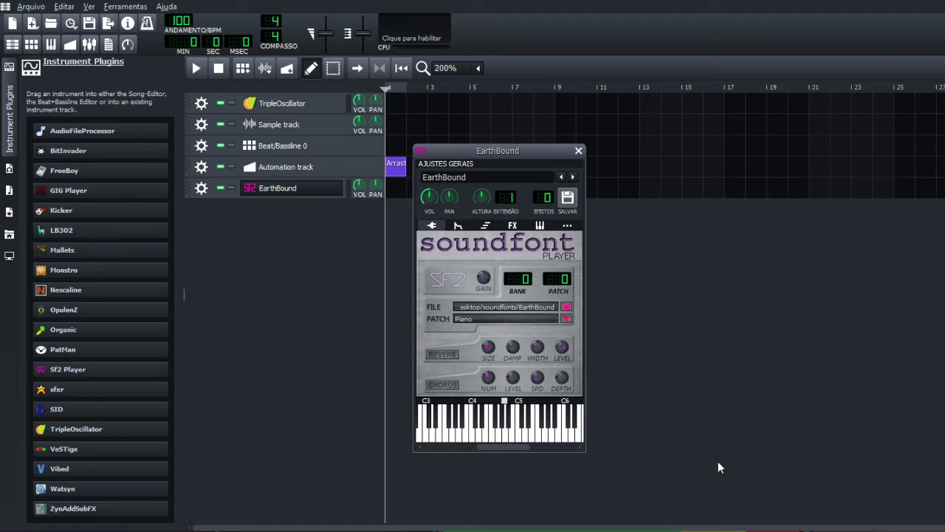
{"action": "left_click", "coordinate": [579, 151]}
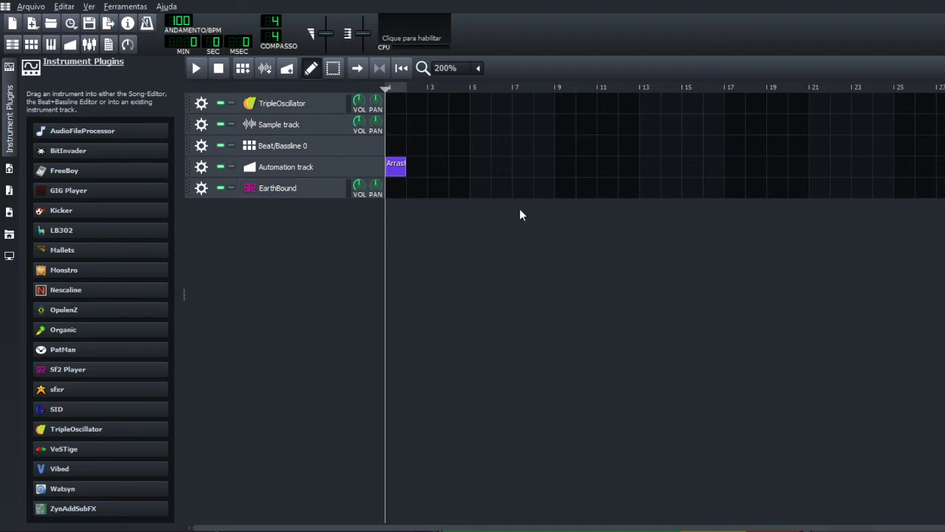
{"action": "left_click", "coordinate": [277, 188]}
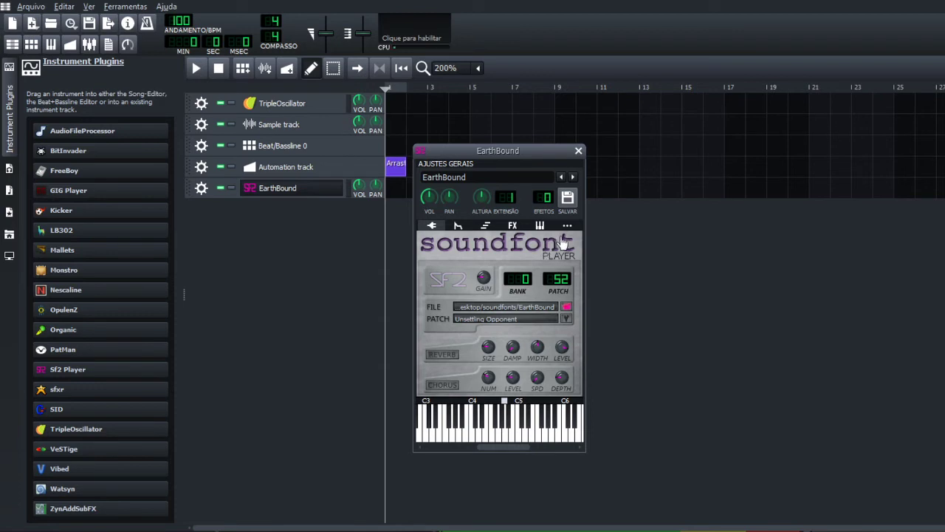
{"action": "mouse_move", "coordinate": [531, 254]}
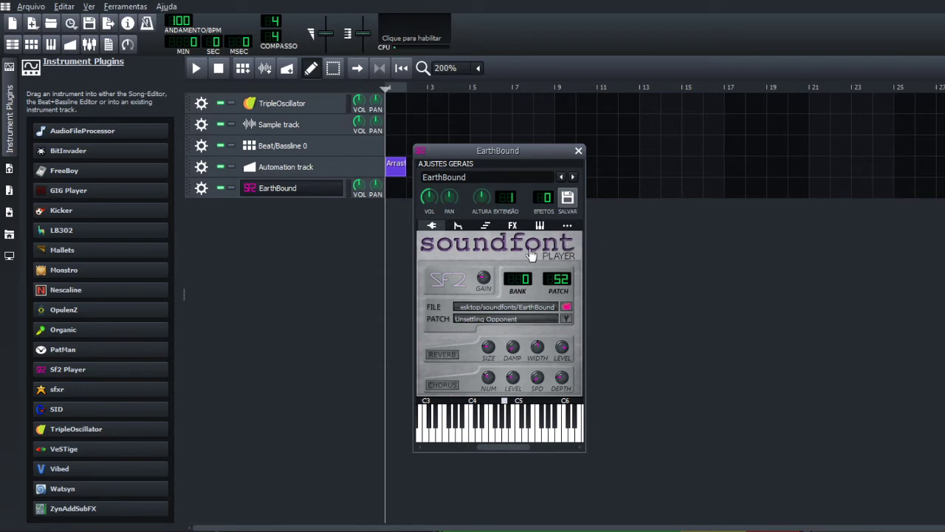
{"action": "mouse_move", "coordinate": [526, 241]}
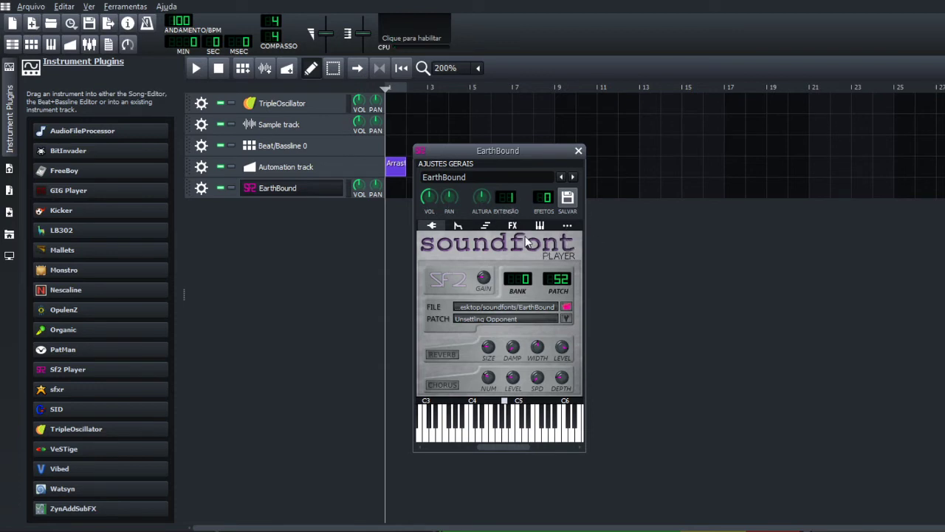
{"action": "mouse_move", "coordinate": [486, 299]}
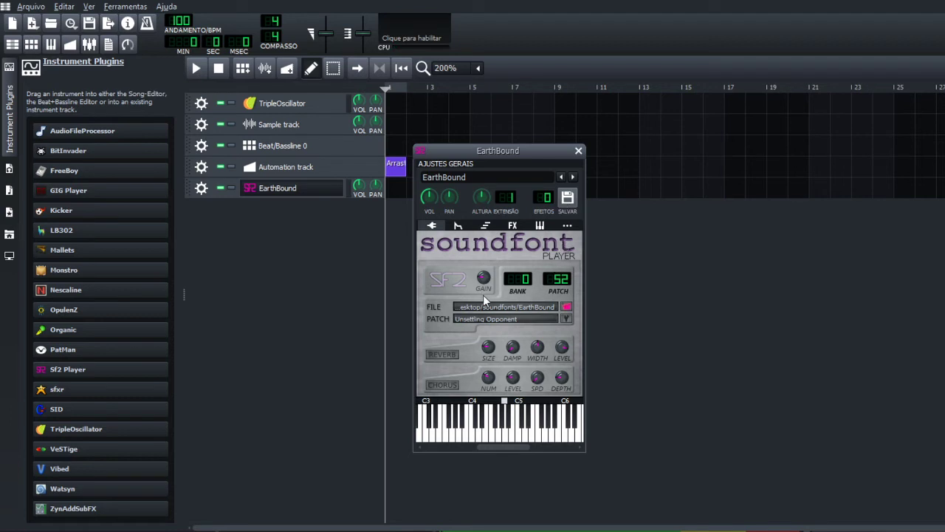
{"action": "mouse_move", "coordinate": [614, 249]}
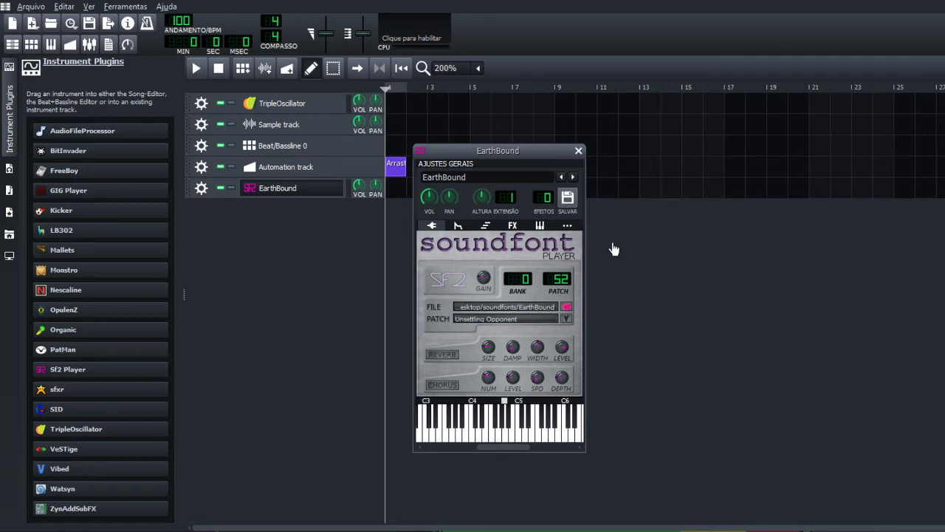
{"action": "mouse_move", "coordinate": [588, 275]}
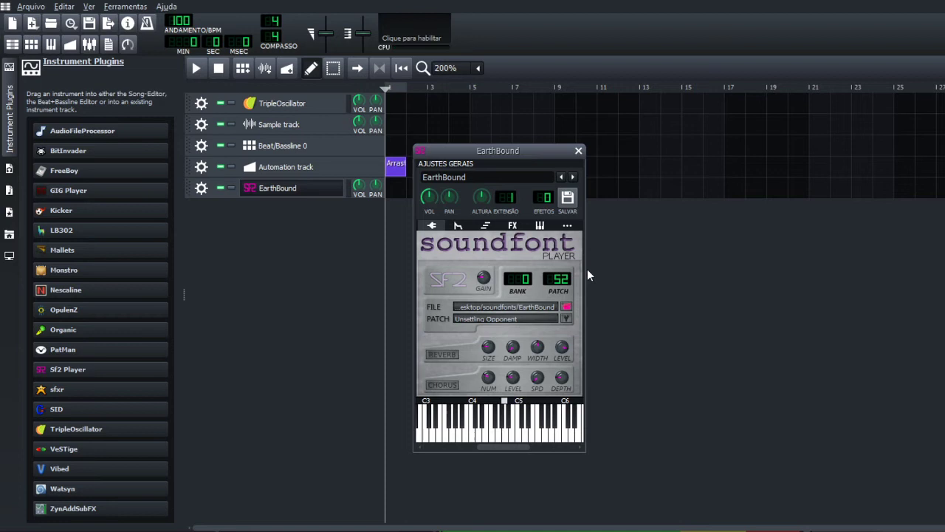
{"action": "mouse_move", "coordinate": [500, 236]}
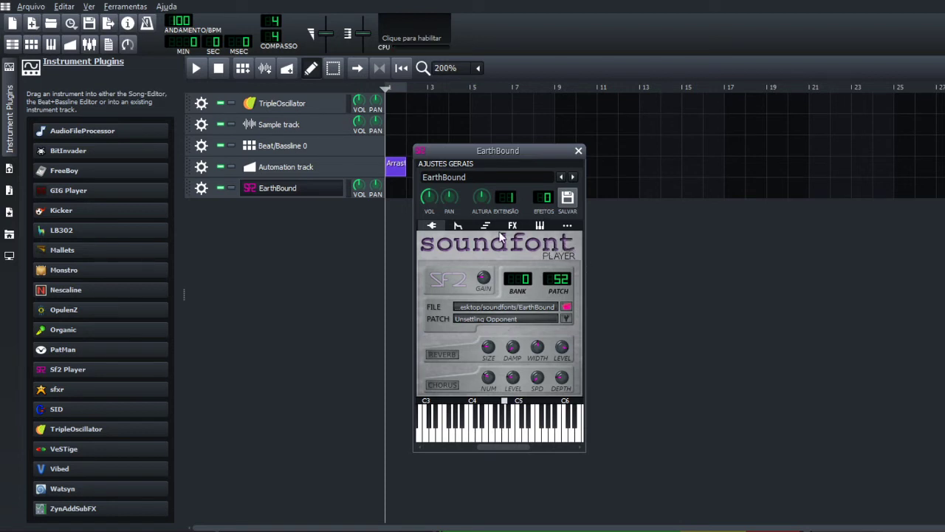
{"action": "left_click_drag", "start_coordinate": [498, 151], "coordinate": [564, 145]}
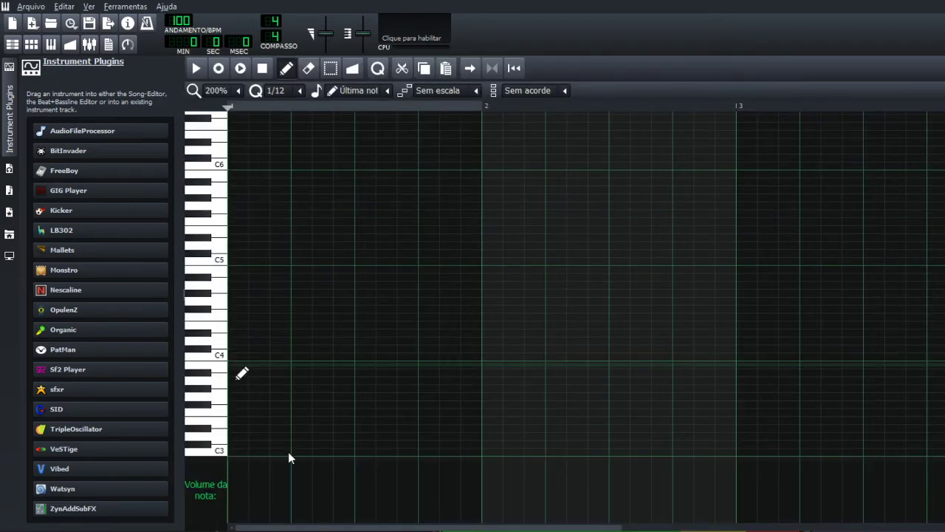
Step: Zoom the EarthBound piano roll out to 50% and draw a four-bar note
{"action": "left_click", "coordinate": [241, 357]}
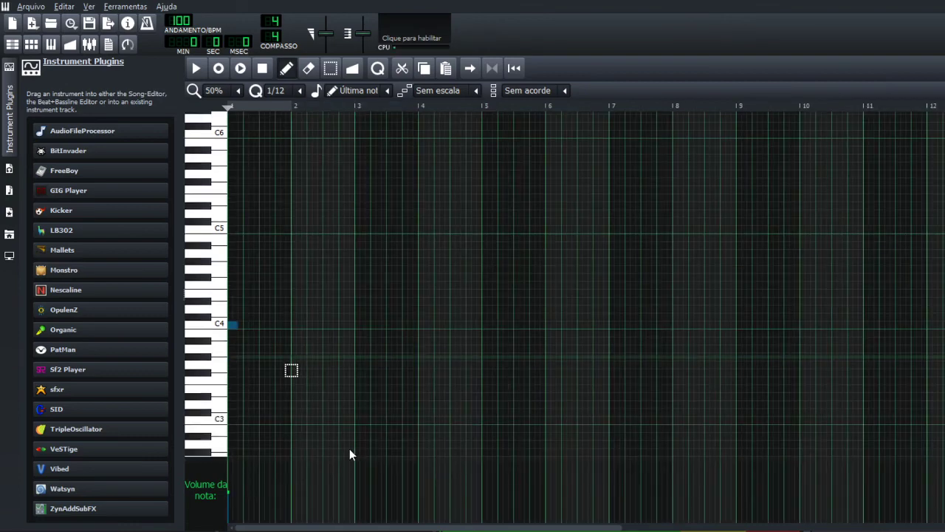
{"action": "left_click_drag", "start_coordinate": [230, 325], "coordinate": [477, 325]}
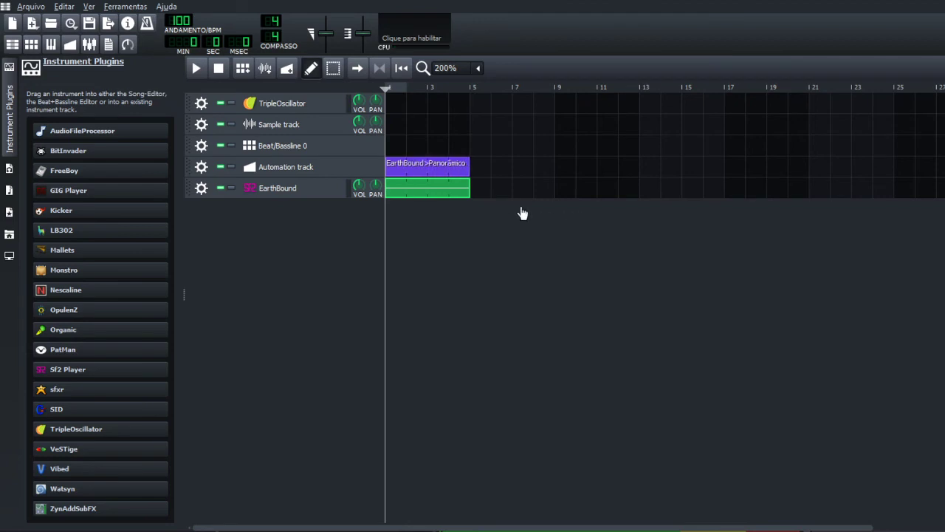
Step: Draw a cubic Hermite panning curve: +100 at bar 2, 0 at bar 3, -100 by bar 4
{"action": "double_click", "coordinate": [426, 163]}
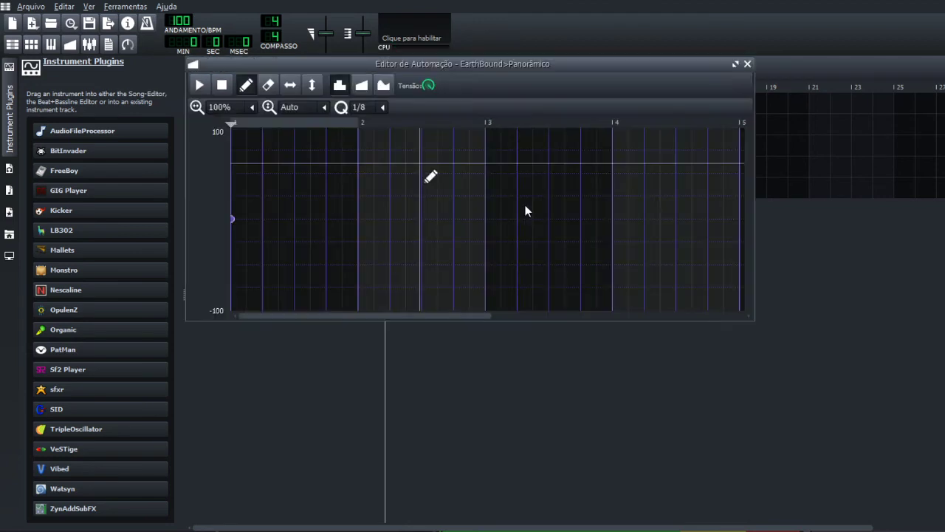
{"action": "left_click", "coordinate": [736, 64]}
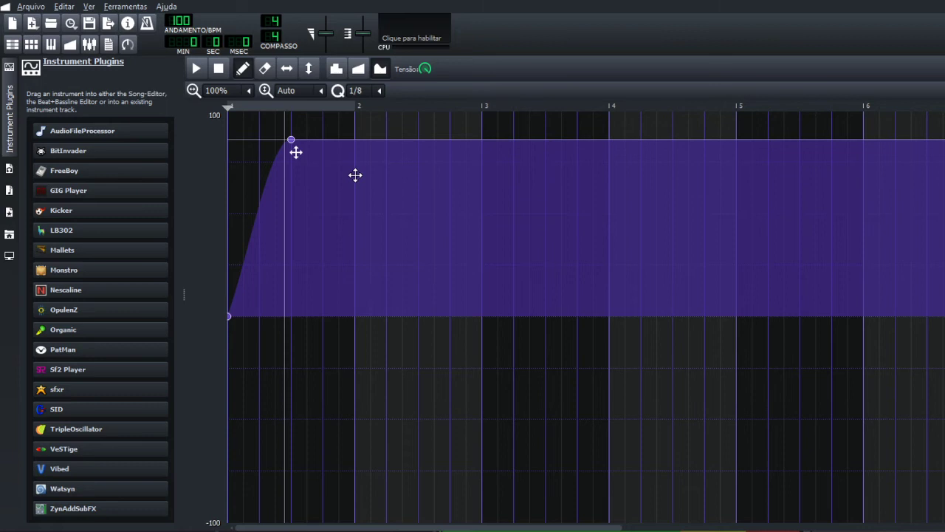
{"action": "left_click_drag", "start_coordinate": [291, 140], "coordinate": [291, 472]}
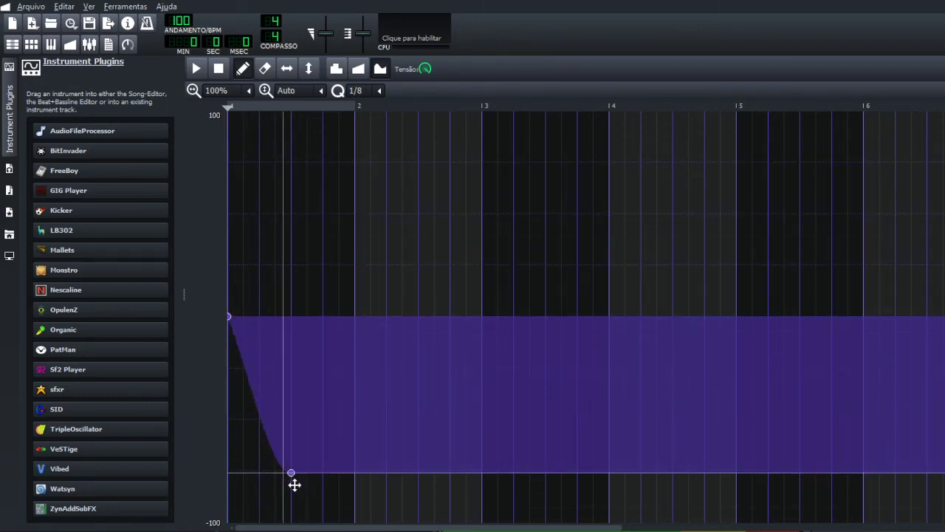
{"action": "left_click_drag", "start_coordinate": [291, 472], "coordinate": [355, 168]}
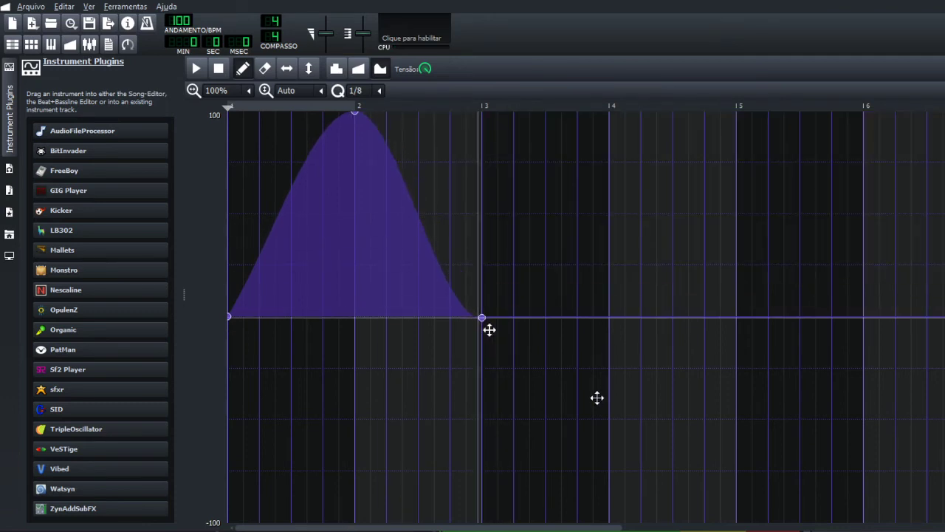
{"action": "left_click_drag", "start_coordinate": [483, 317], "coordinate": [609, 363]}
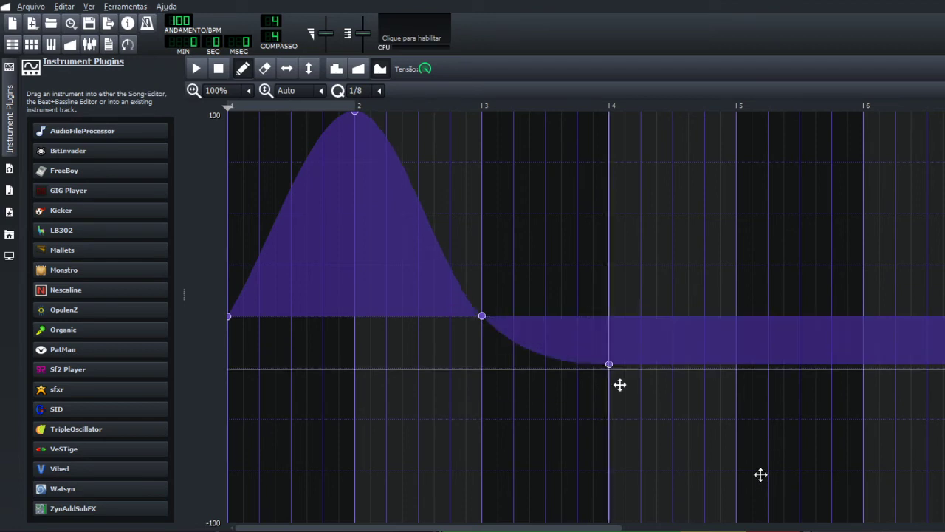
{"action": "left_click_drag", "start_coordinate": [608, 364], "coordinate": [608, 521]}
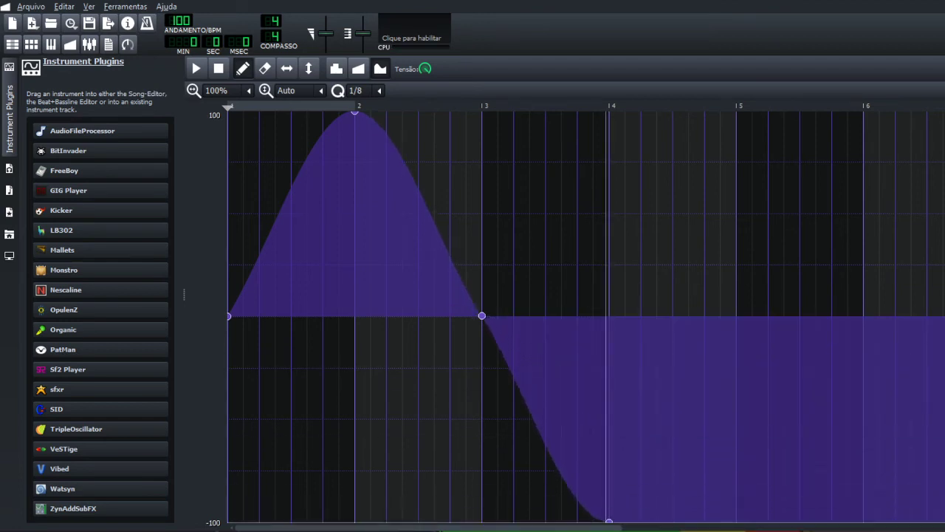
{"action": "mouse_move", "coordinate": [399, 130]}
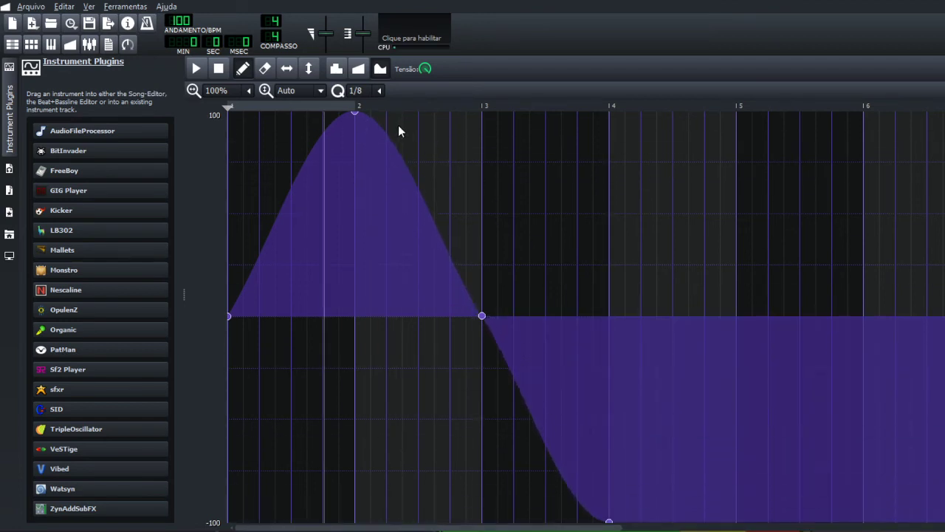
{"action": "mouse_move", "coordinate": [341, 120]}
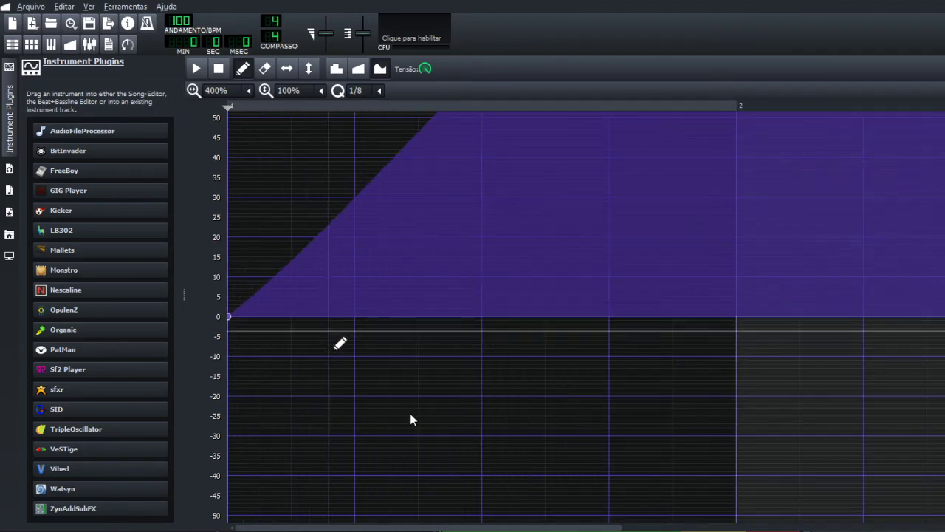
{"action": "left_click", "coordinate": [249, 90]}
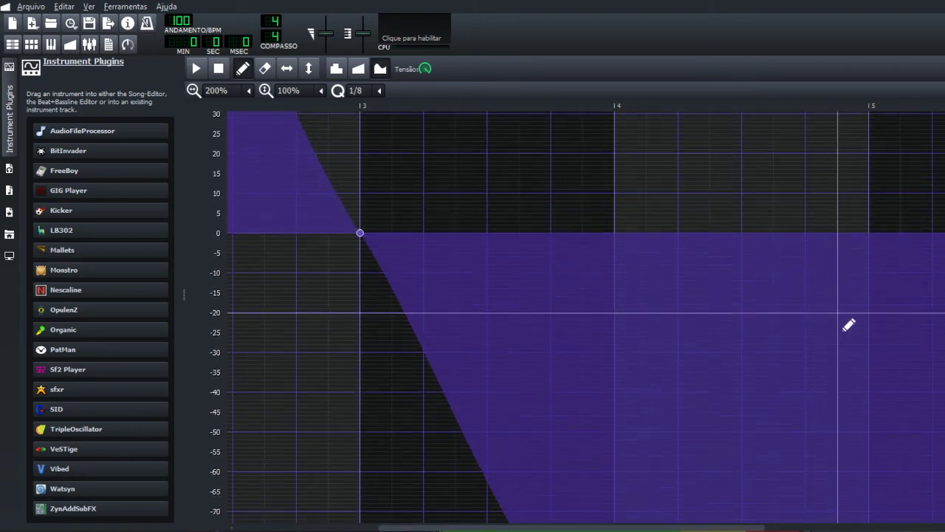
{"action": "left_click", "coordinate": [249, 90]}
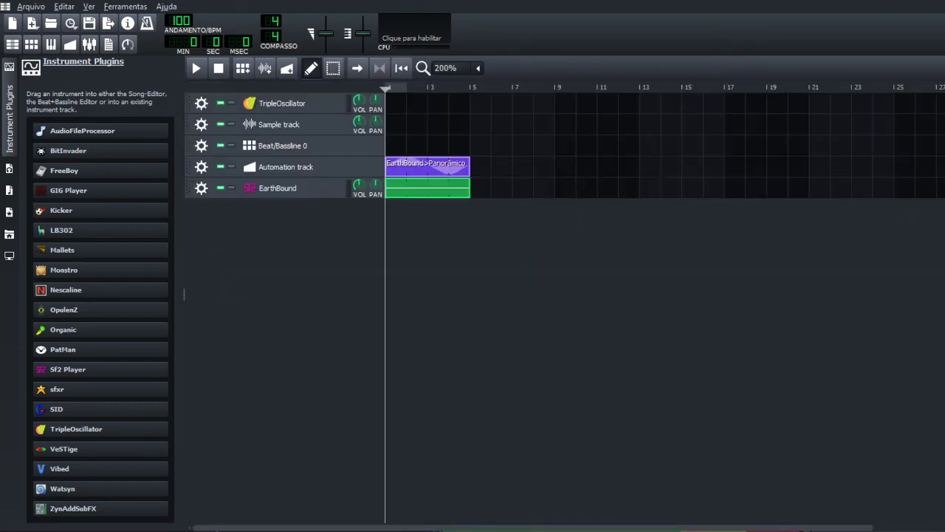
{"action": "mouse_move", "coordinate": [796, 68]}
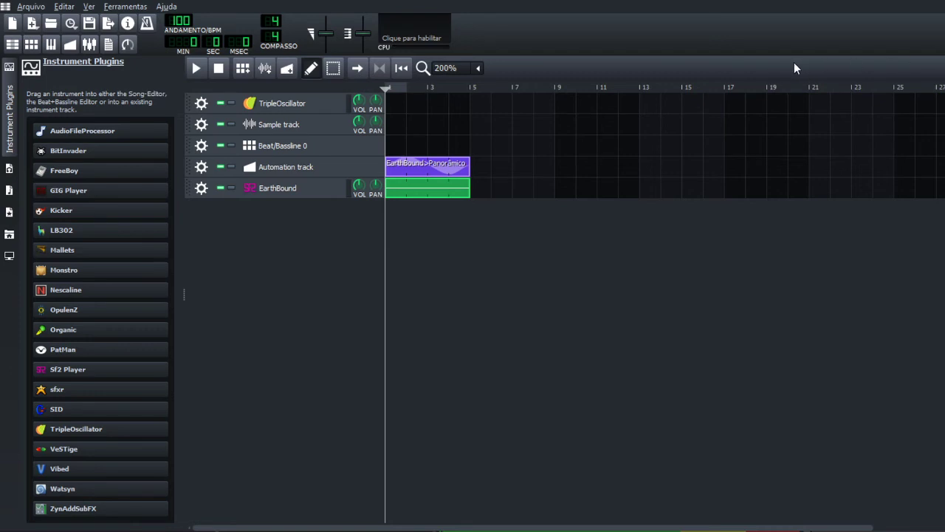
Step: Play the panning sweep, then replace it with a falling EarthBound volume ramp and stop playback
{"action": "left_click", "coordinate": [196, 67]}
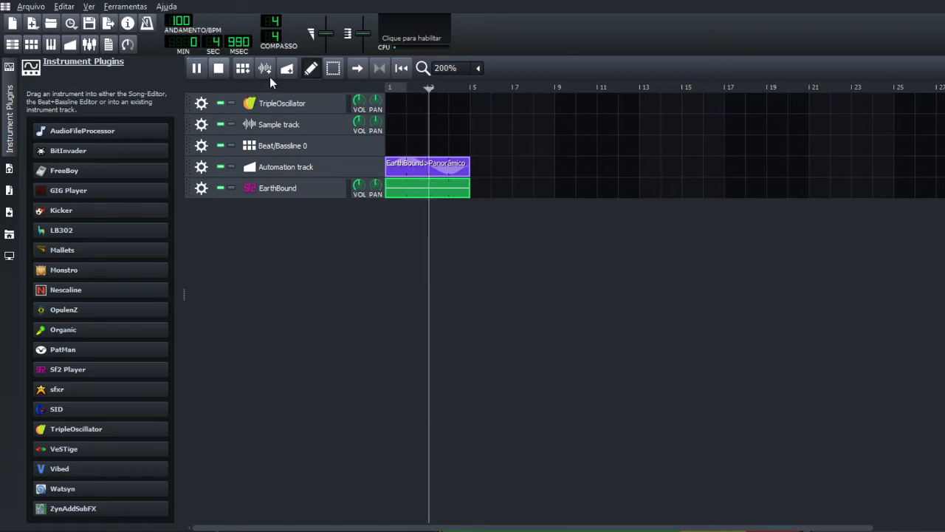
{"action": "left_click", "coordinate": [218, 68]}
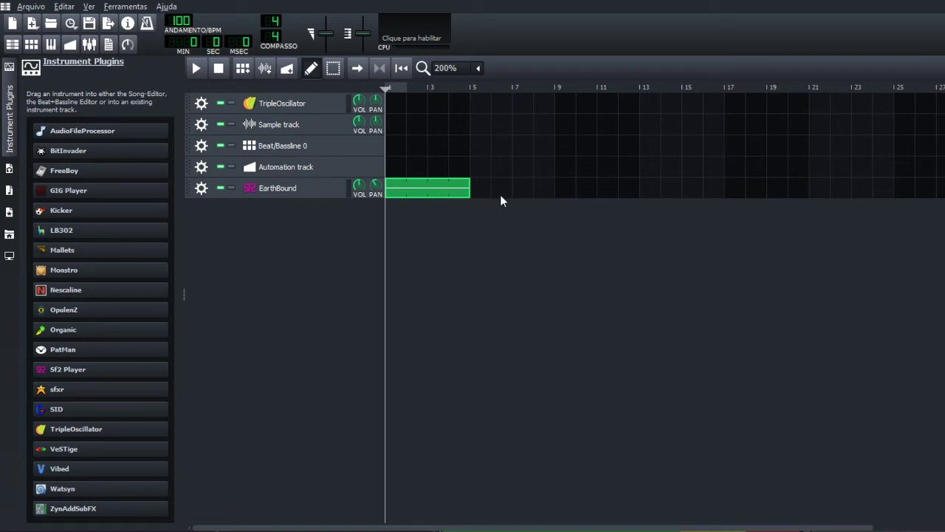
{"action": "left_click", "coordinate": [395, 166]}
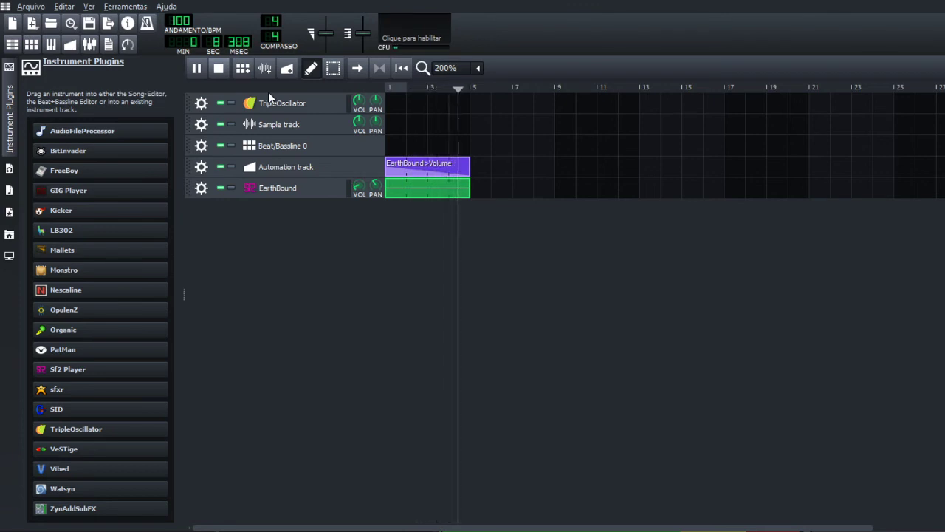
{"action": "left_click", "coordinate": [218, 68]}
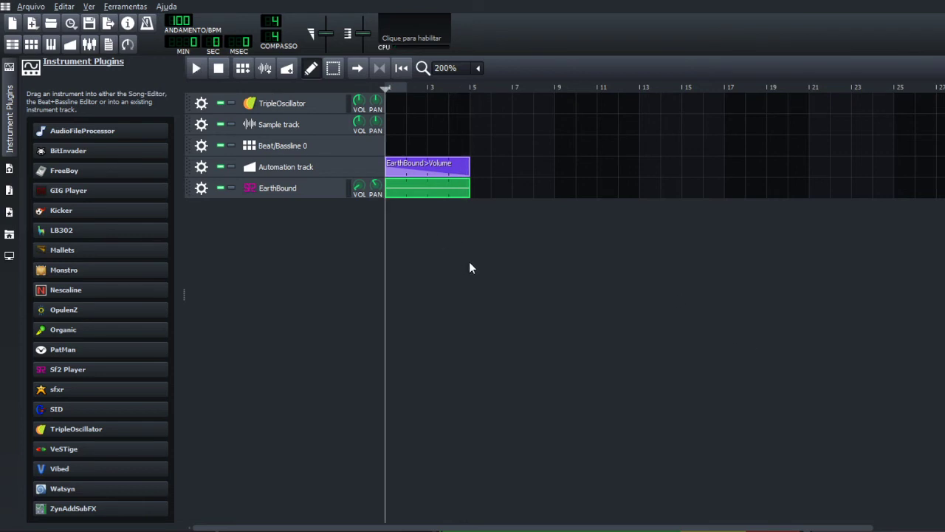
{"action": "mouse_move", "coordinate": [509, 236]}
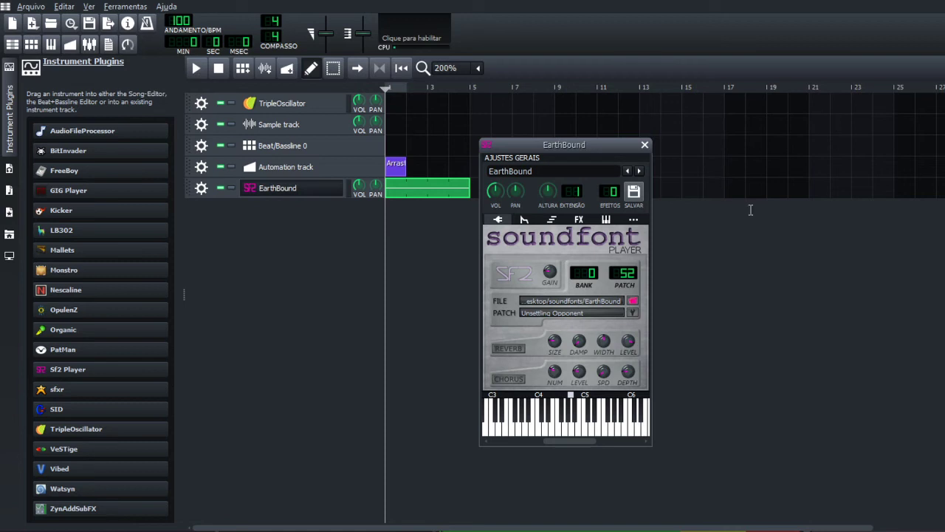
{"action": "mouse_move", "coordinate": [723, 250]}
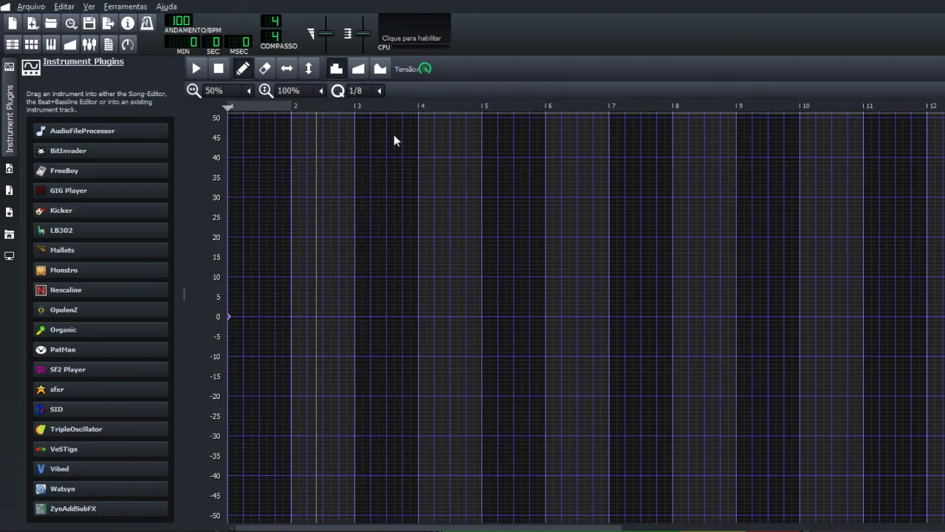
Step: With linear progression, draw a ramp from 0 up to 30 and a plateau at 30
{"action": "left_click", "coordinate": [265, 90]}
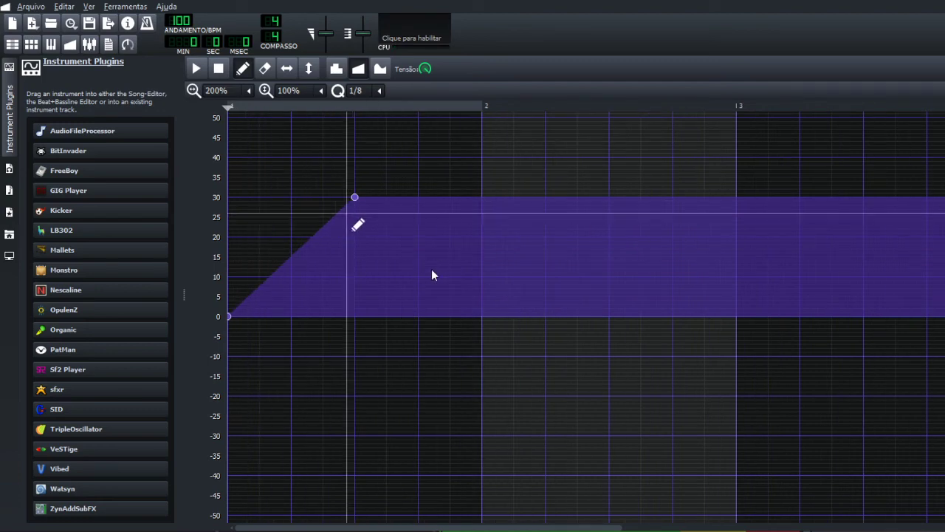
{"action": "left_click_drag", "start_coordinate": [355, 198], "coordinate": [290, 197]}
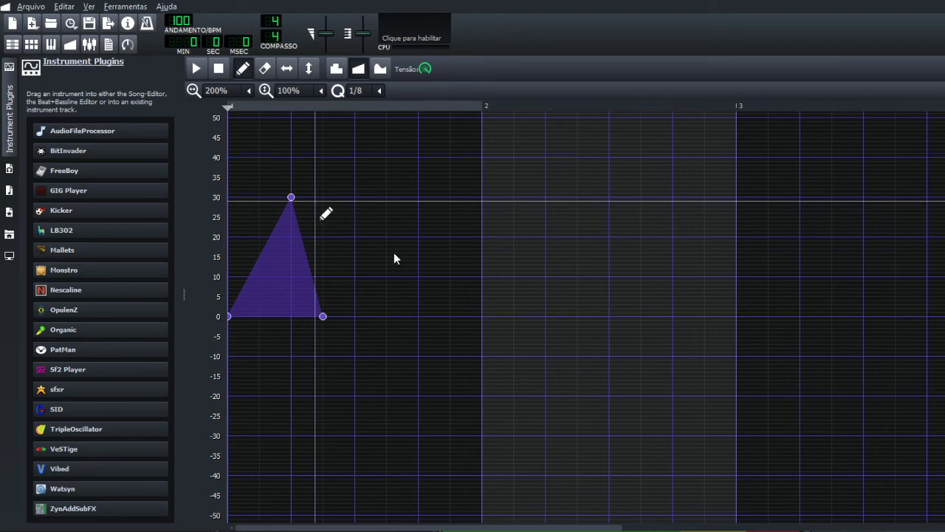
{"action": "left_click_drag", "start_coordinate": [322, 316], "coordinate": [323, 197]}
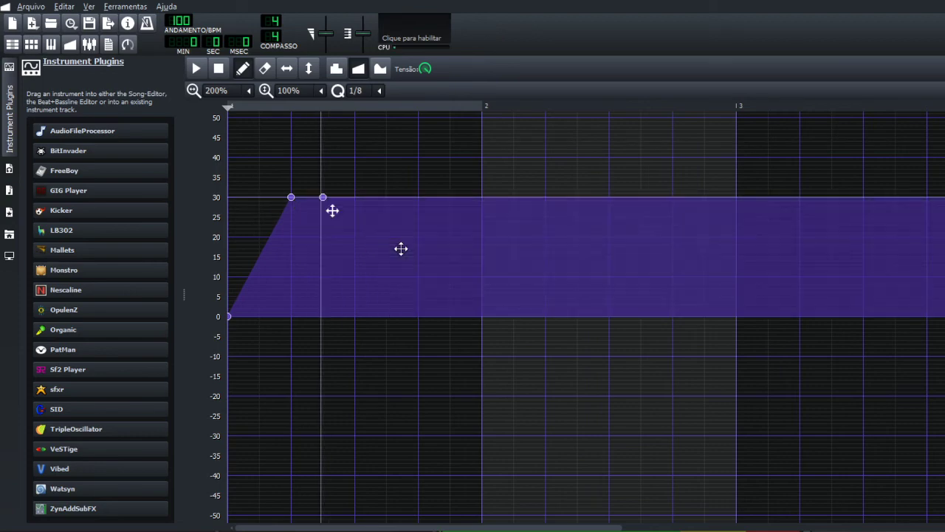
{"action": "left_click_drag", "start_coordinate": [323, 197], "coordinate": [323, 316]}
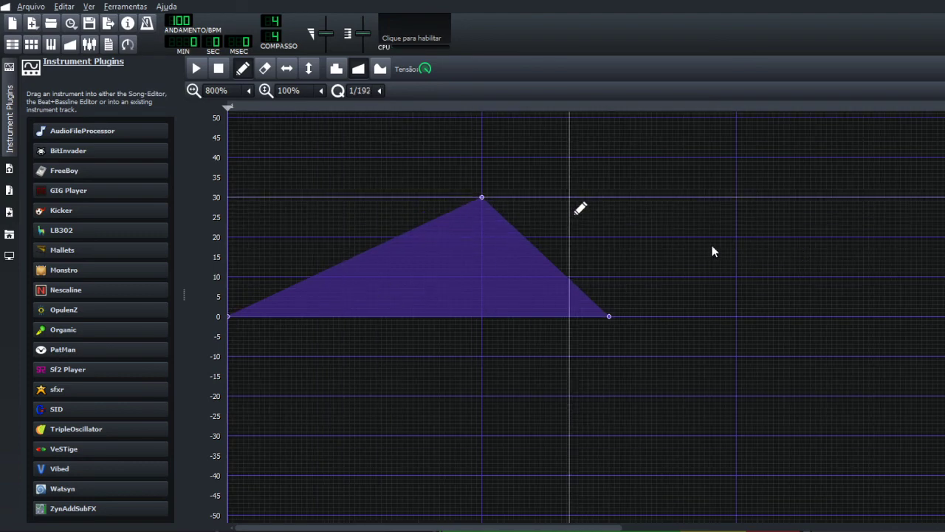
{"action": "left_click_drag", "start_coordinate": [482, 197], "coordinate": [598, 197]}
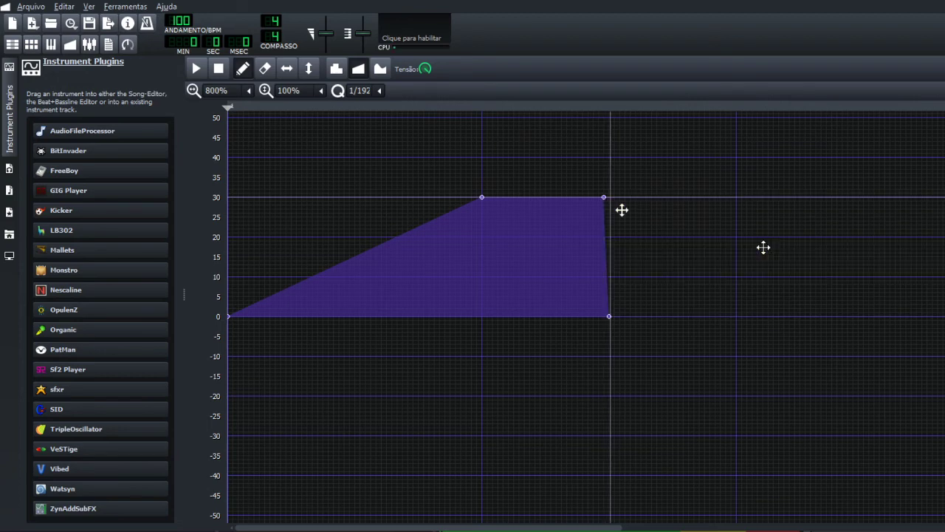
Step: Adjust where the 30 plateau ends and tidy the vertical drop back to 0
{"action": "left_click", "coordinate": [249, 90]}
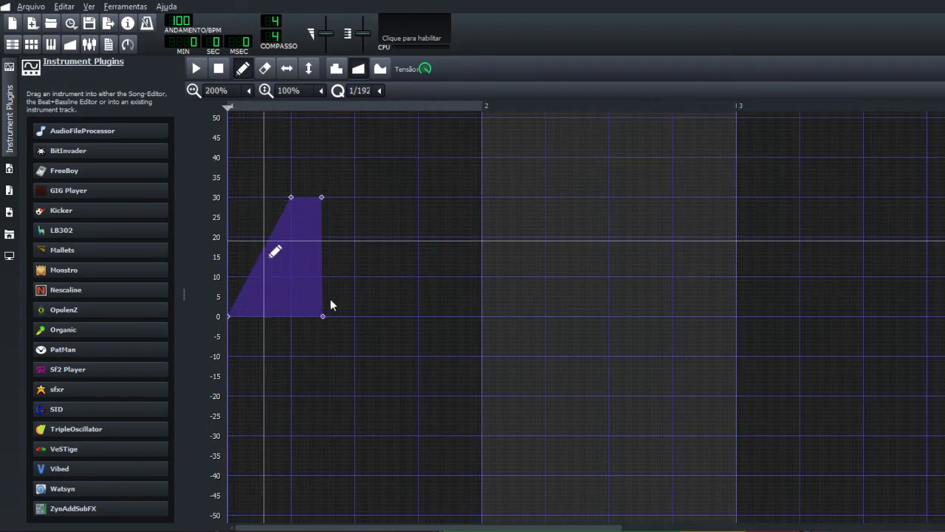
{"action": "left_click", "coordinate": [266, 90]}
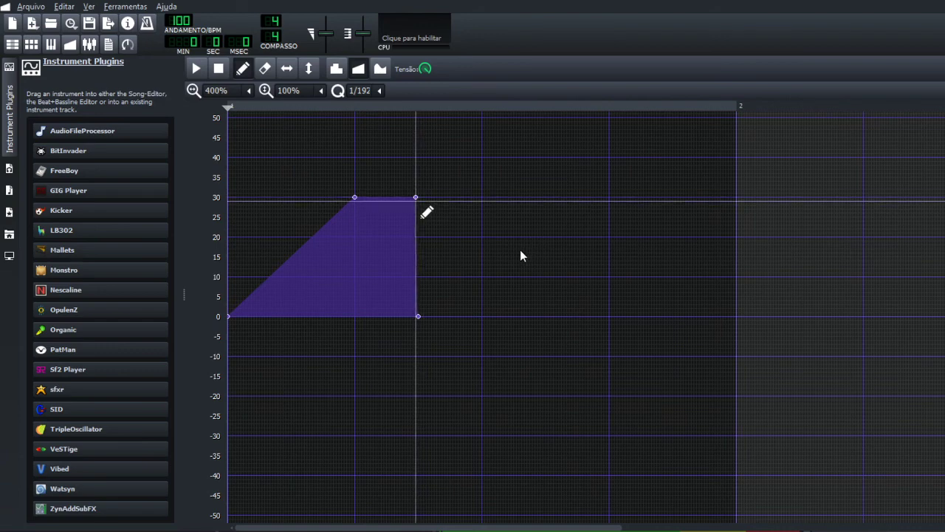
{"action": "mouse_move", "coordinate": [537, 256]}
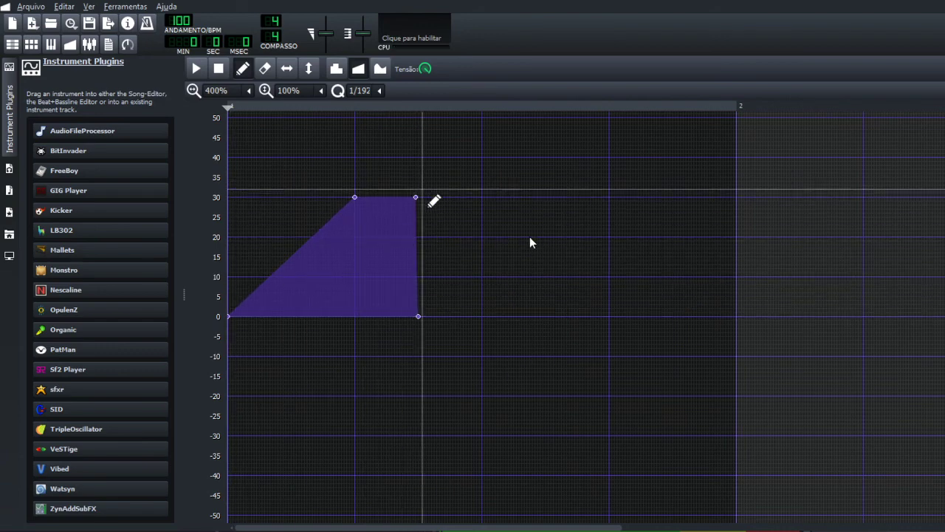
{"action": "left_click_drag", "start_coordinate": [415, 199], "coordinate": [417, 302]}
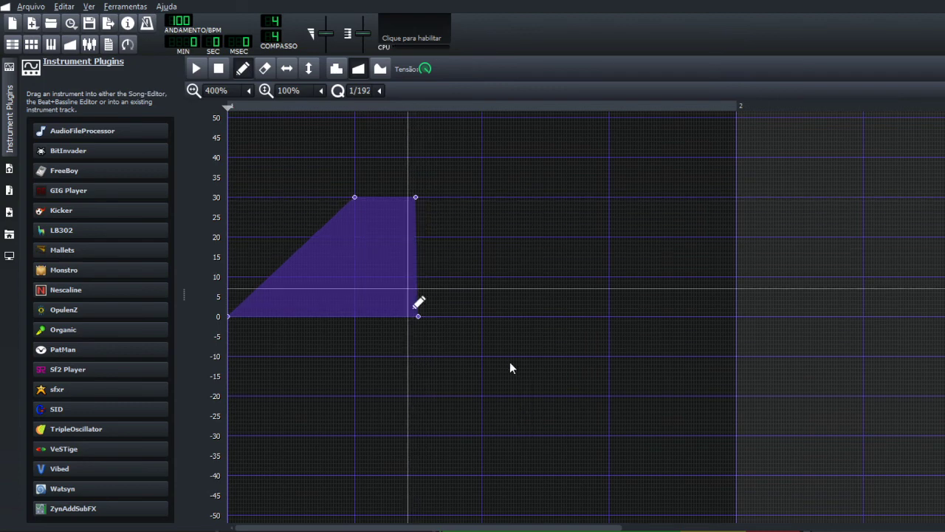
{"action": "left_click_drag", "start_coordinate": [417, 316], "coordinate": [416, 197]}
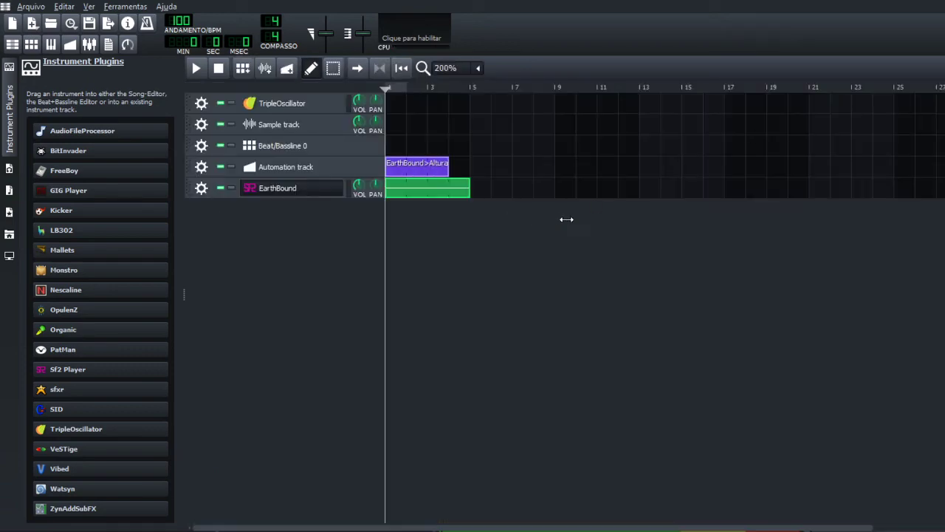
Step: Open the EarthBound>Altura clip and drag its points up into a peak near 120
{"action": "left_click", "coordinate": [276, 188]}
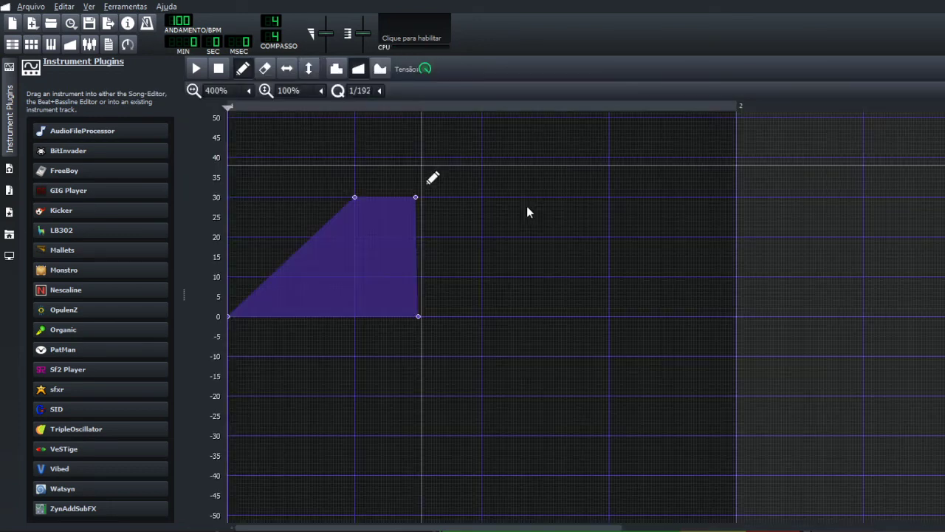
{"action": "left_click", "coordinate": [197, 68]}
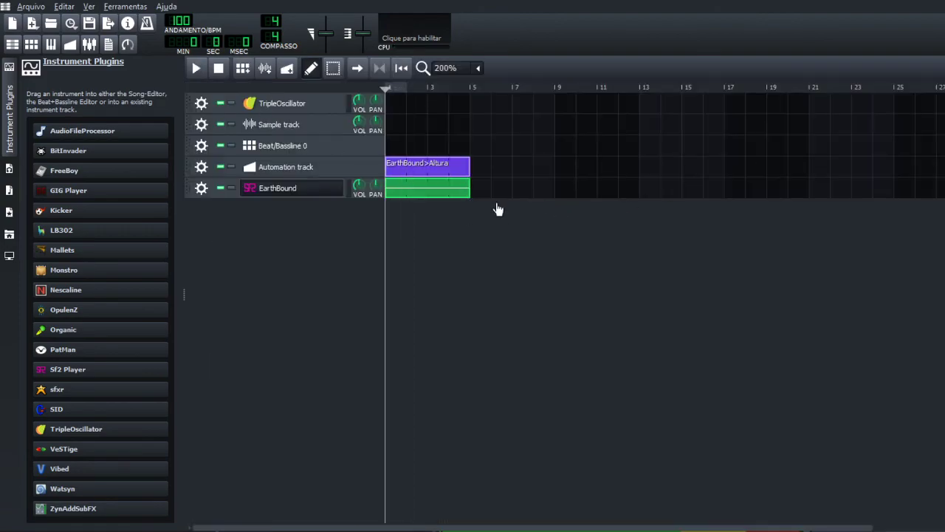
{"action": "double_click", "coordinate": [426, 162]}
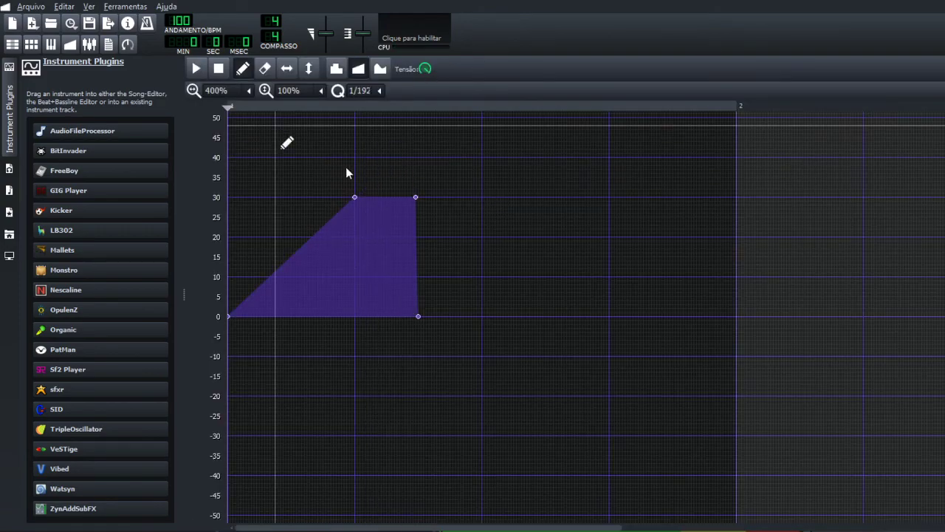
{"action": "left_click_drag", "start_coordinate": [355, 197], "coordinate": [355, 263]}
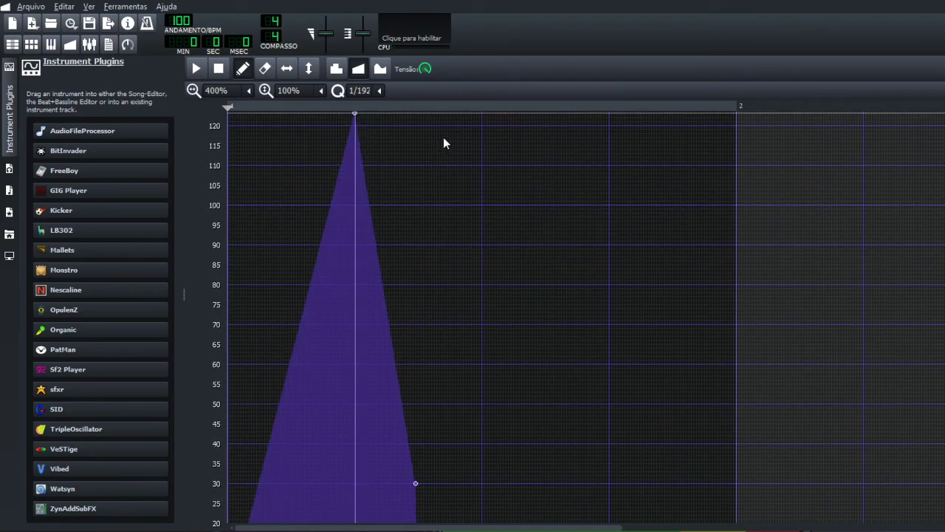
{"action": "left_click_drag", "start_coordinate": [415, 484], "coordinate": [415, 177]}
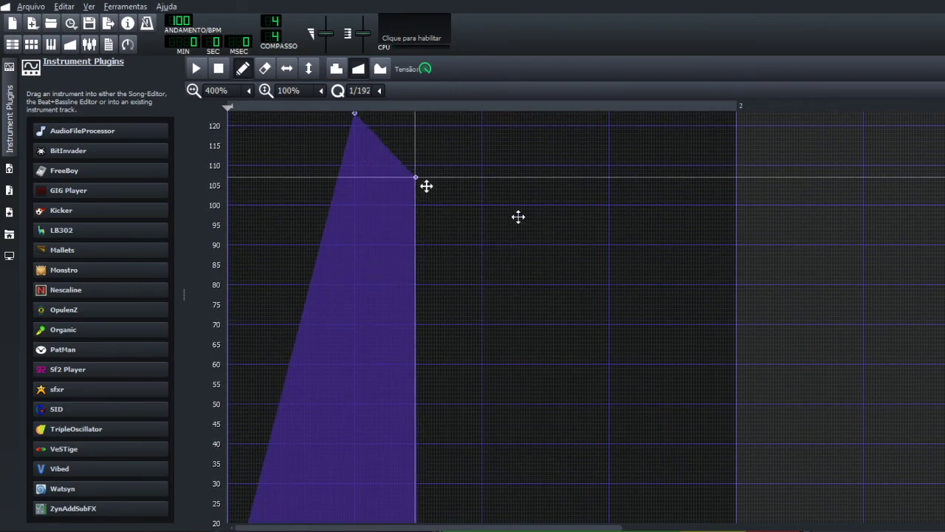
{"action": "left_click_drag", "start_coordinate": [416, 177], "coordinate": [407, 115]}
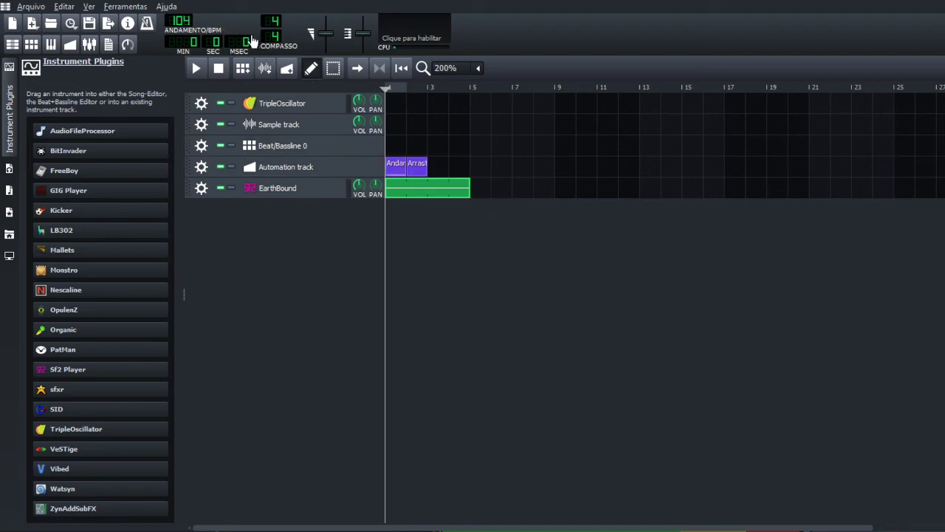
Step: Scroll the tempo up to 200 BPM and close the EarthBound instrument window
{"action": "scroll", "scroll_direction": "up", "scroll_amount": 3}
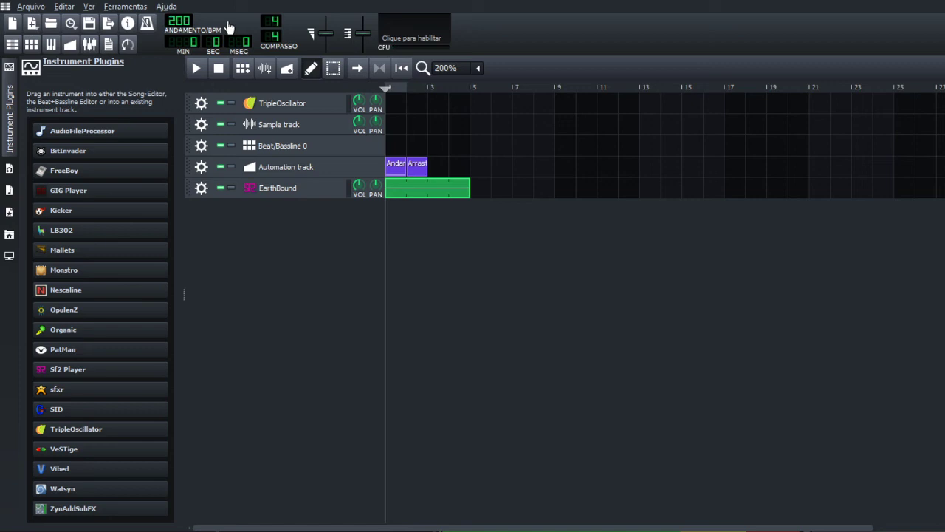
{"action": "mouse_move", "coordinate": [378, 214]}
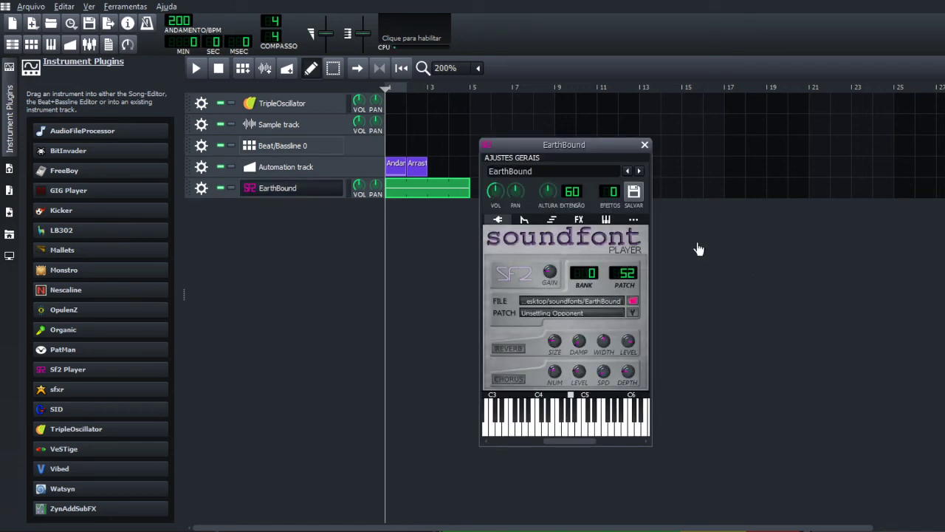
{"action": "mouse_move", "coordinate": [687, 242]}
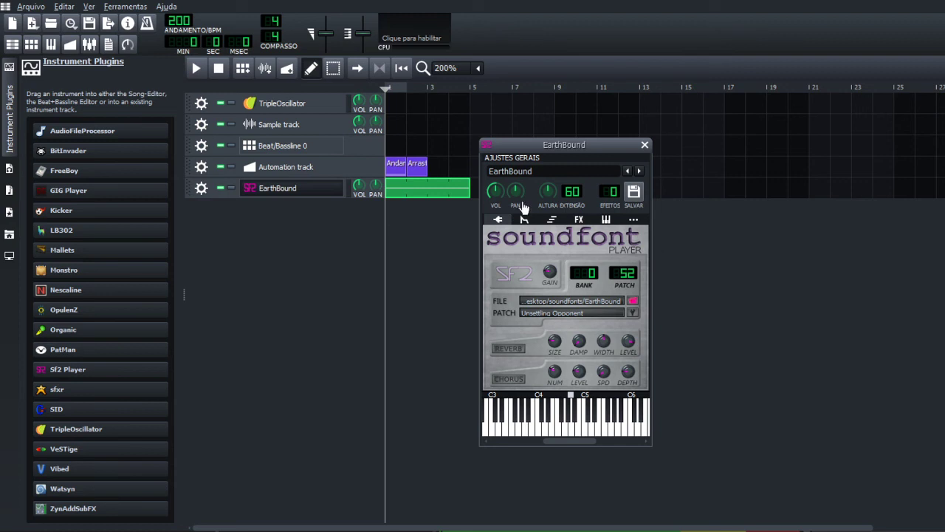
{"action": "left_click", "coordinate": [644, 144]}
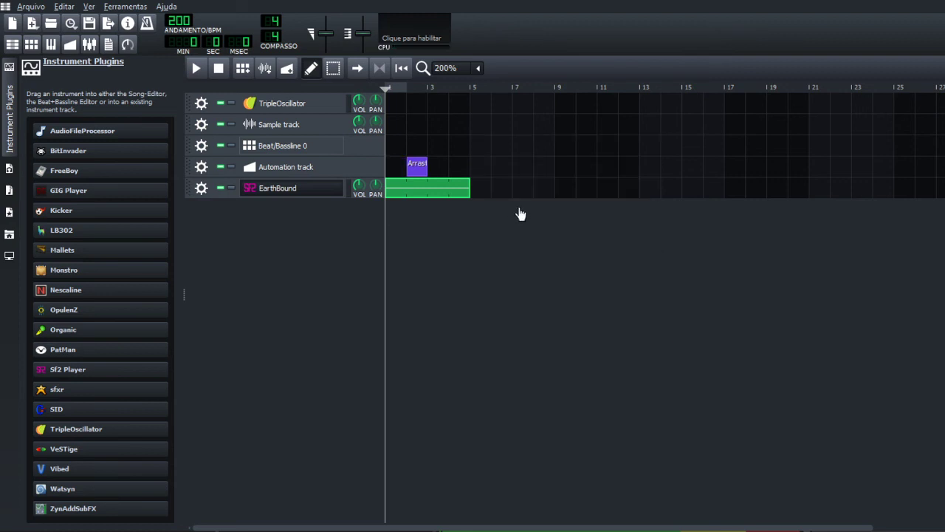
Step: Drag the empty automation track to the top of the track list
{"action": "left_click_drag", "start_coordinate": [286, 166], "coordinate": [286, 103]}
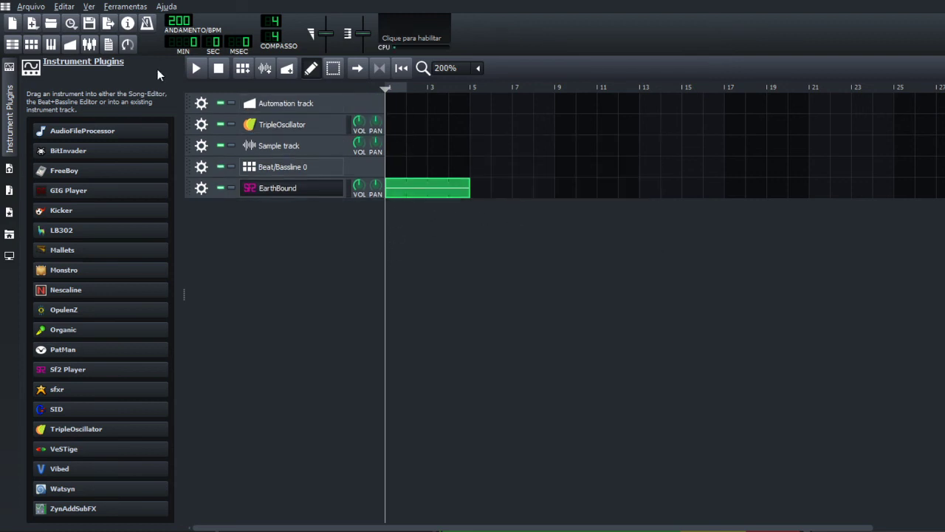
{"action": "mouse_move", "coordinate": [344, 133]}
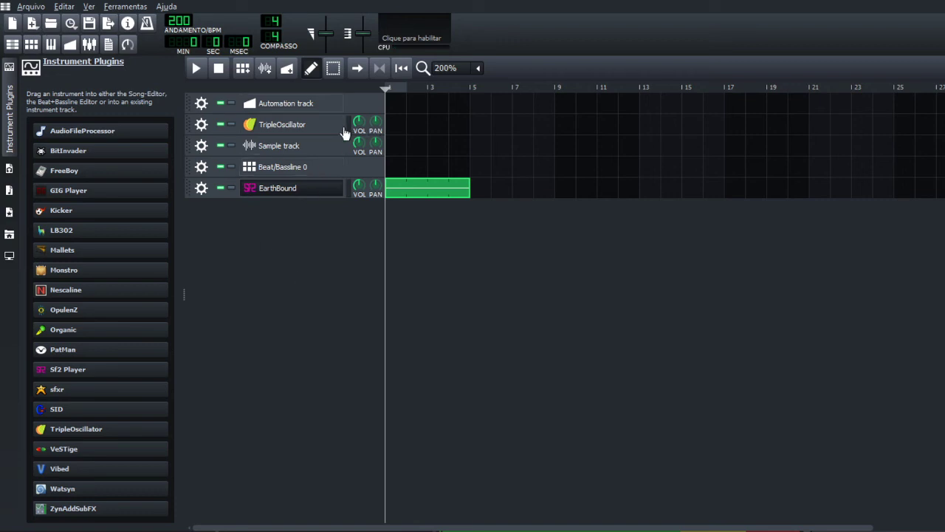
{"action": "mouse_move", "coordinate": [354, 146]}
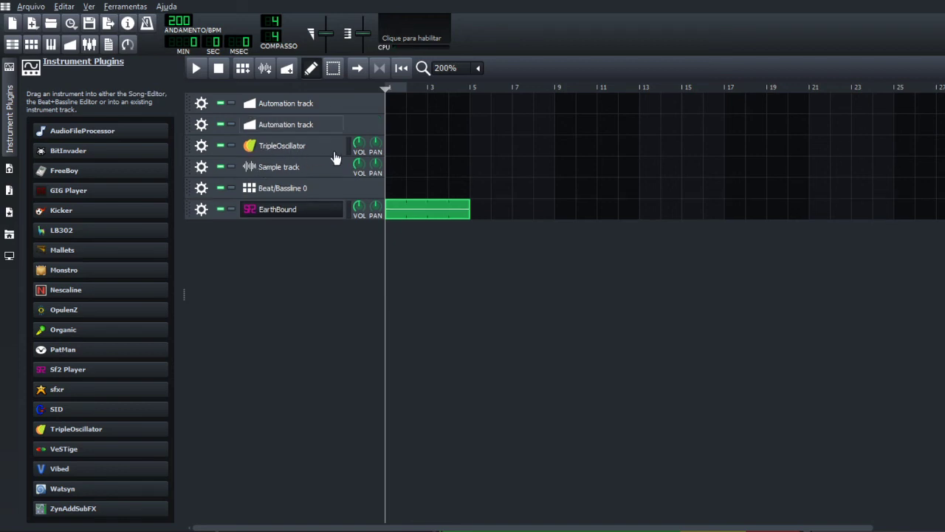
{"action": "mouse_move", "coordinate": [371, 160]}
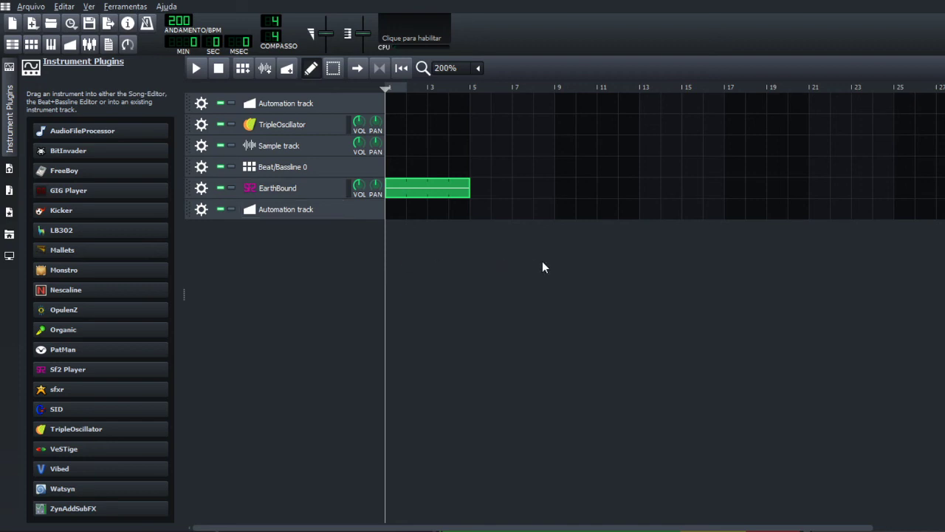
{"action": "mouse_move", "coordinate": [309, 147]}
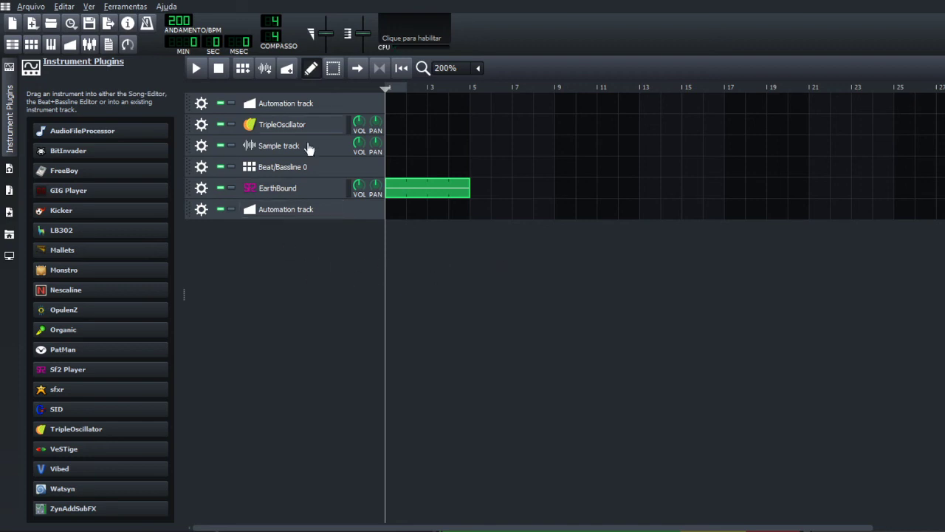
{"action": "mouse_move", "coordinate": [382, 247]}
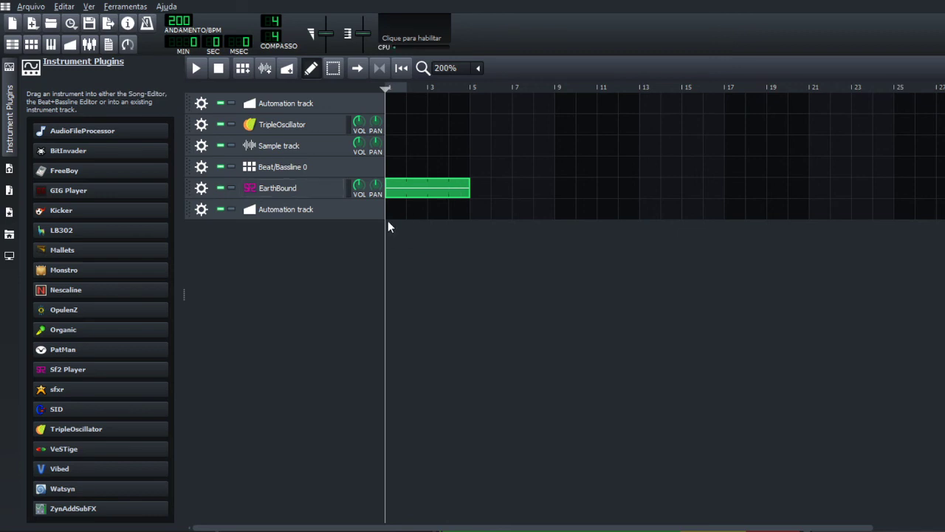
{"action": "mouse_move", "coordinate": [297, 236]}
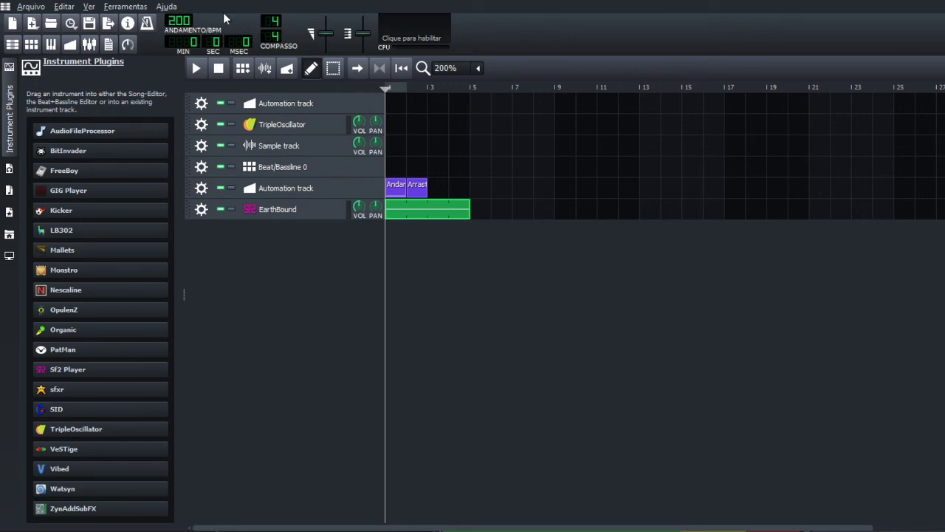
{"action": "left_click", "coordinate": [196, 68]}
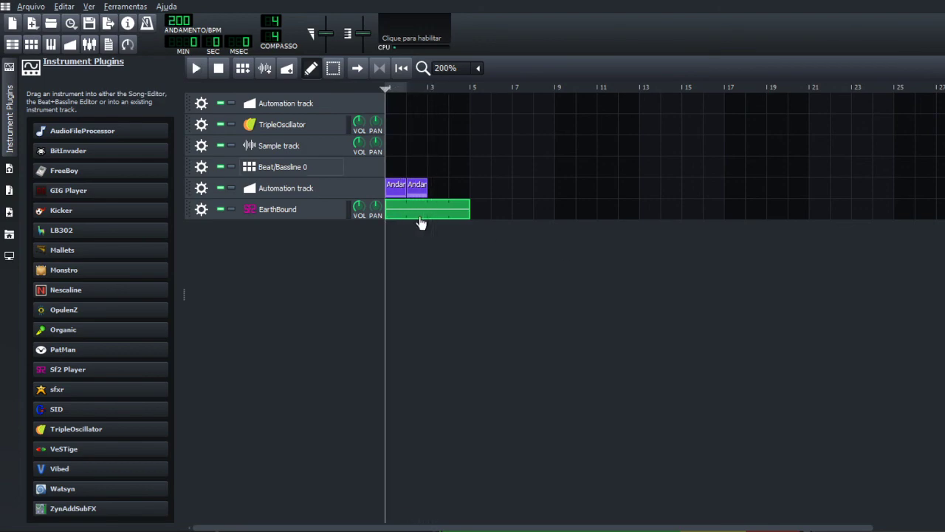
{"action": "double_click", "coordinate": [428, 209]}
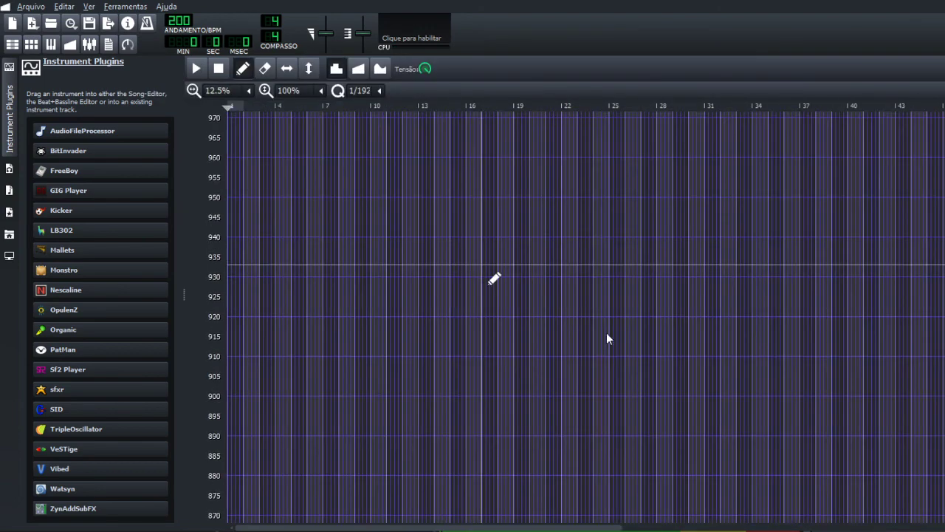
{"action": "left_click", "coordinate": [265, 90]}
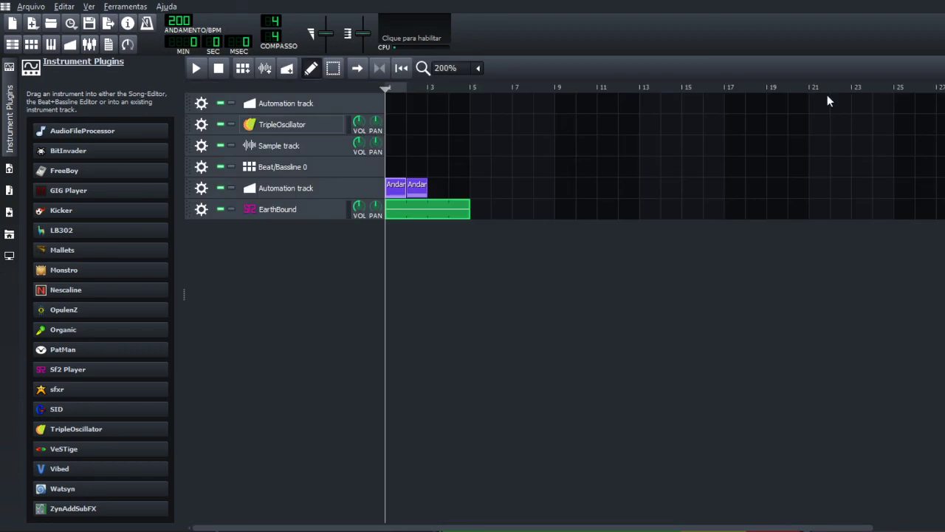
Step: Play and stop the song repeatedly while clearing the clips and settling on 186 BPM
{"action": "left_click", "coordinate": [195, 68]}
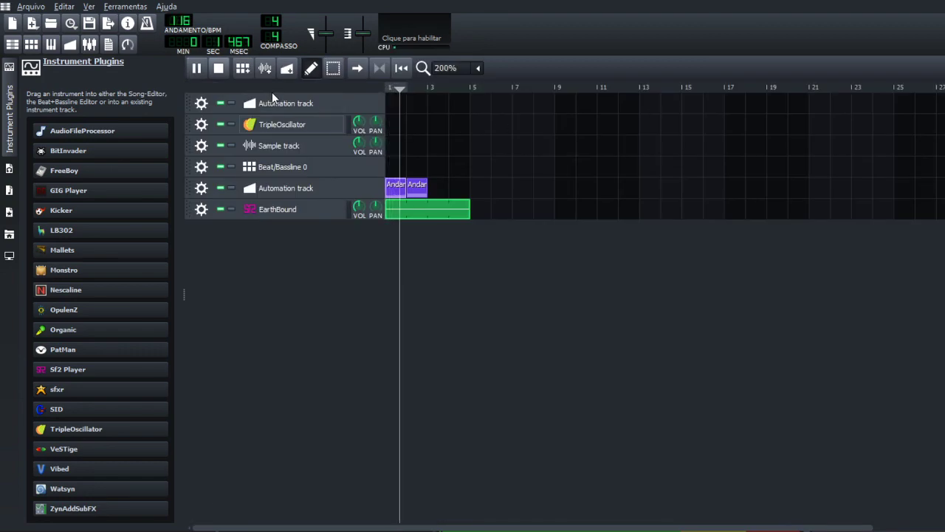
{"action": "left_click", "coordinate": [218, 68]}
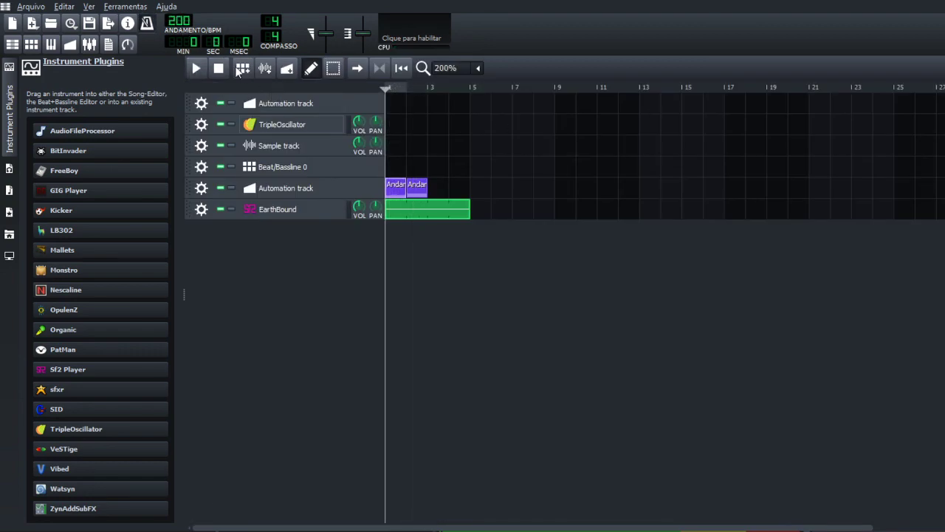
{"action": "left_click", "coordinate": [195, 68]}
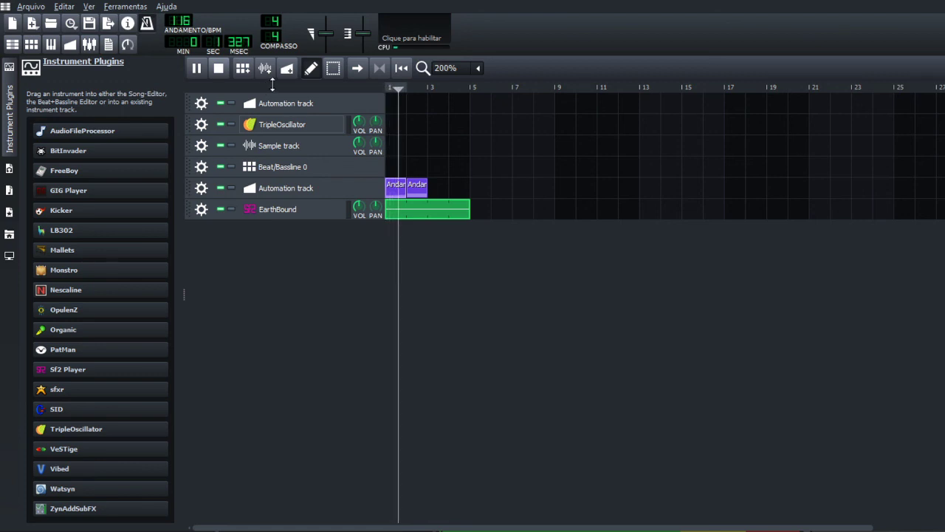
{"action": "left_click", "coordinate": [218, 68]}
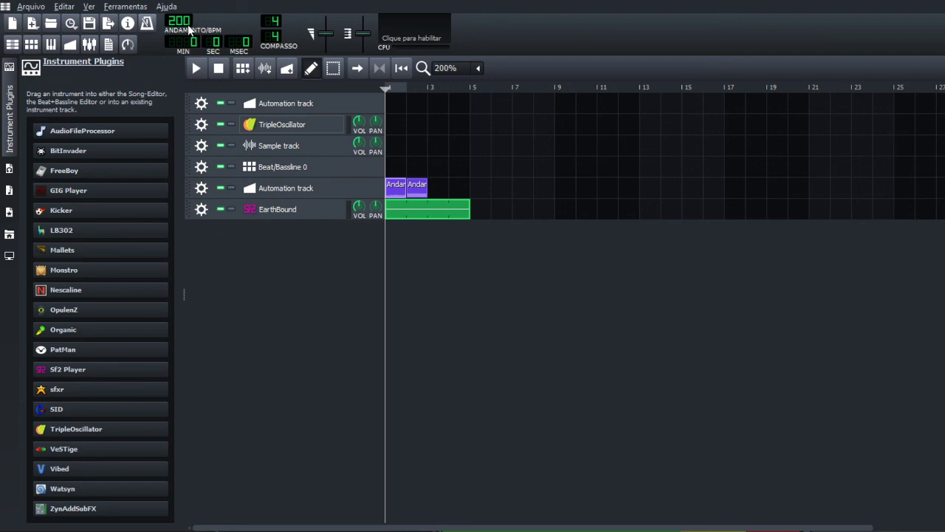
{"action": "left_click", "coordinate": [196, 67]}
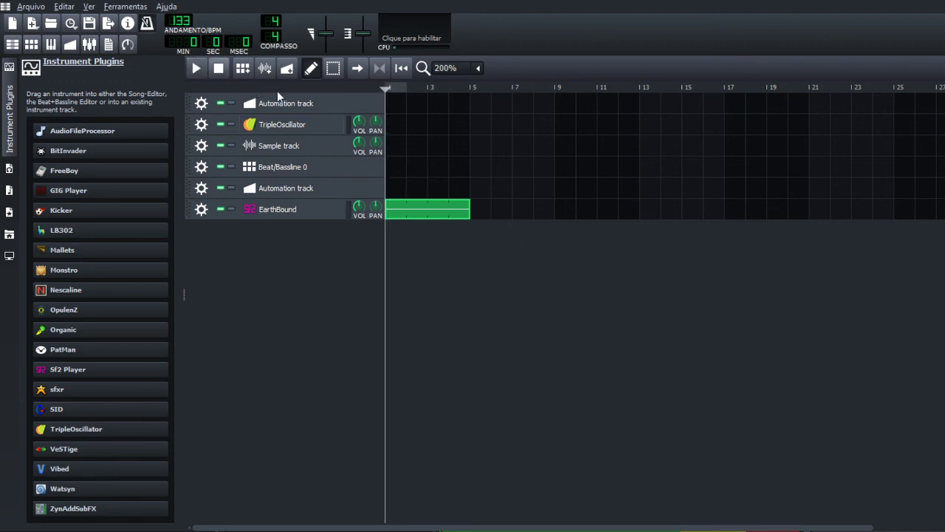
{"action": "left_click", "coordinate": [196, 67]}
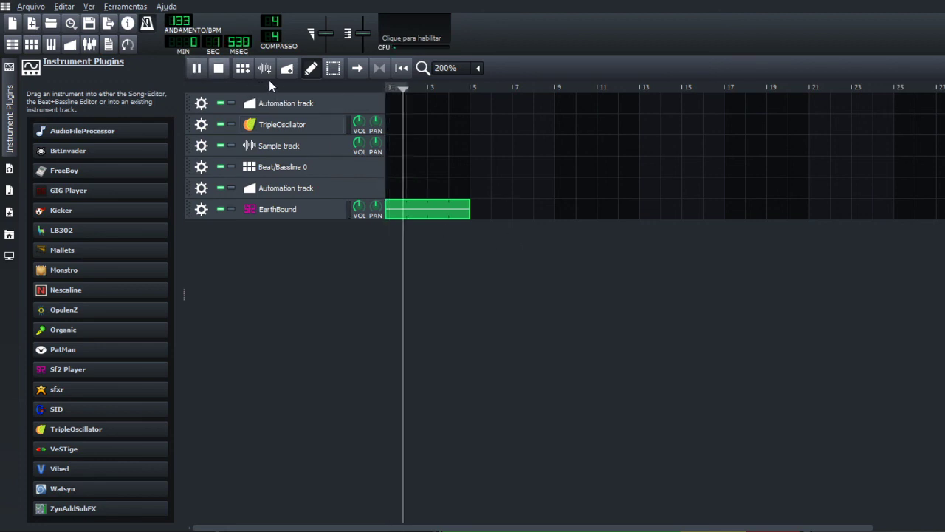
{"action": "left_click", "coordinate": [218, 68]}
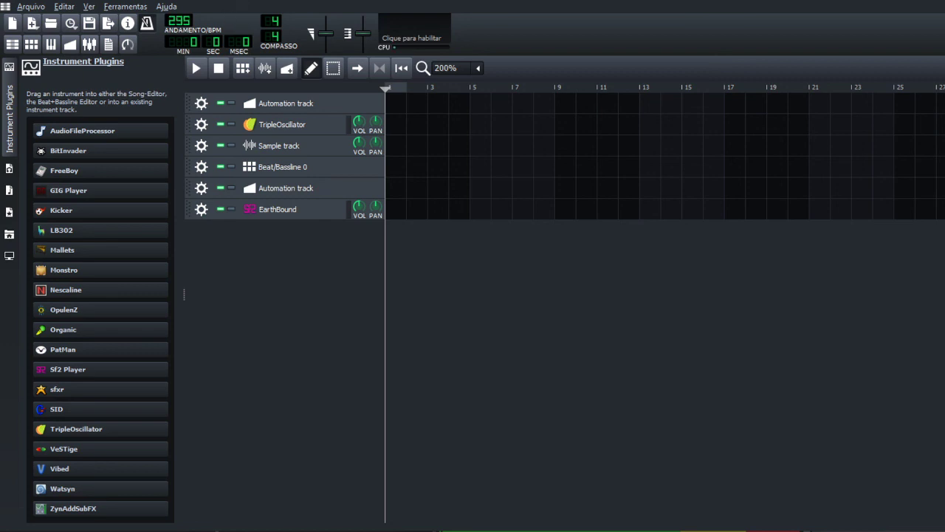
{"action": "left_click", "coordinate": [196, 68]}
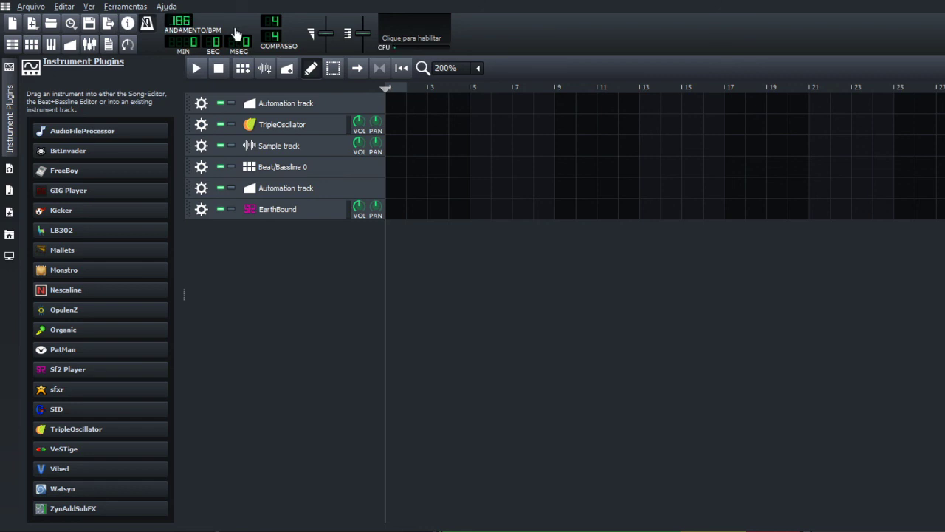
{"action": "mouse_move", "coordinate": [399, 130]}
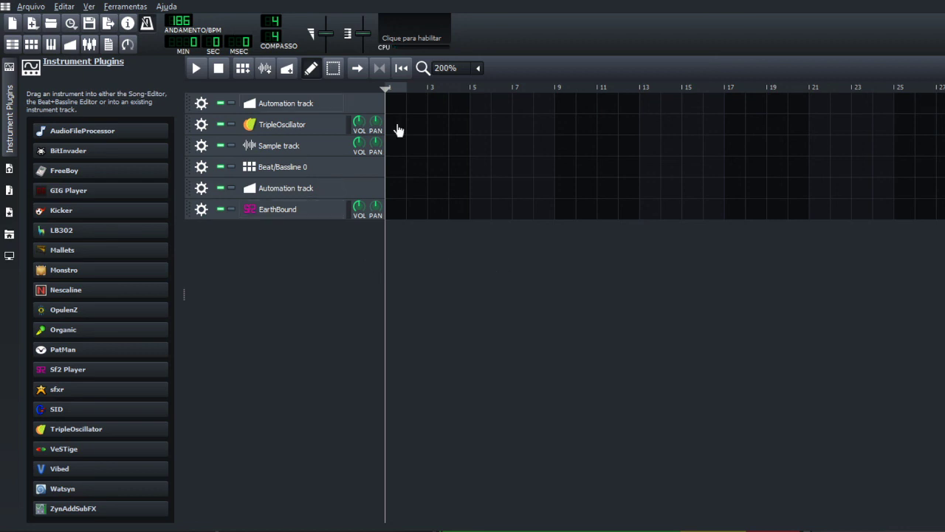
{"action": "mouse_move", "coordinate": [415, 91]}
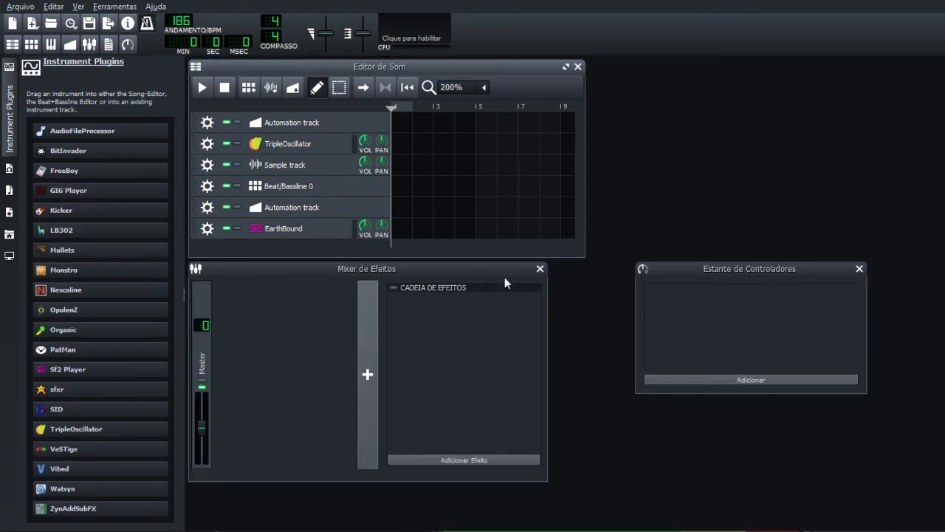
{"action": "left_click", "coordinate": [283, 228]}
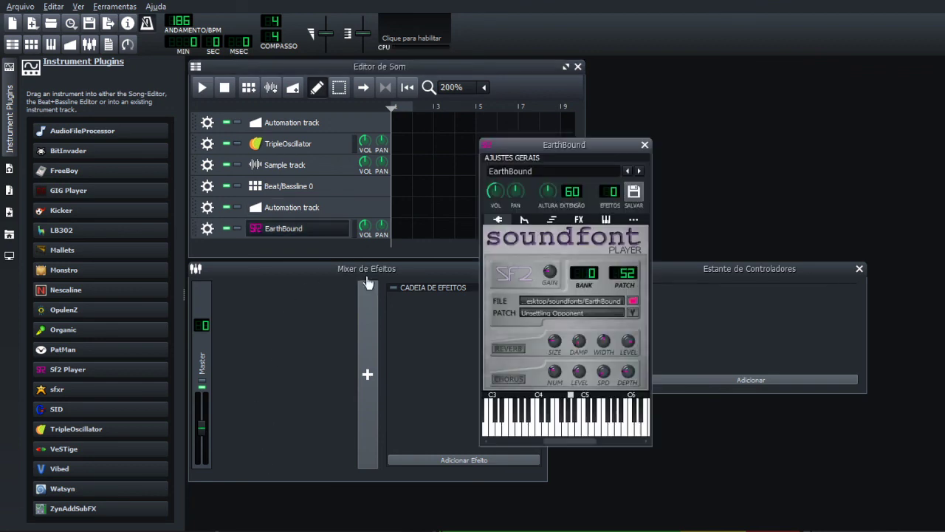
{"action": "mouse_move", "coordinate": [757, 245]}
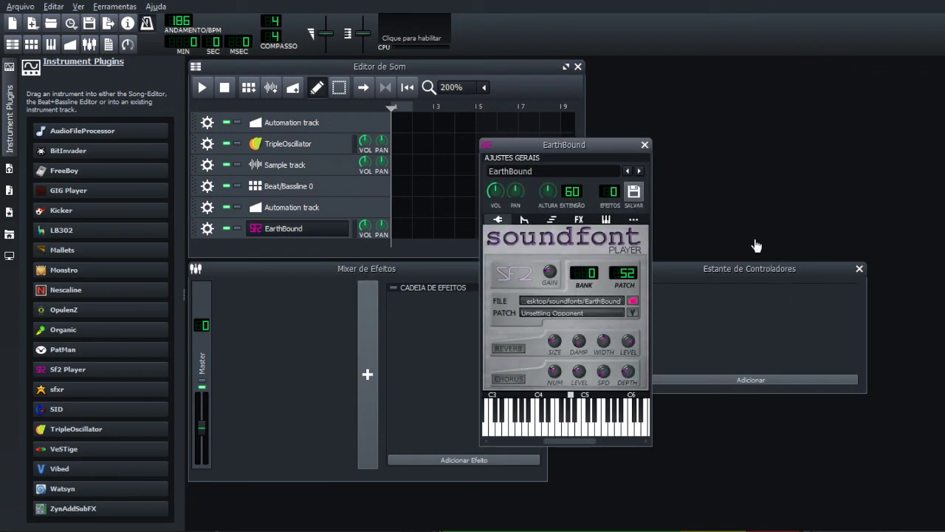
{"action": "left_click", "coordinate": [524, 219]}
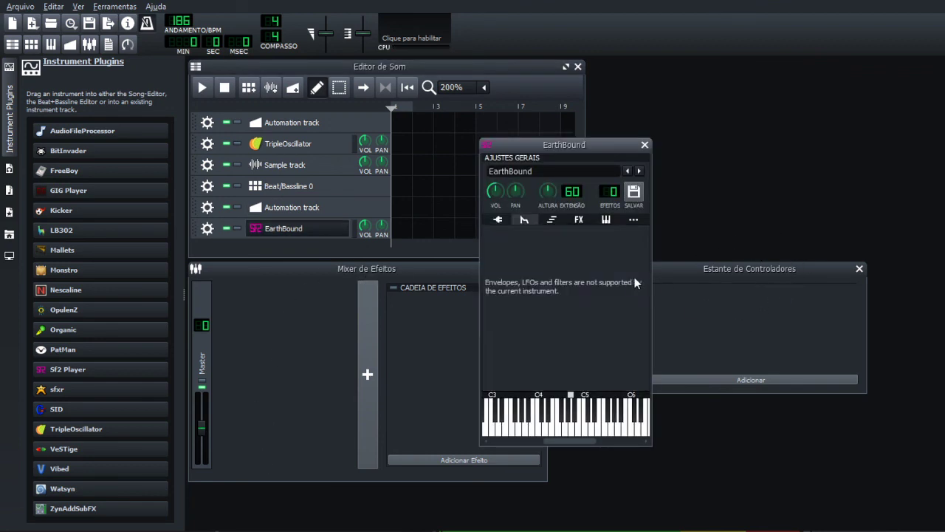
{"action": "left_click", "coordinate": [498, 219]}
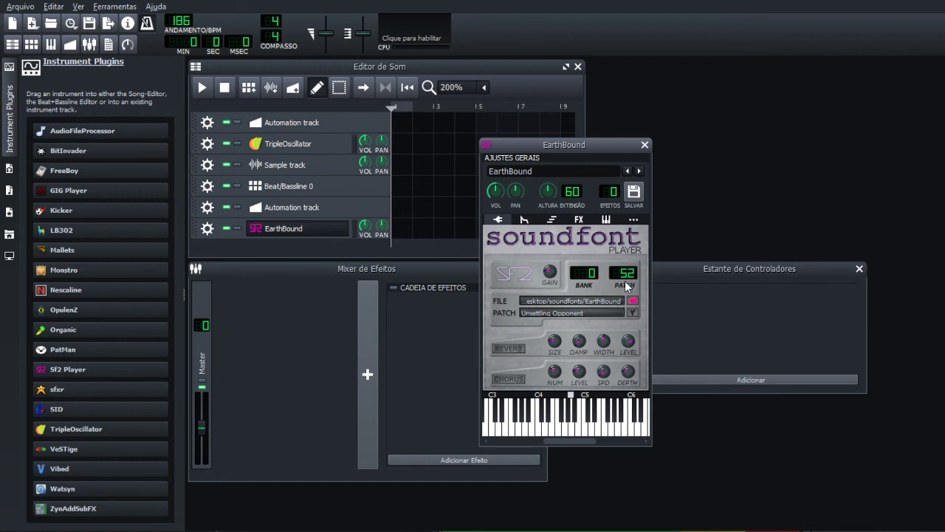
{"action": "mouse_move", "coordinate": [641, 239]}
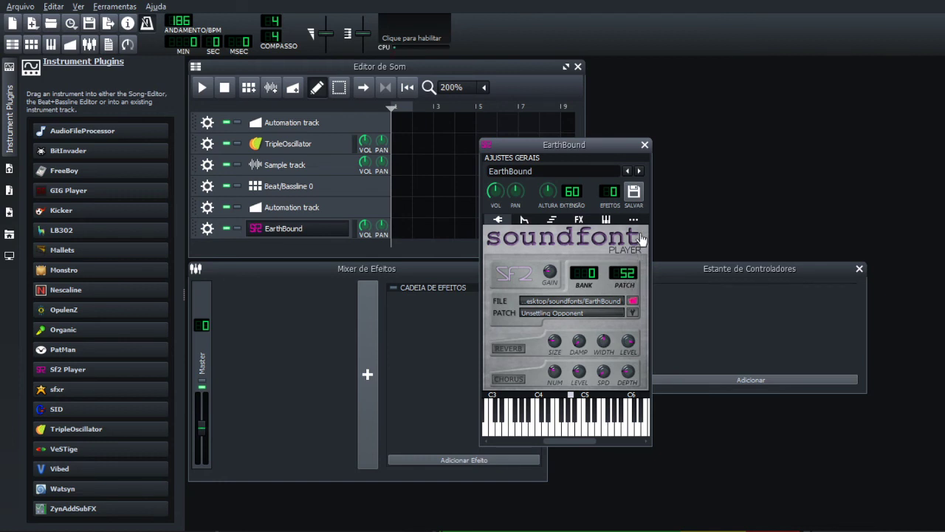
{"action": "mouse_move", "coordinate": [804, 174]}
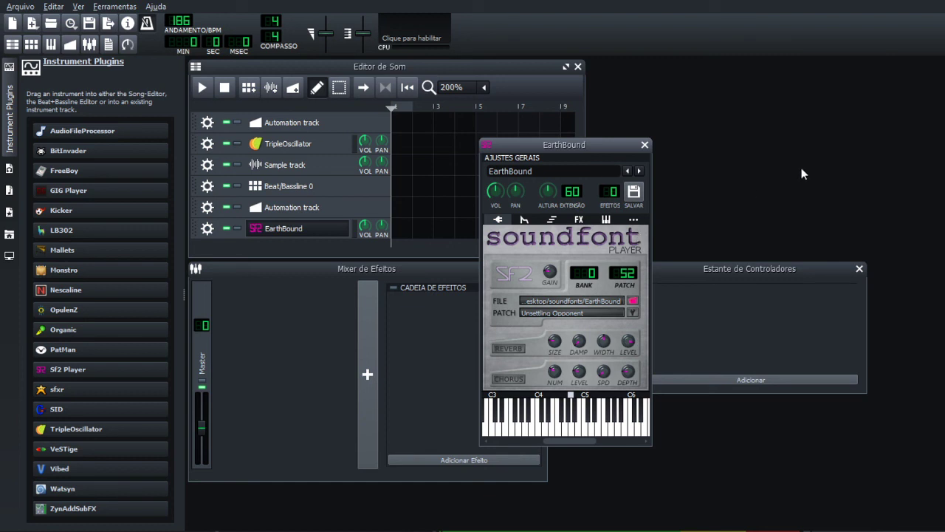
{"action": "left_click", "coordinate": [644, 144]}
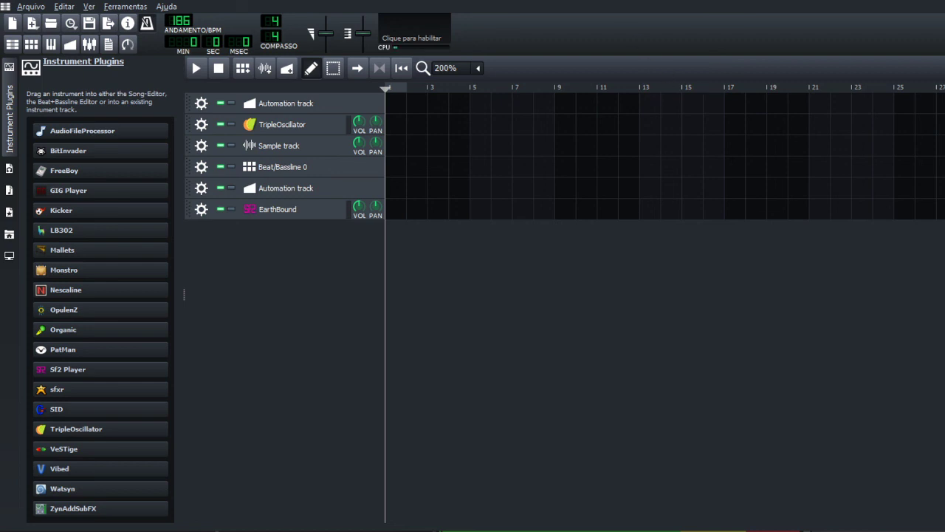
{"action": "mouse_move", "coordinate": [477, 52]}
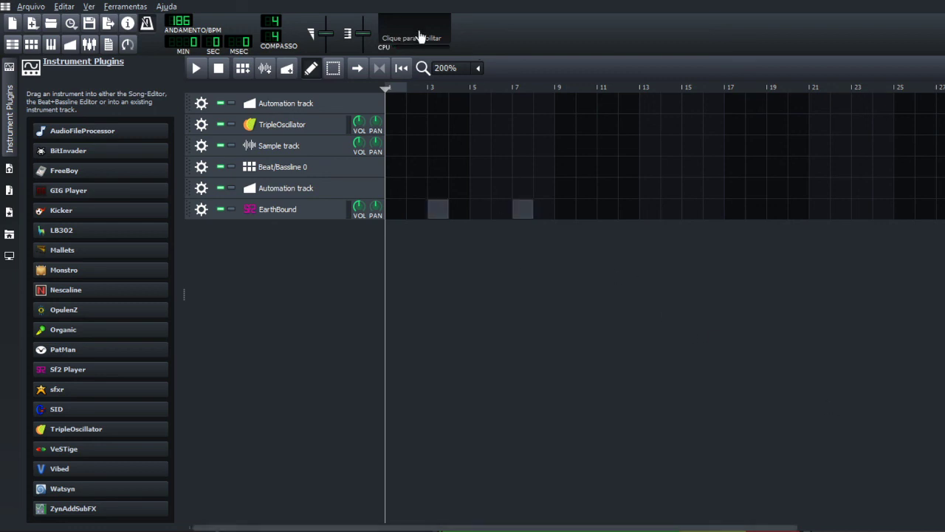
{"action": "mouse_move", "coordinate": [456, 41]}
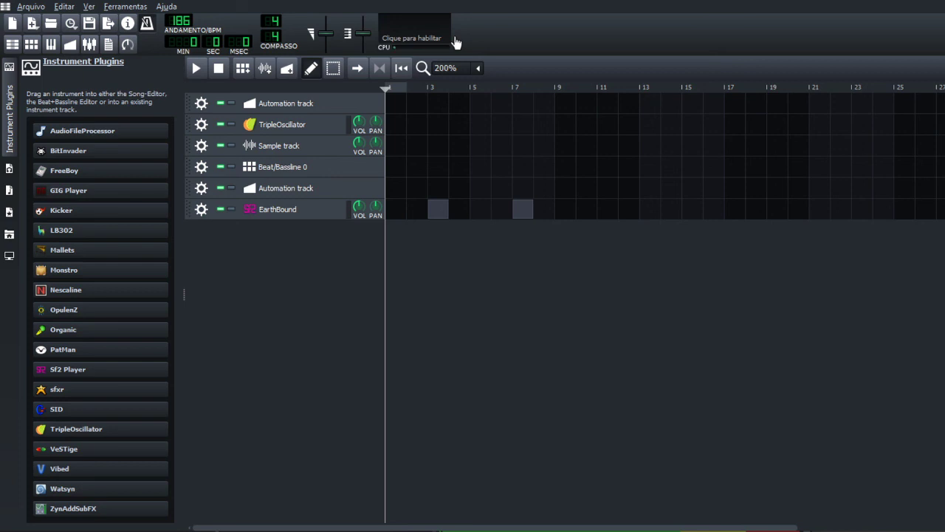
{"action": "mouse_move", "coordinate": [449, 41]}
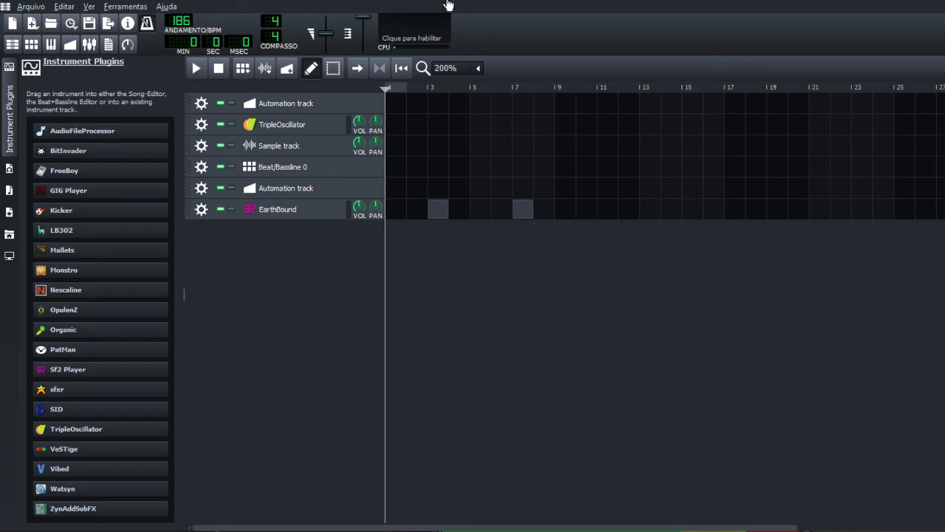
{"action": "mouse_move", "coordinate": [459, 30]}
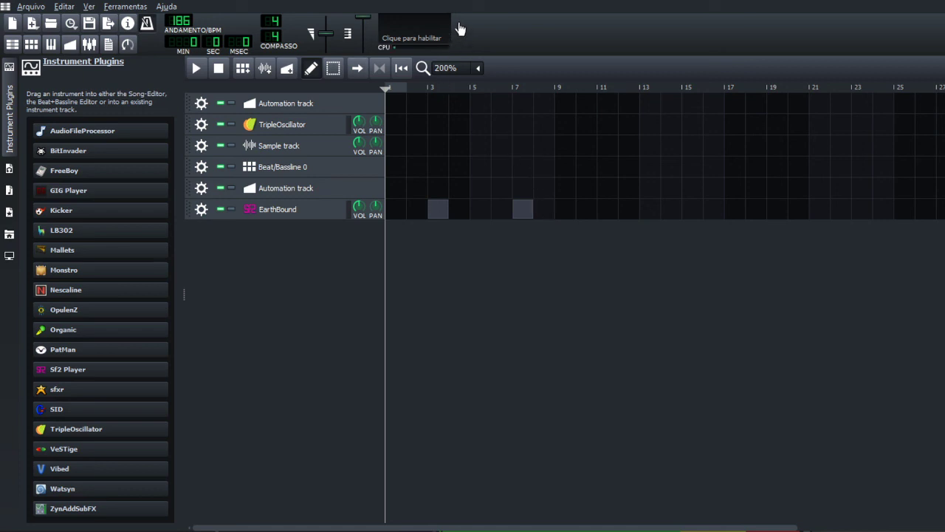
{"action": "mouse_move", "coordinate": [454, 24]}
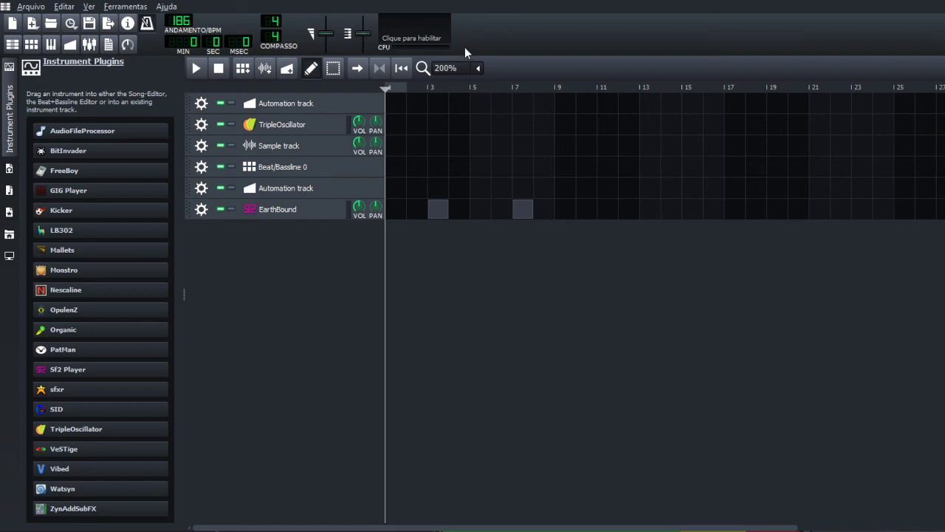
{"action": "mouse_move", "coordinate": [466, 53]}
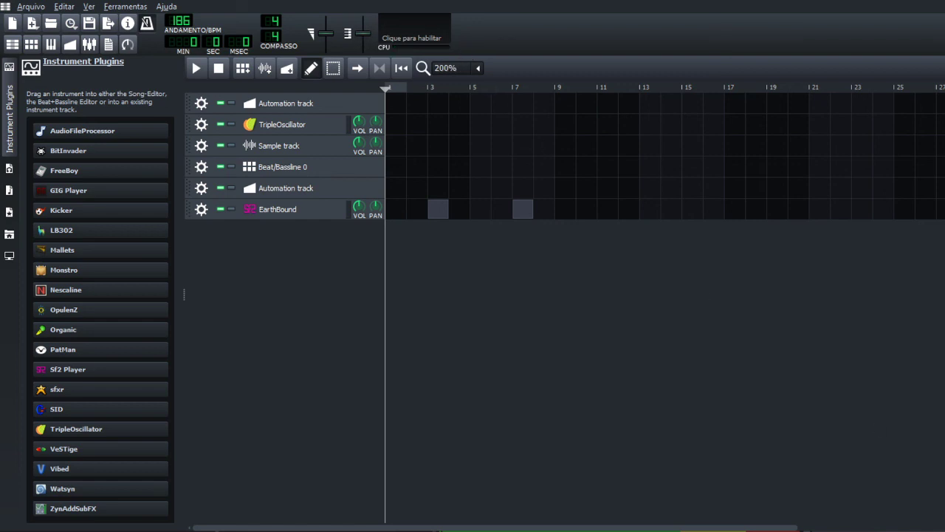